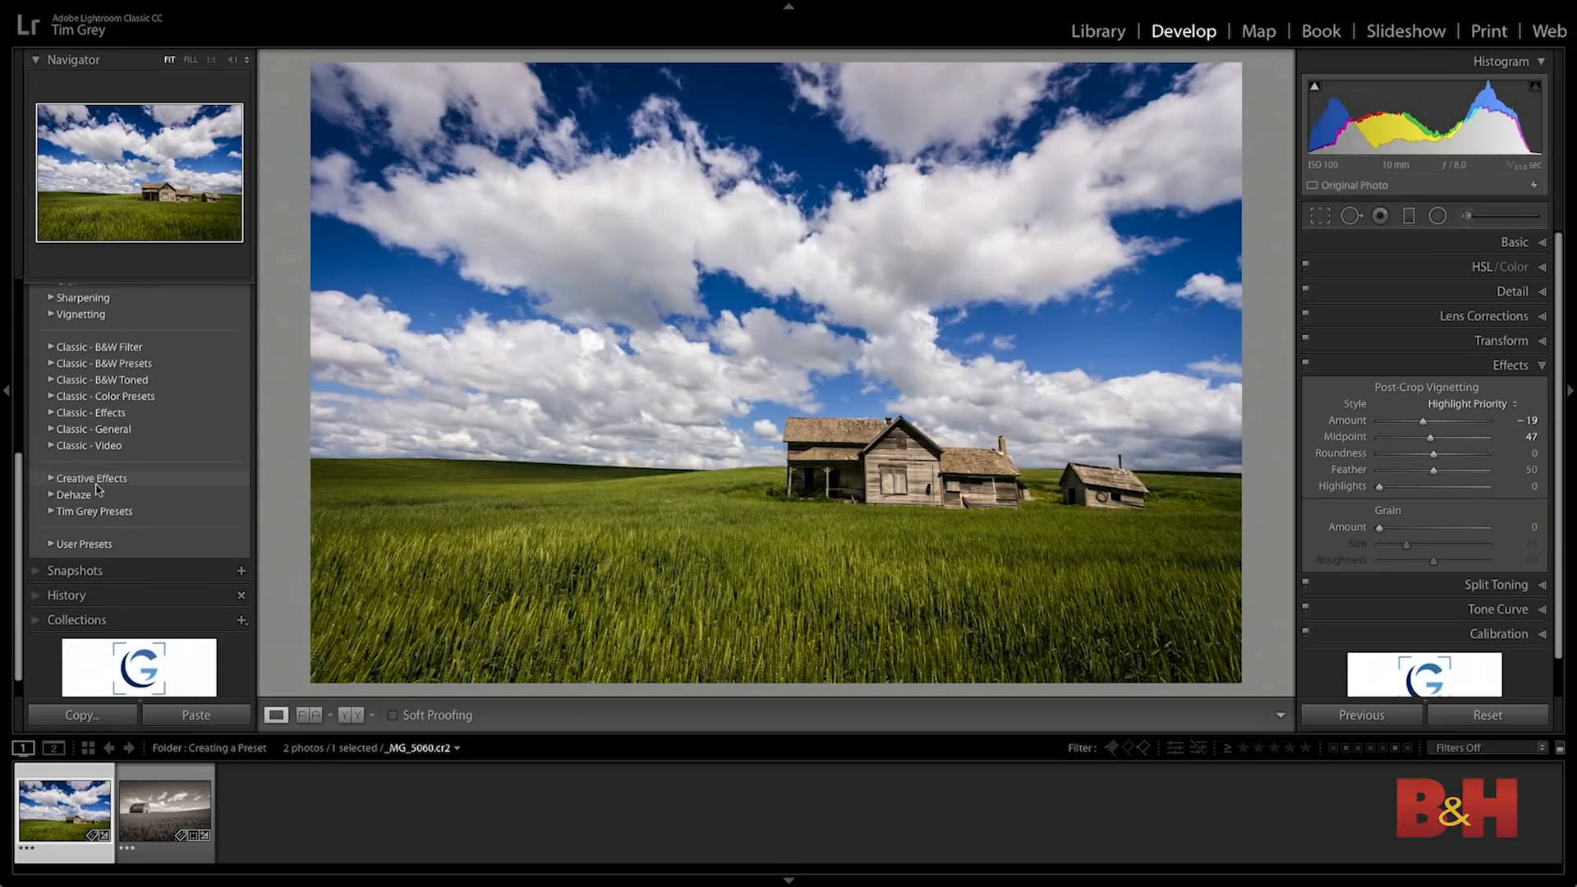
Expand the Tim Grey Presets group and bring up the barn photo _MG_6062 in full color.
click(94, 511)
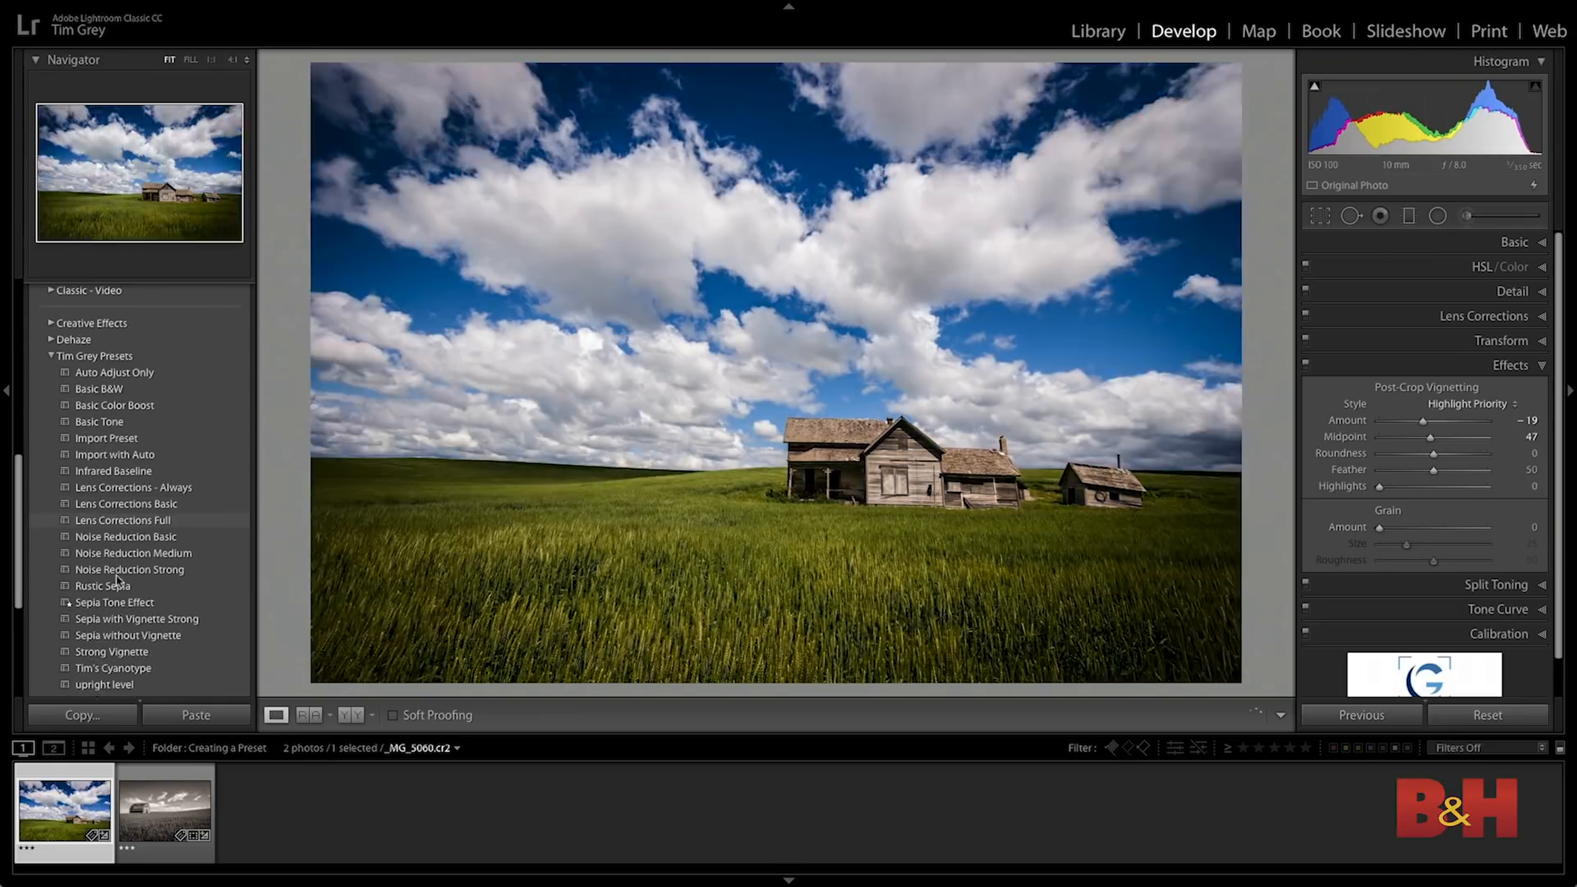
click(161, 818)
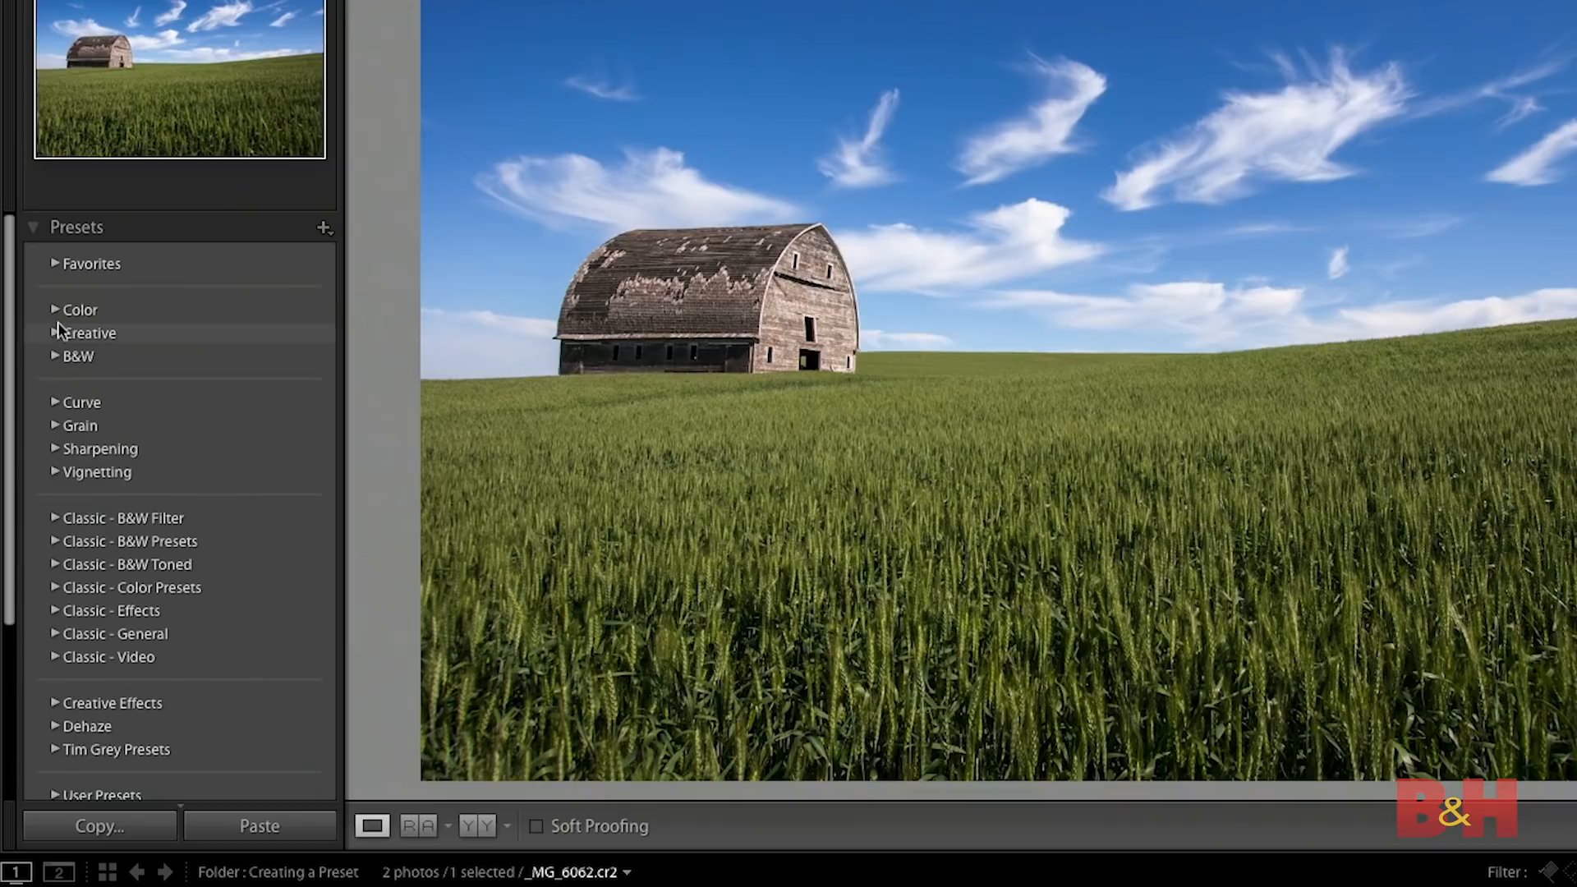
Expand the B&W preset group and return to the farmhouse photo.
click(56, 356)
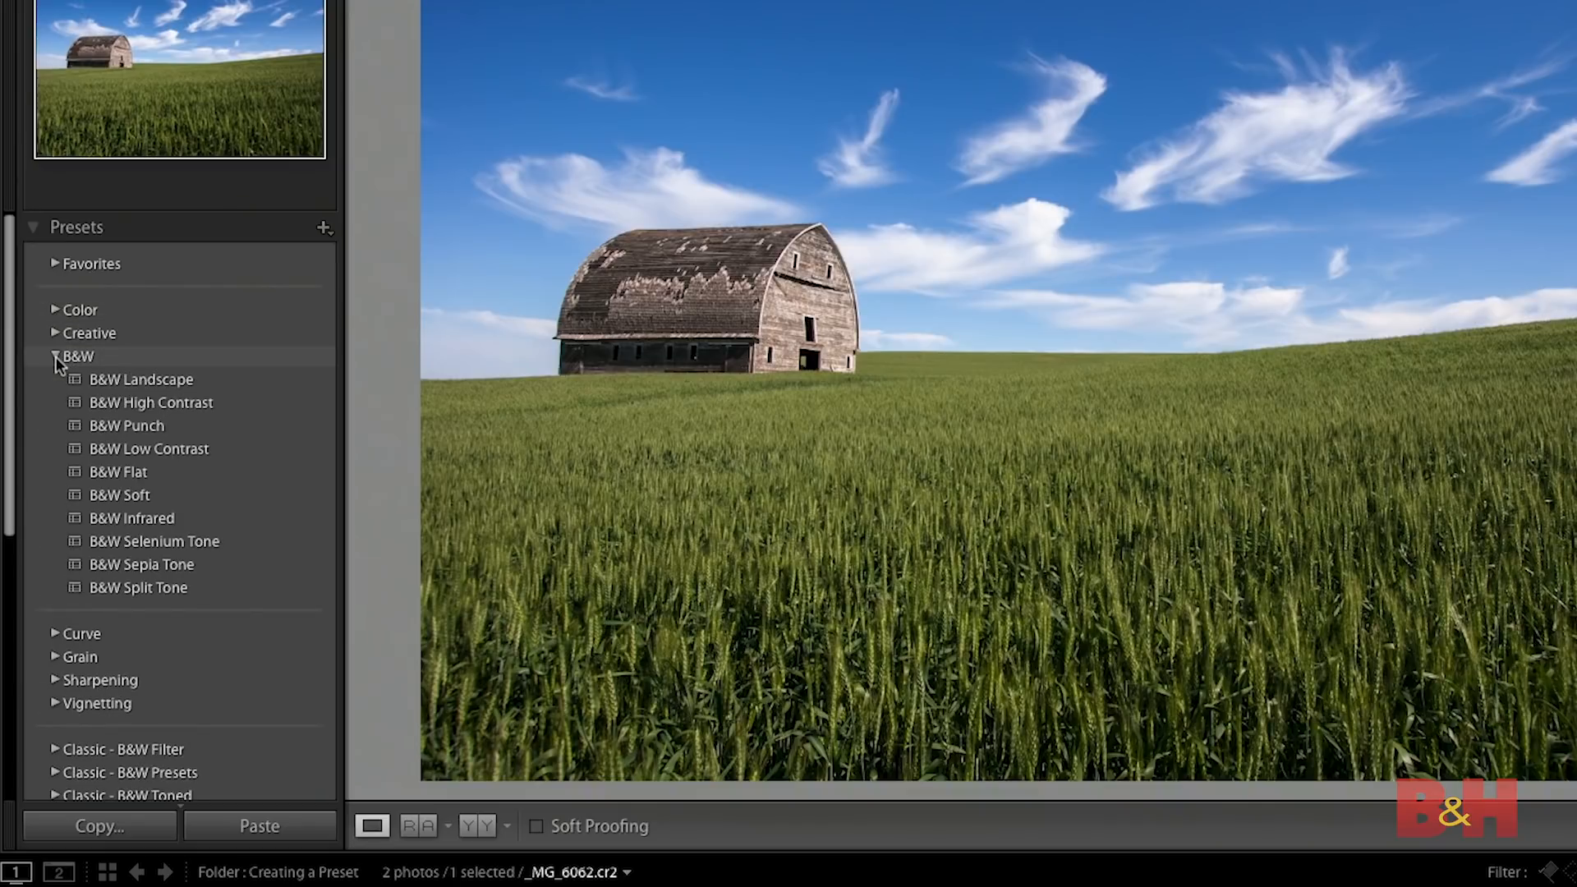
click(140, 379)
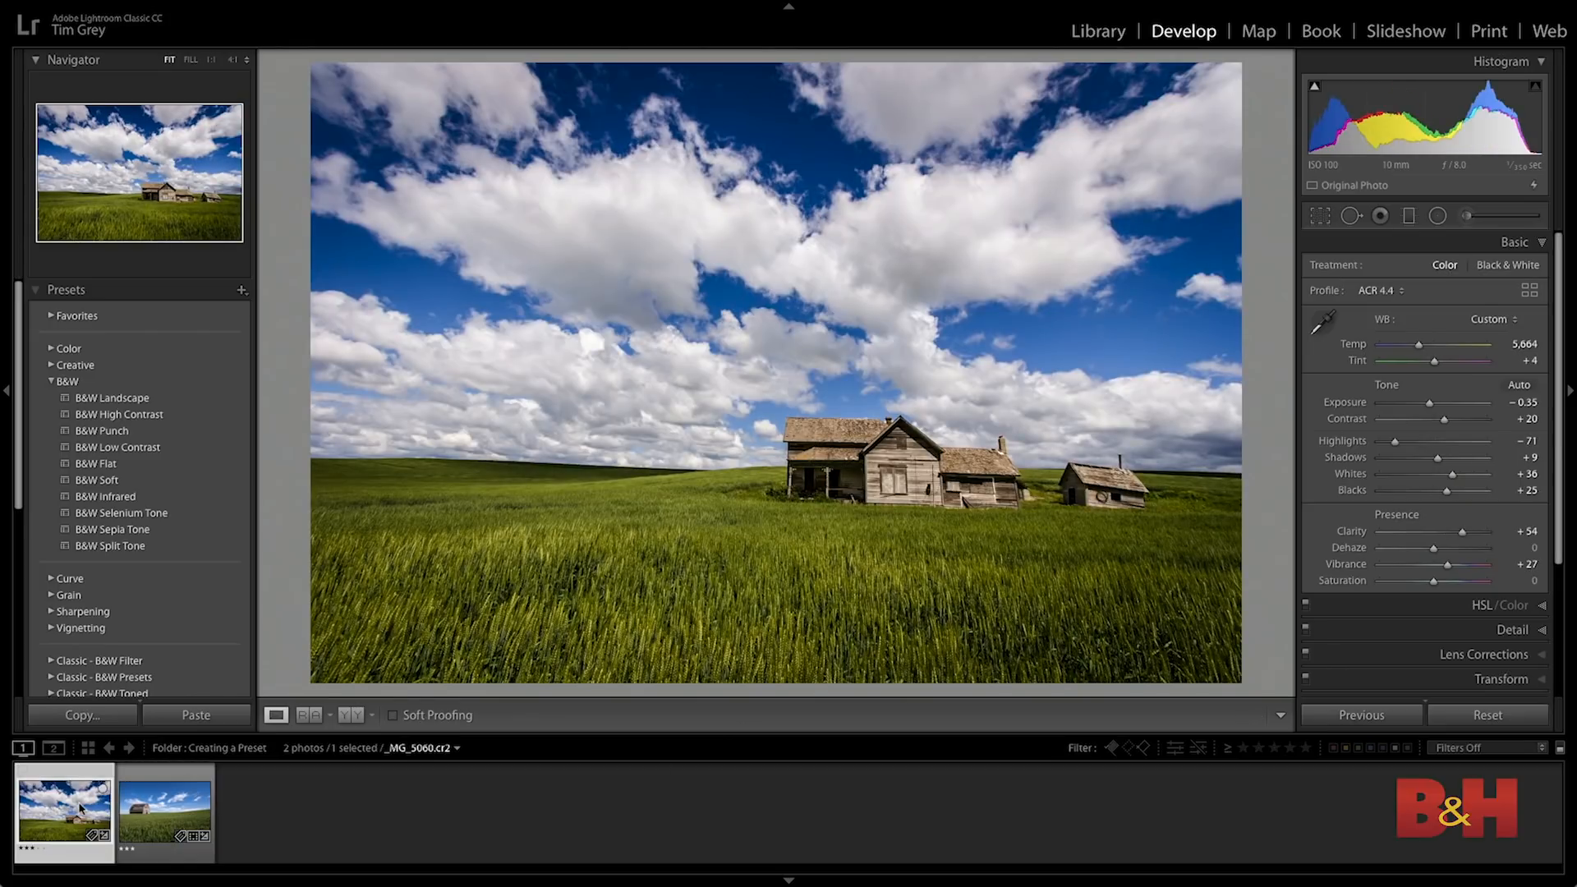
Convert the barn photo to Black & White treatment and raise Clarity to +58.
click(163, 813)
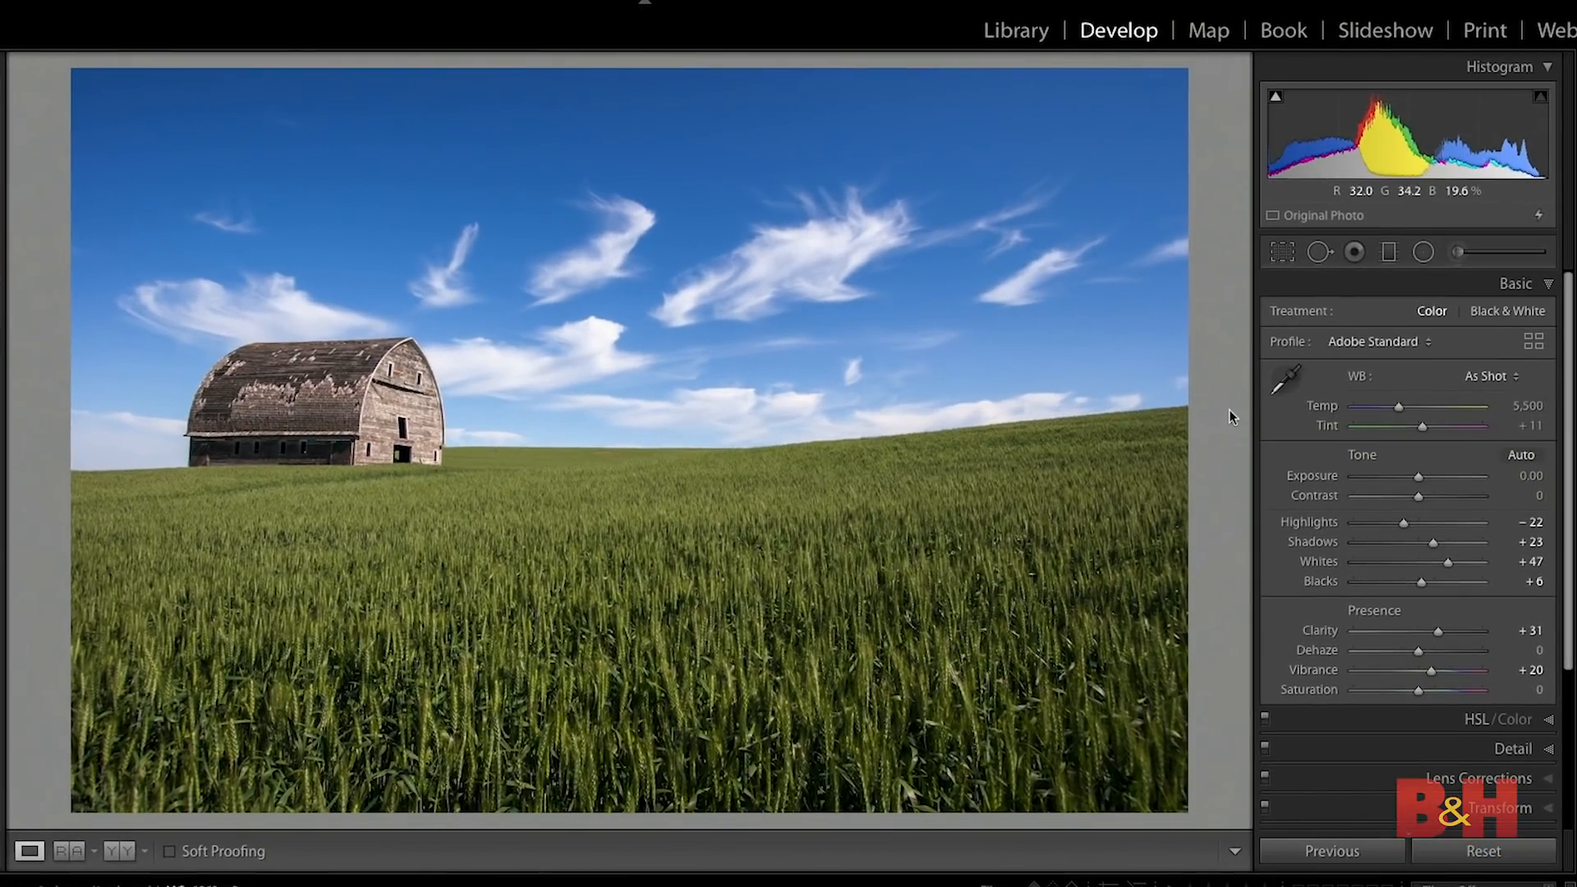
click(1508, 312)
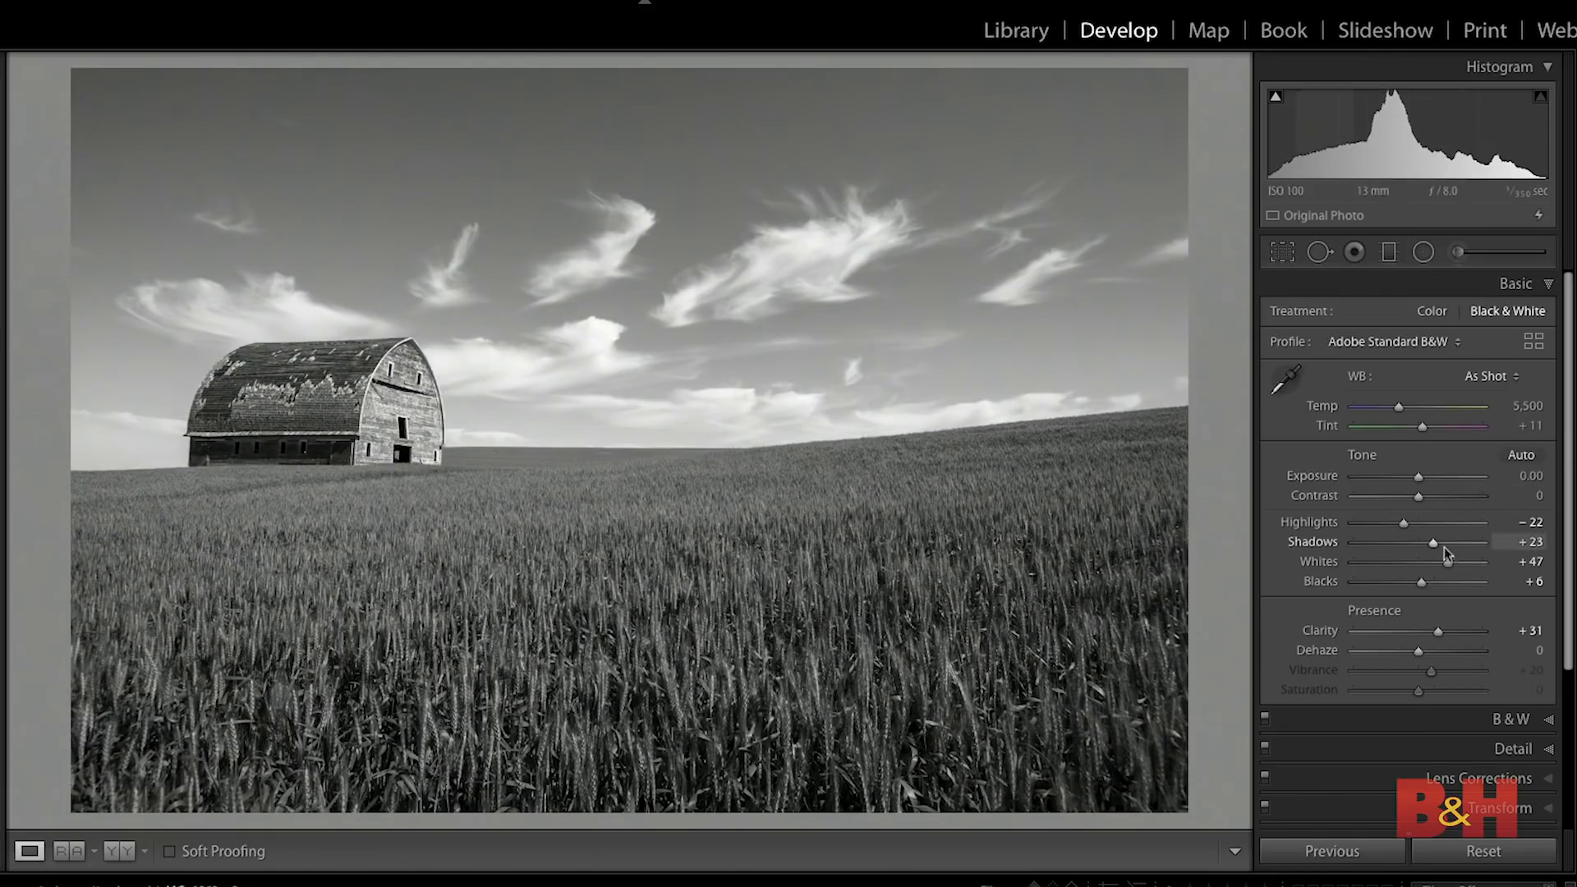
drag(1439, 631, 1460, 630)
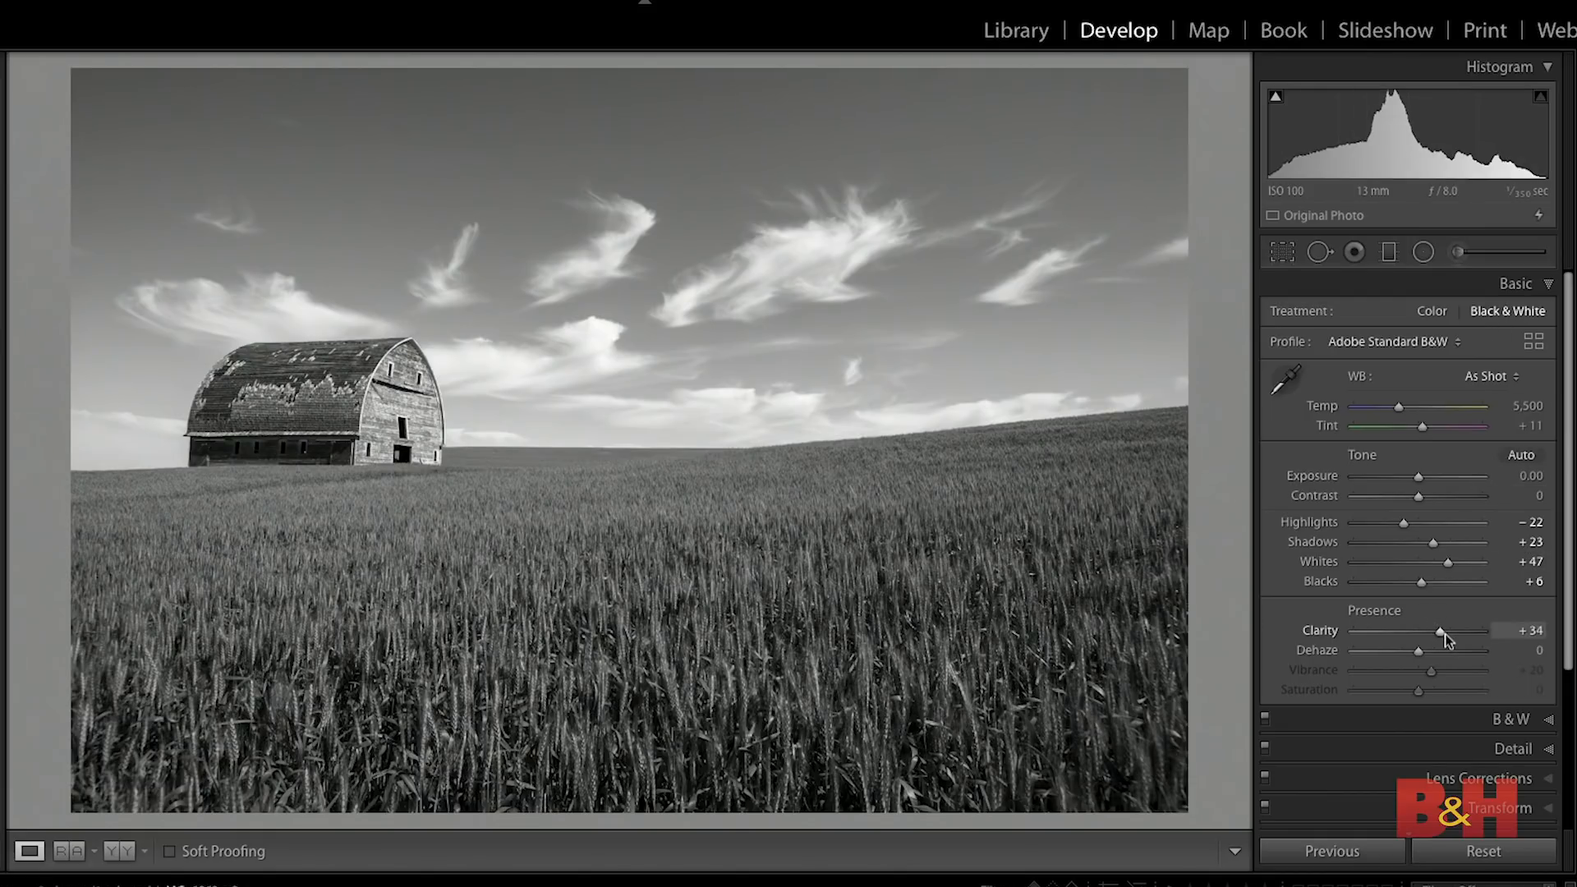
drag(1459, 634, 1479, 634)
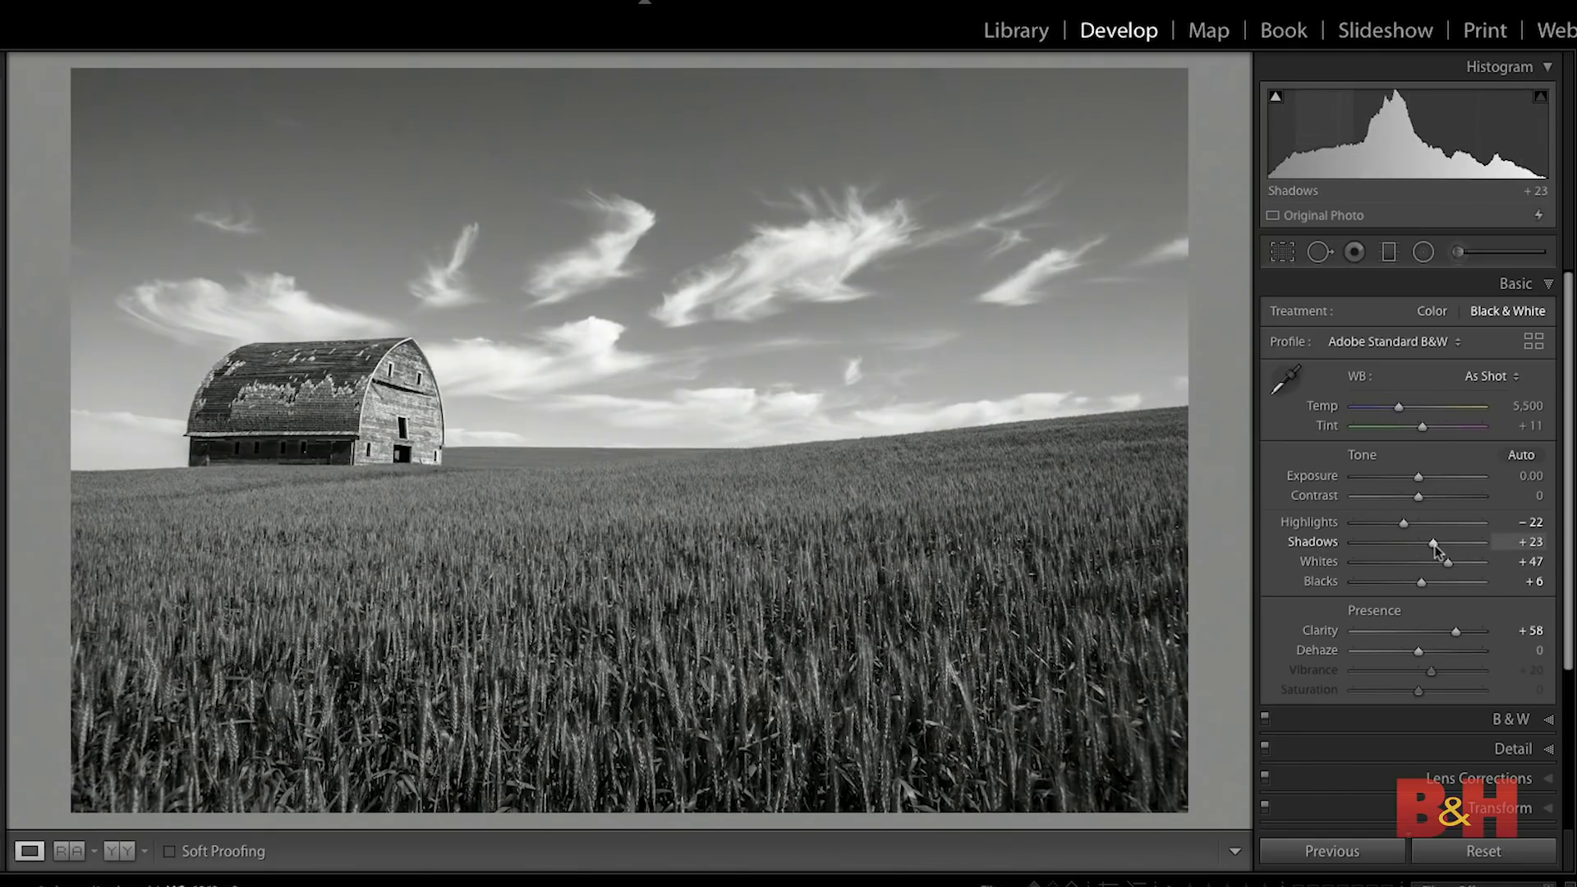
drag(1440, 541, 1426, 540)
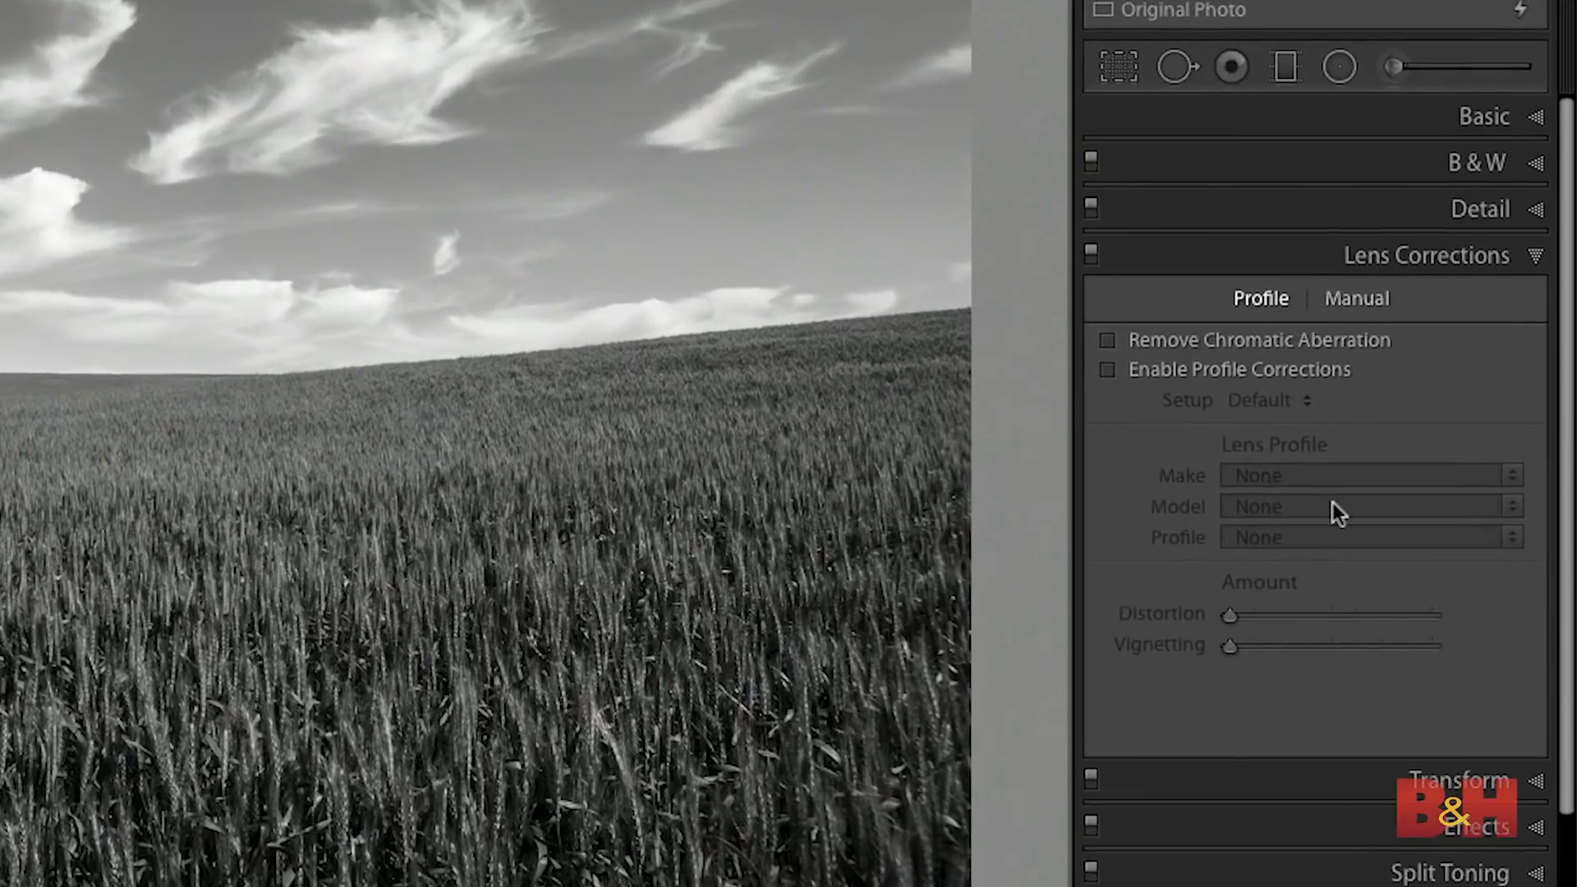
Enable Remove Chromatic Aberration and Profile Corrections with Canon as the lens make.
click(1107, 340)
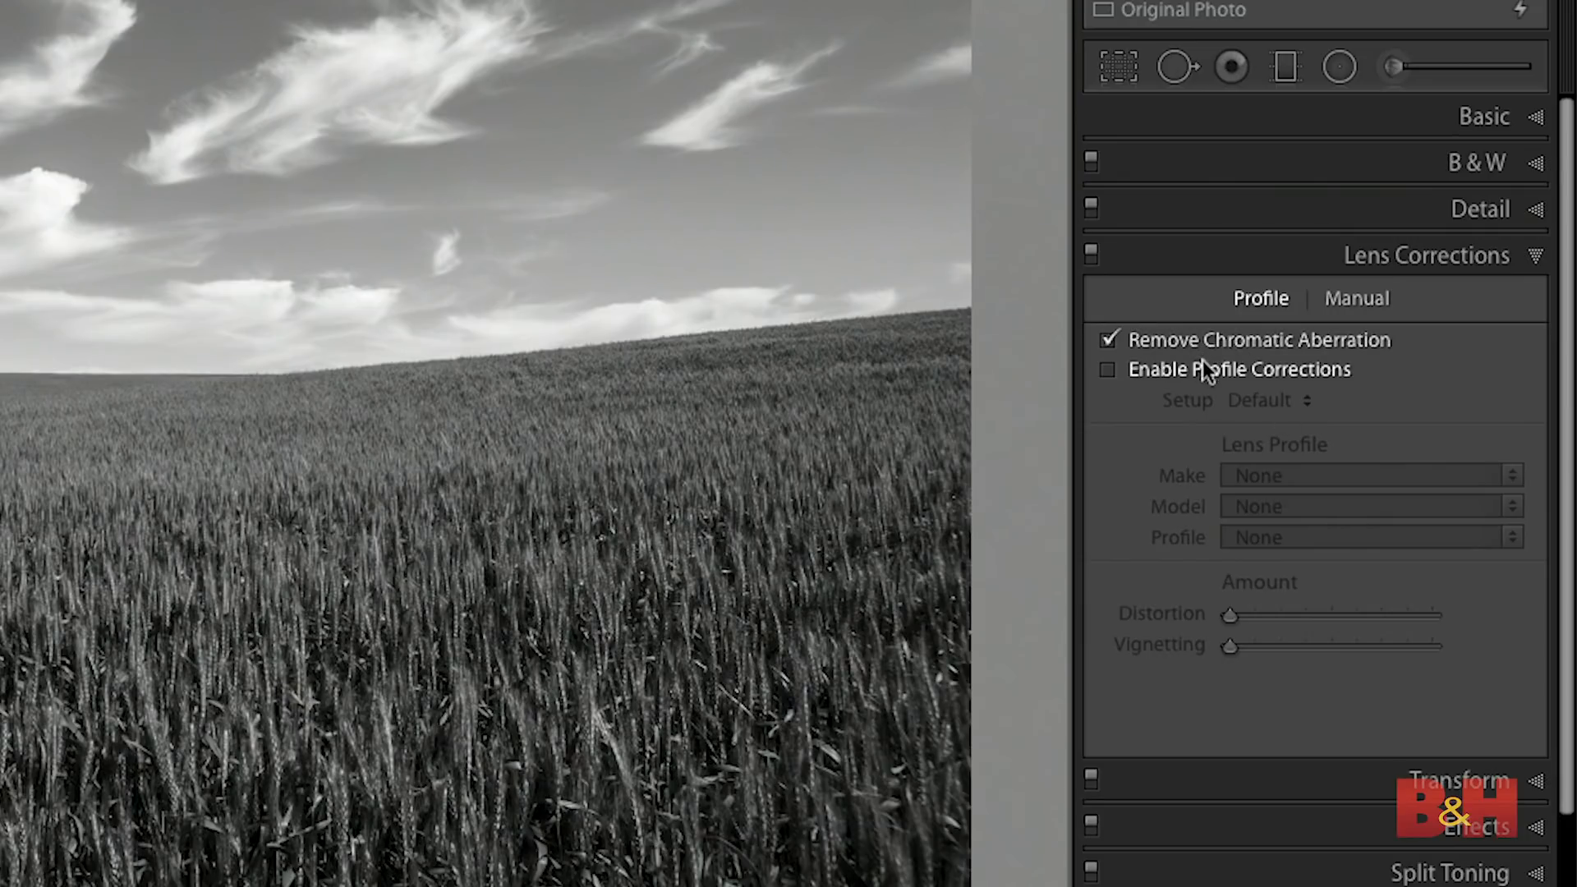
click(1107, 370)
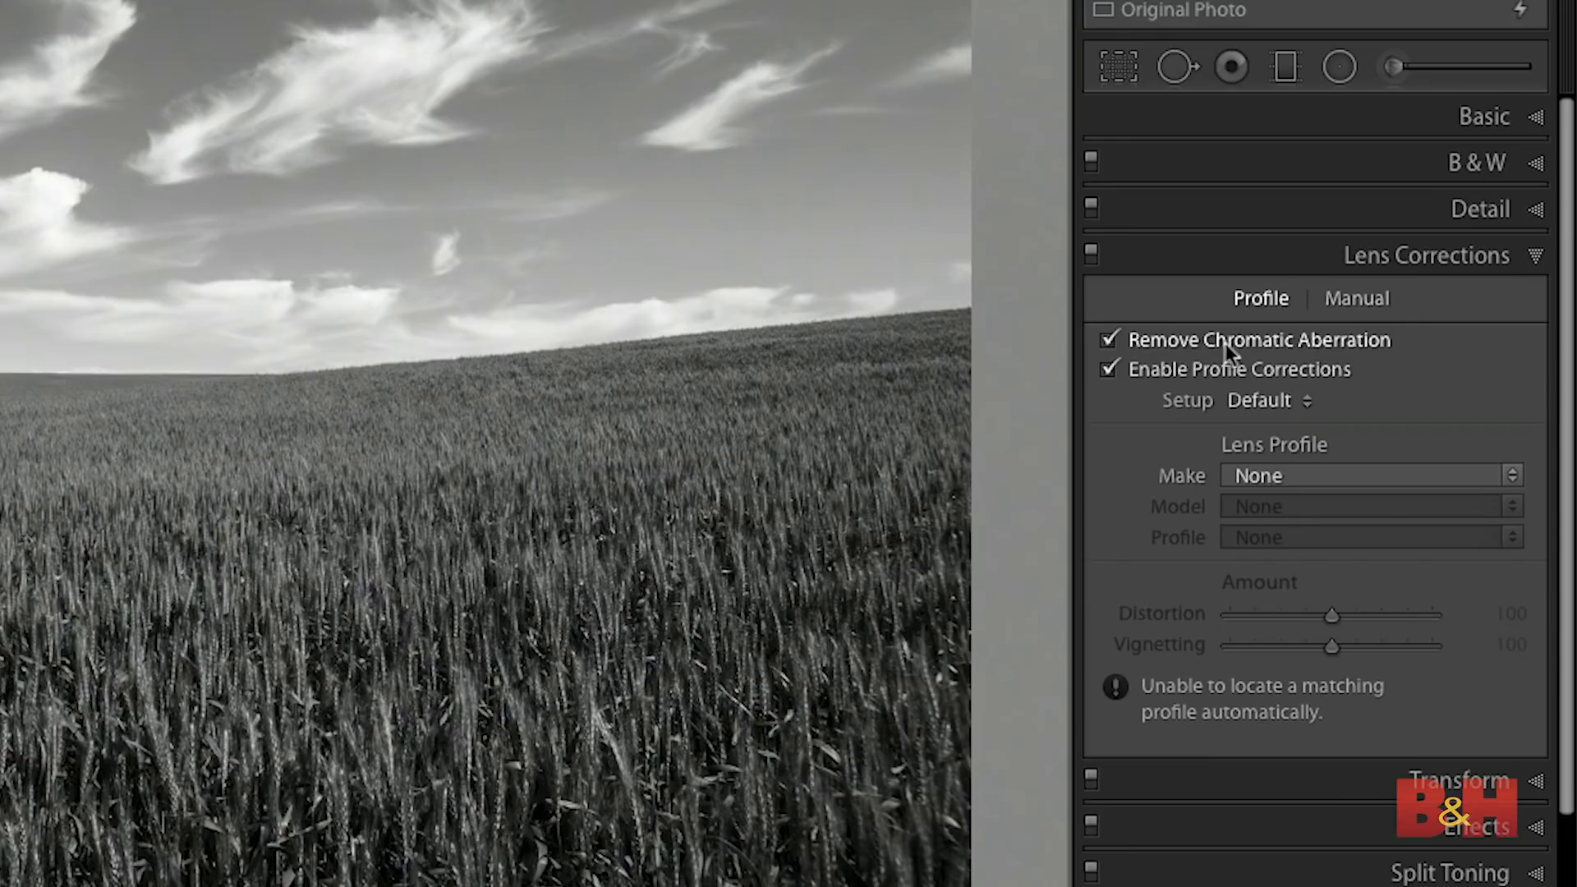
mouse_move(1380, 368)
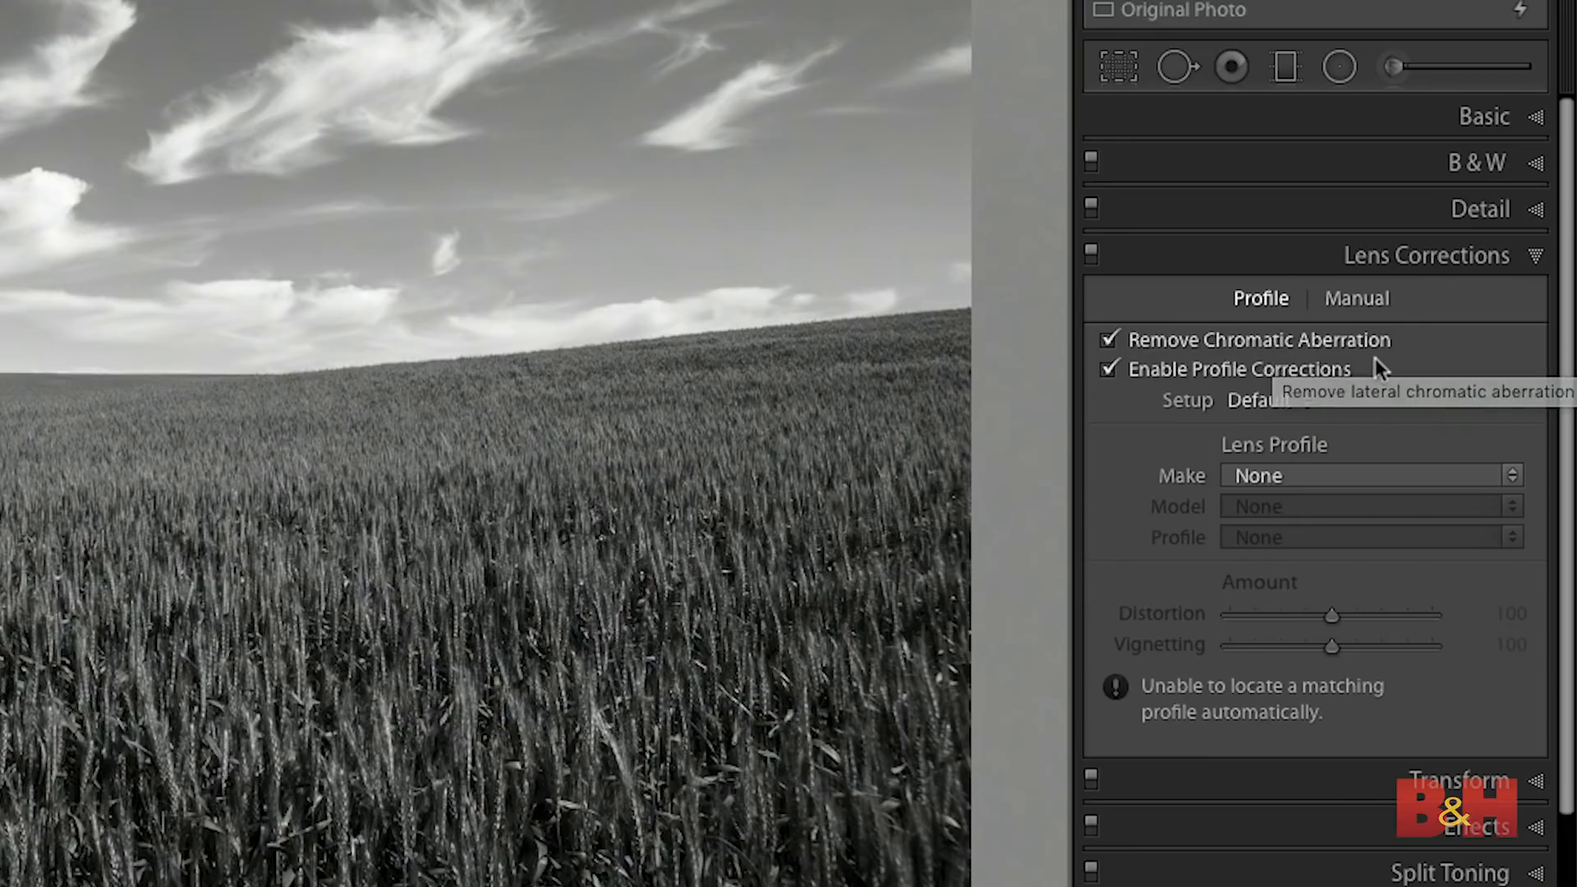
mouse_move(1219, 394)
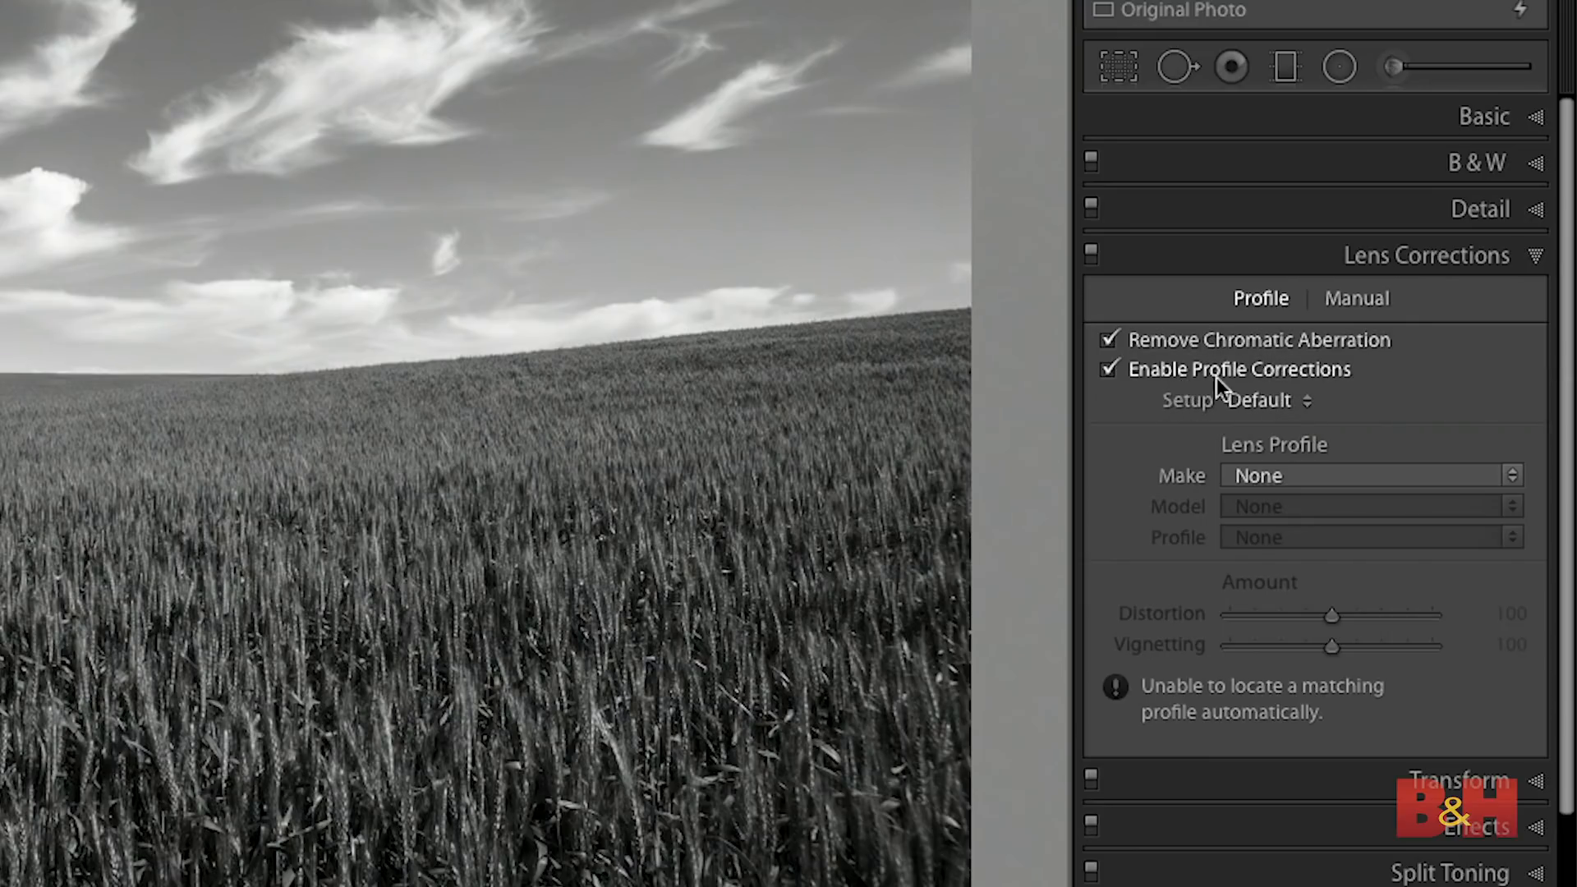
mouse_move(1363, 427)
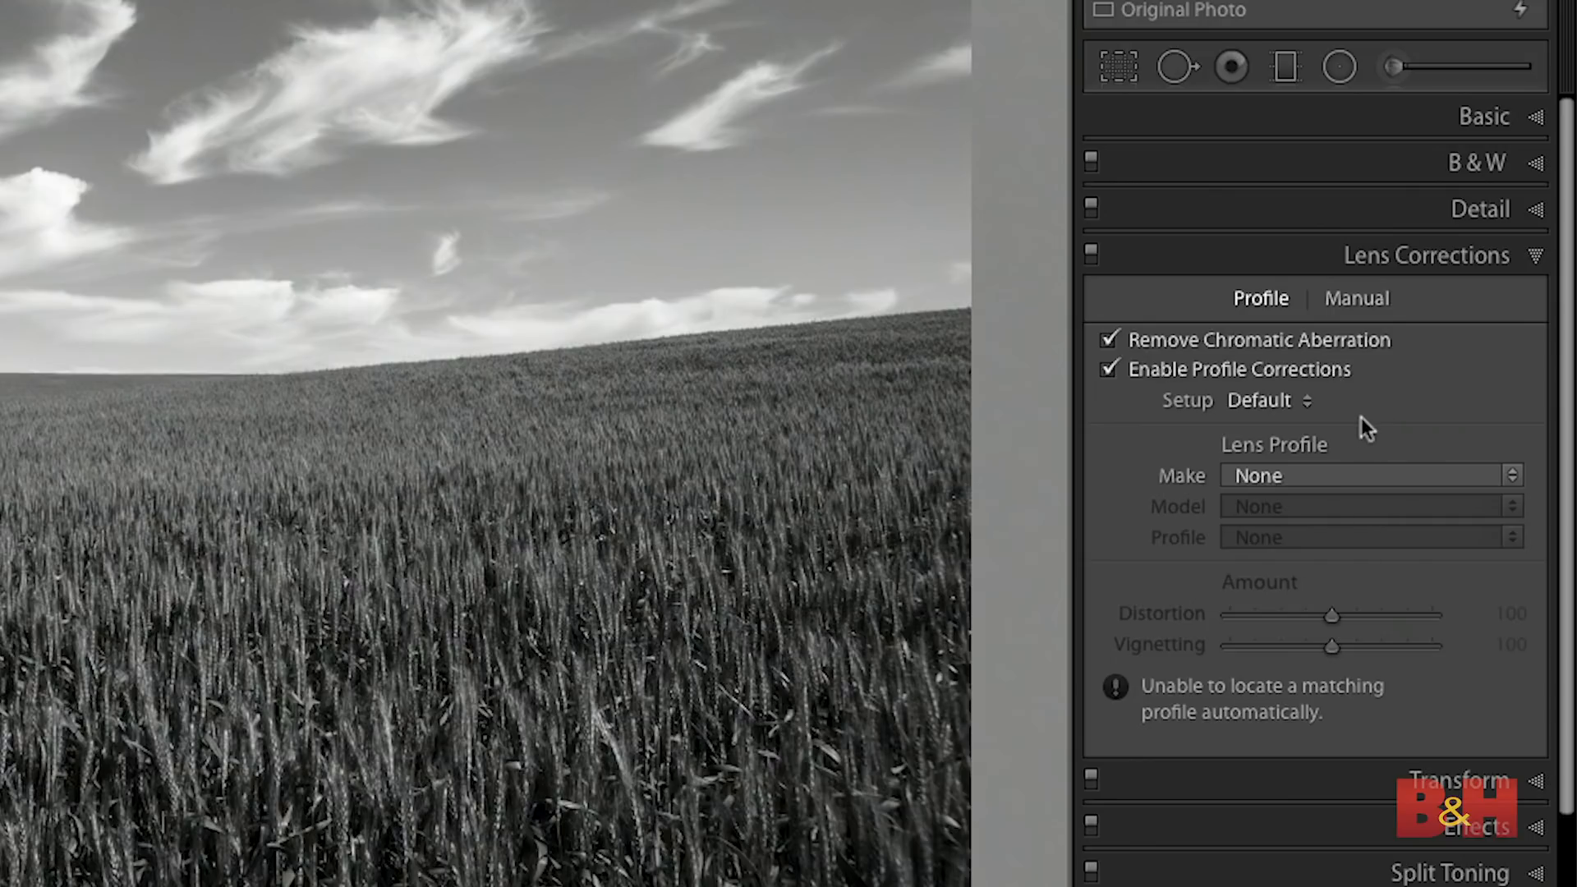
click(1268, 401)
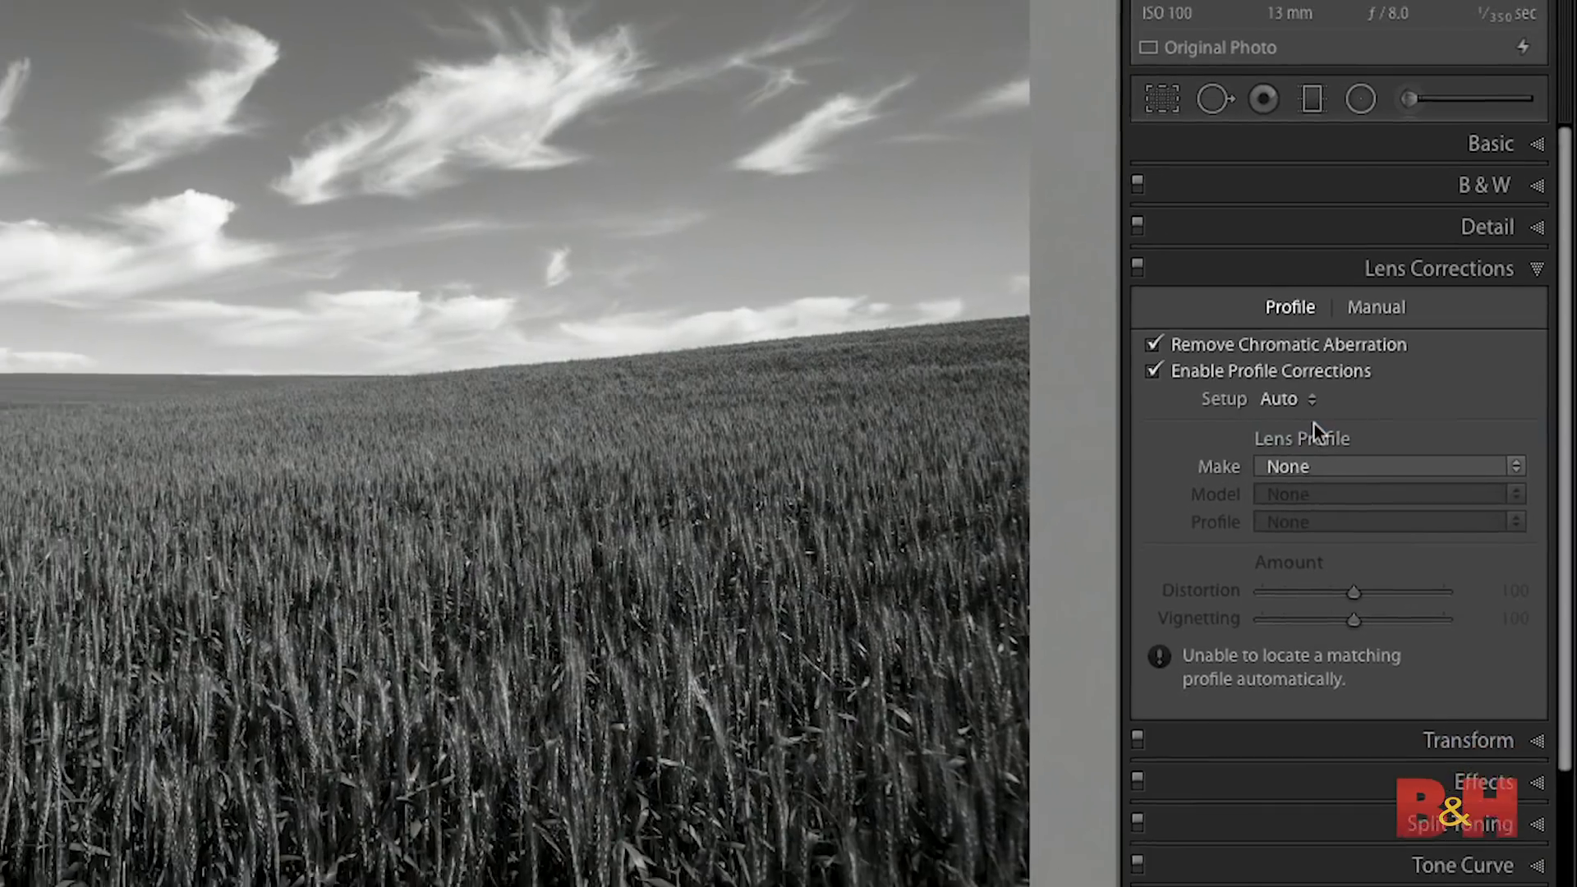
click(1386, 466)
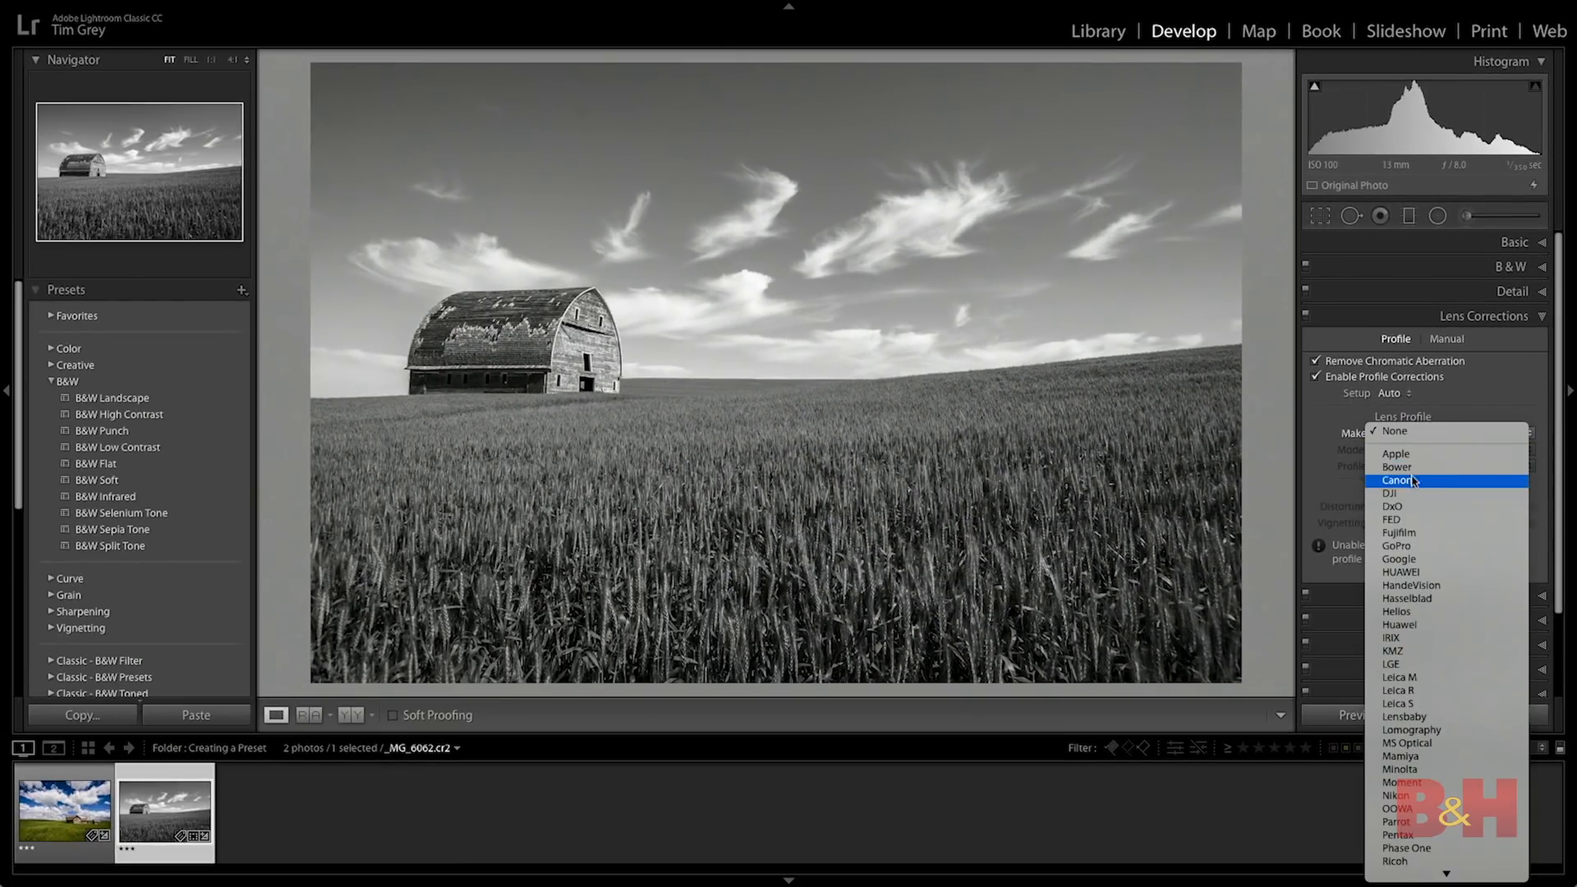
click(1393, 479)
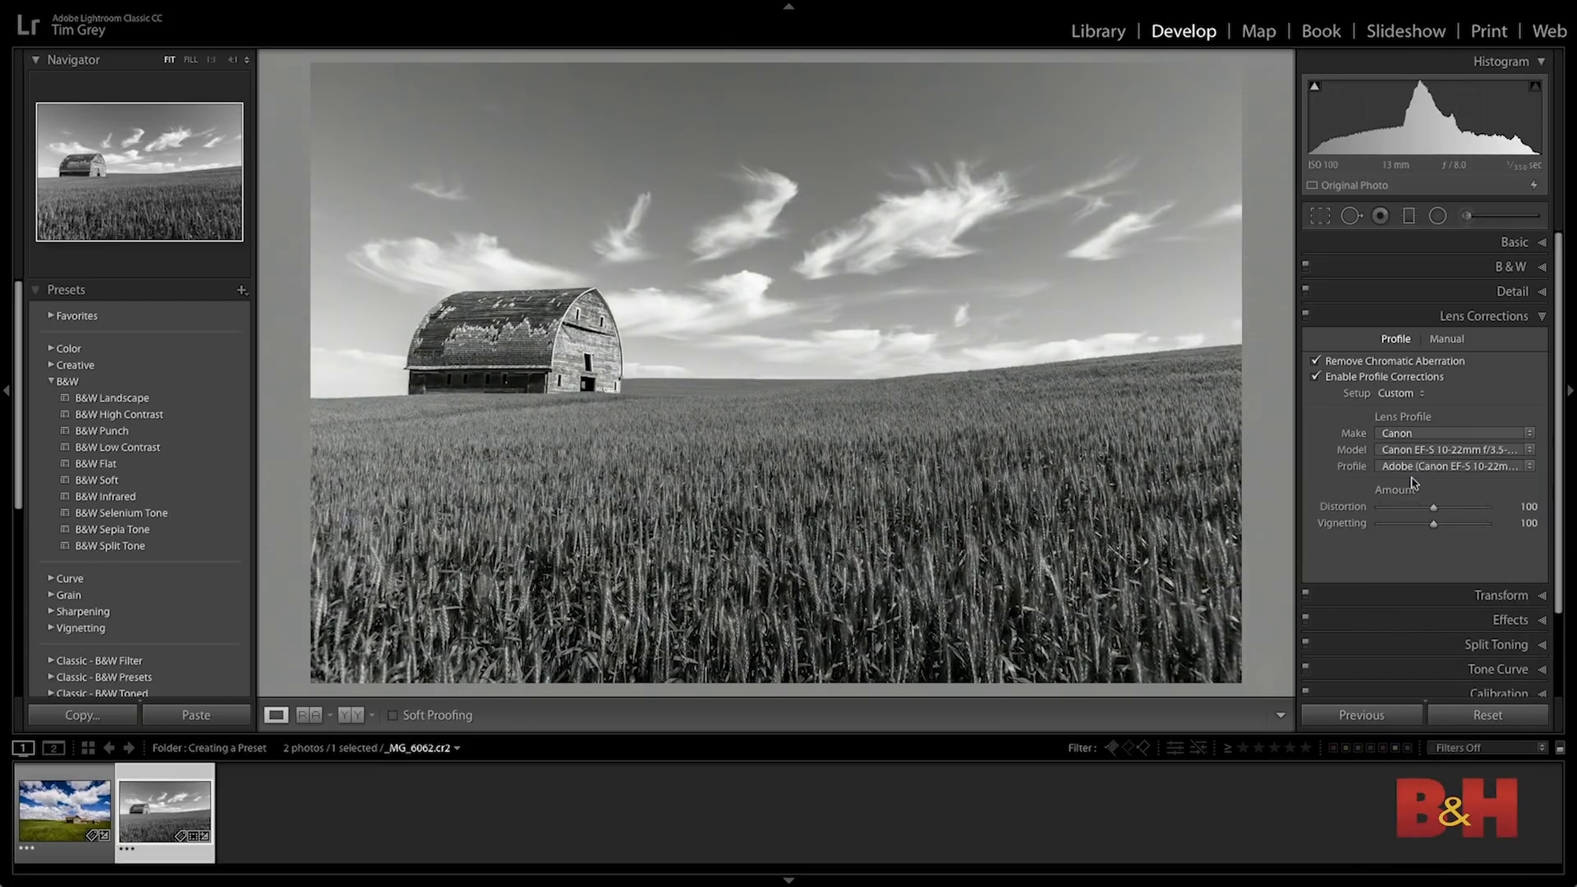
mouse_move(1275, 386)
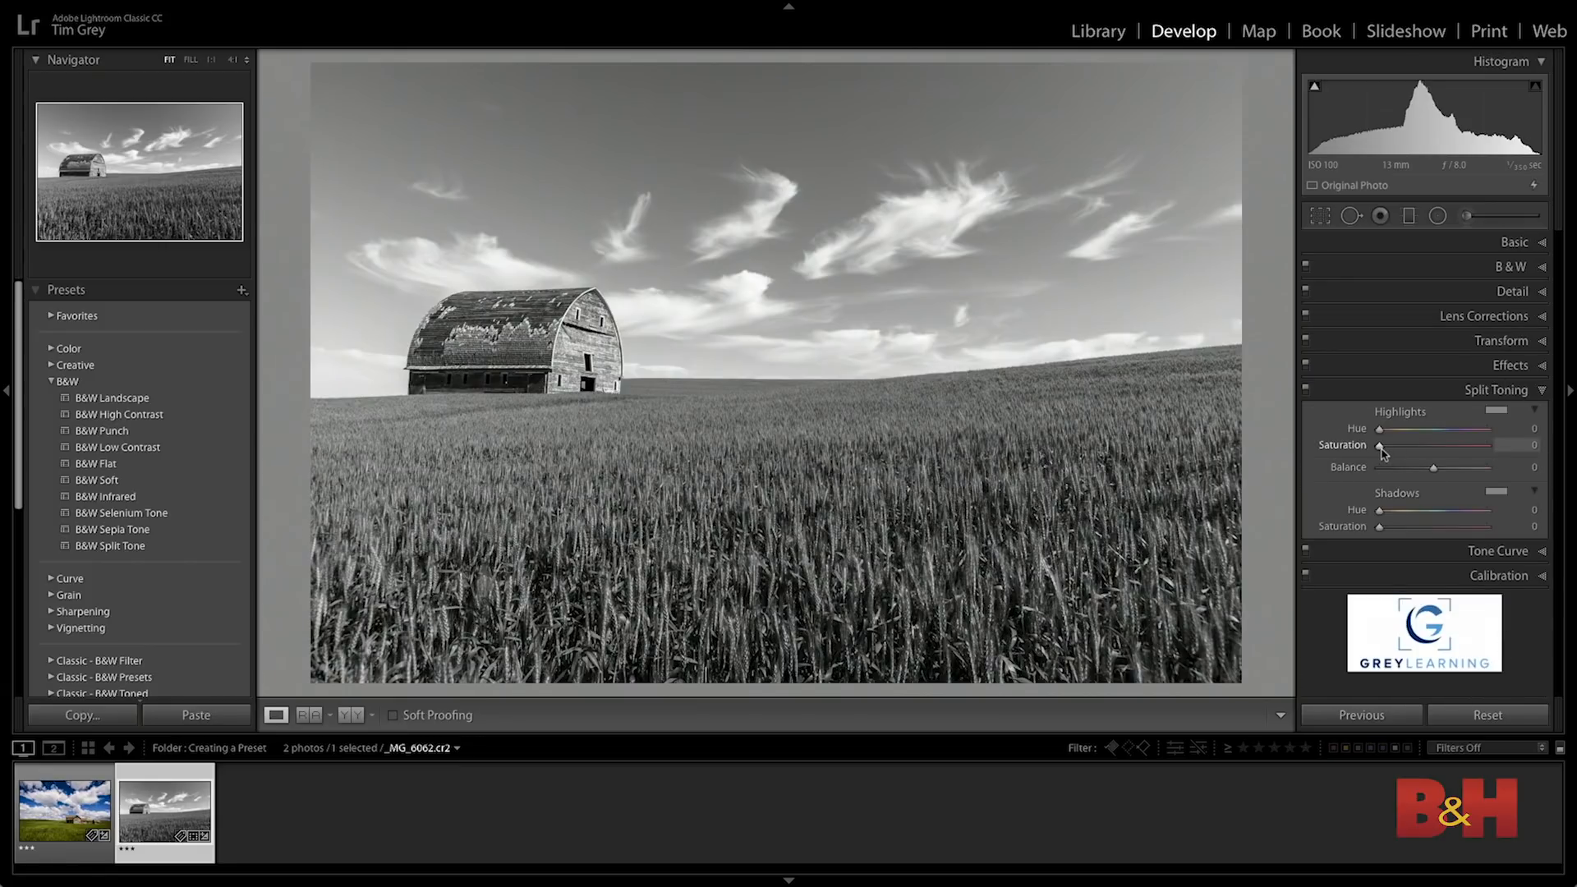
Split-tone the highlights to hue 40, saturation 10, with balance pushed fully to +100.
drag(1380, 445, 1398, 445)
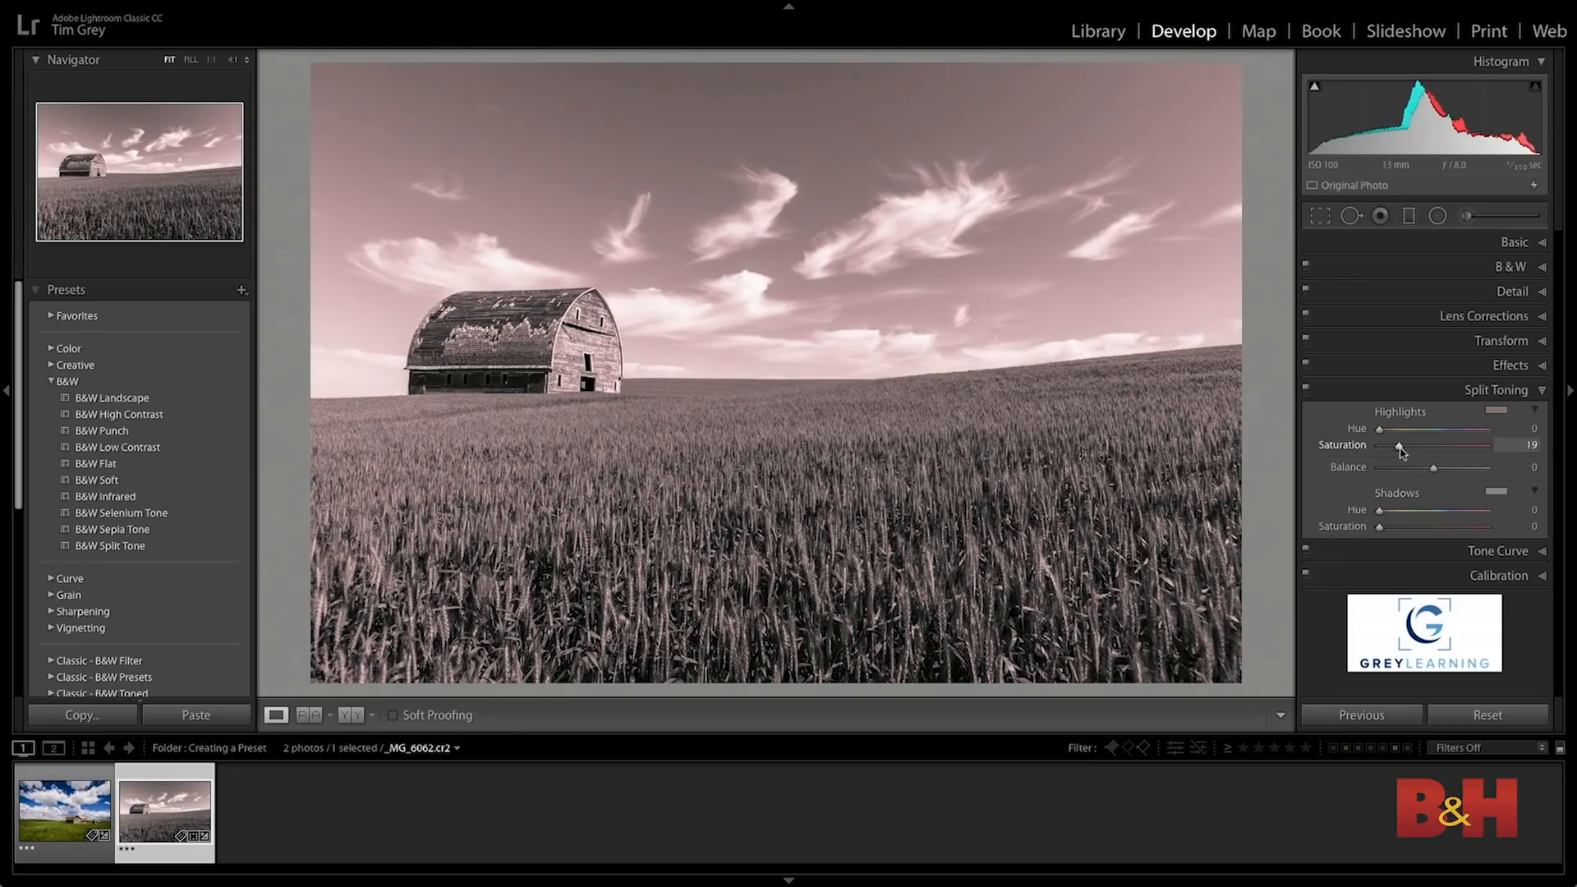
drag(1398, 429, 1386, 429)
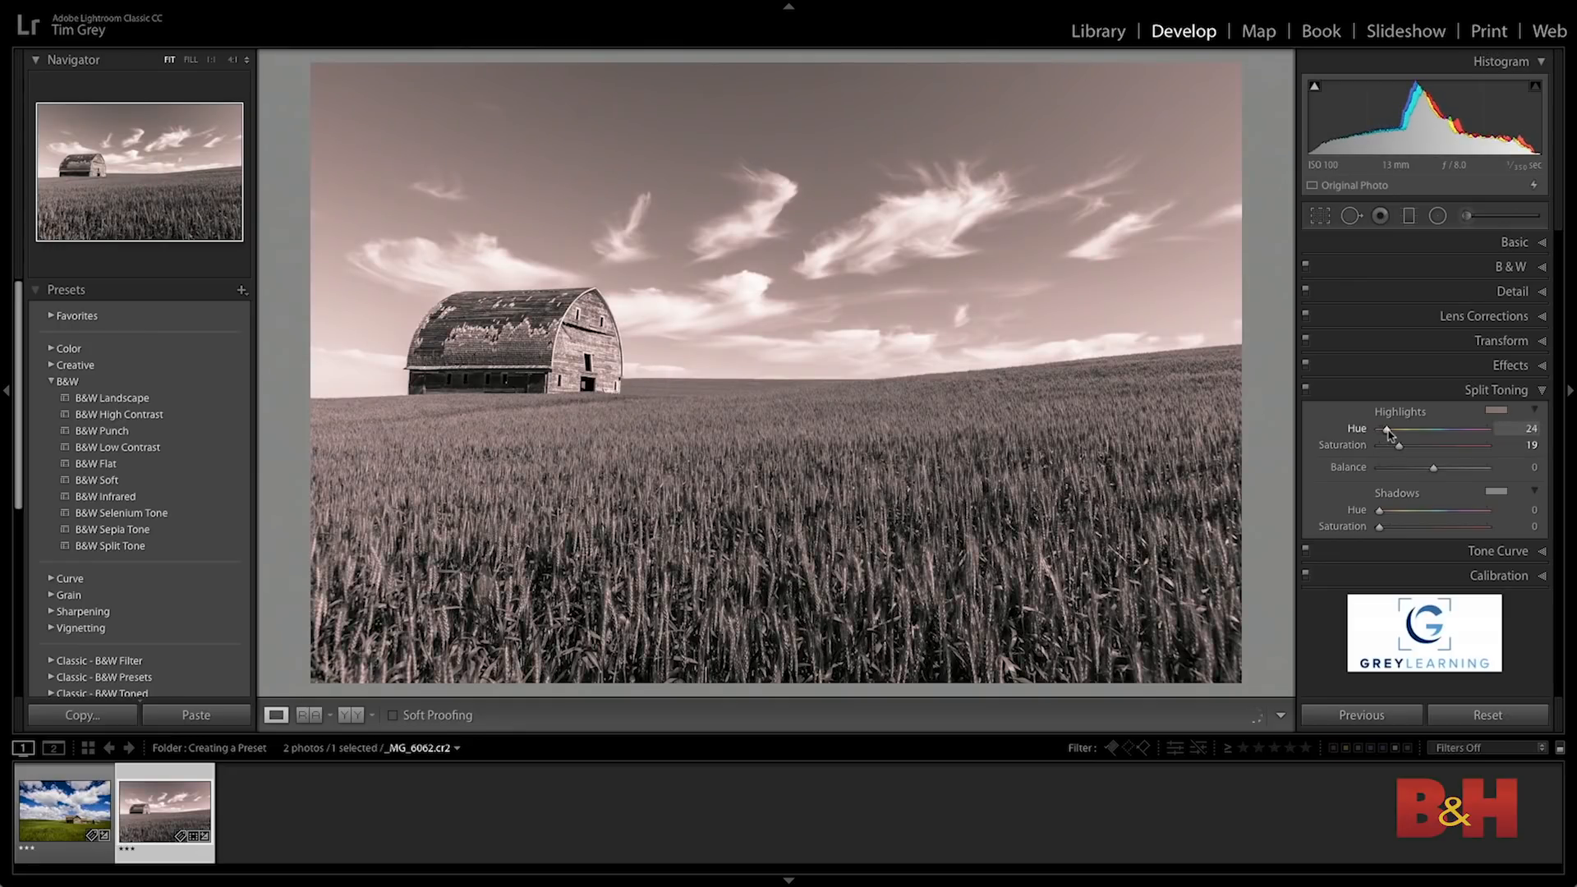
drag(1386, 434, 1400, 434)
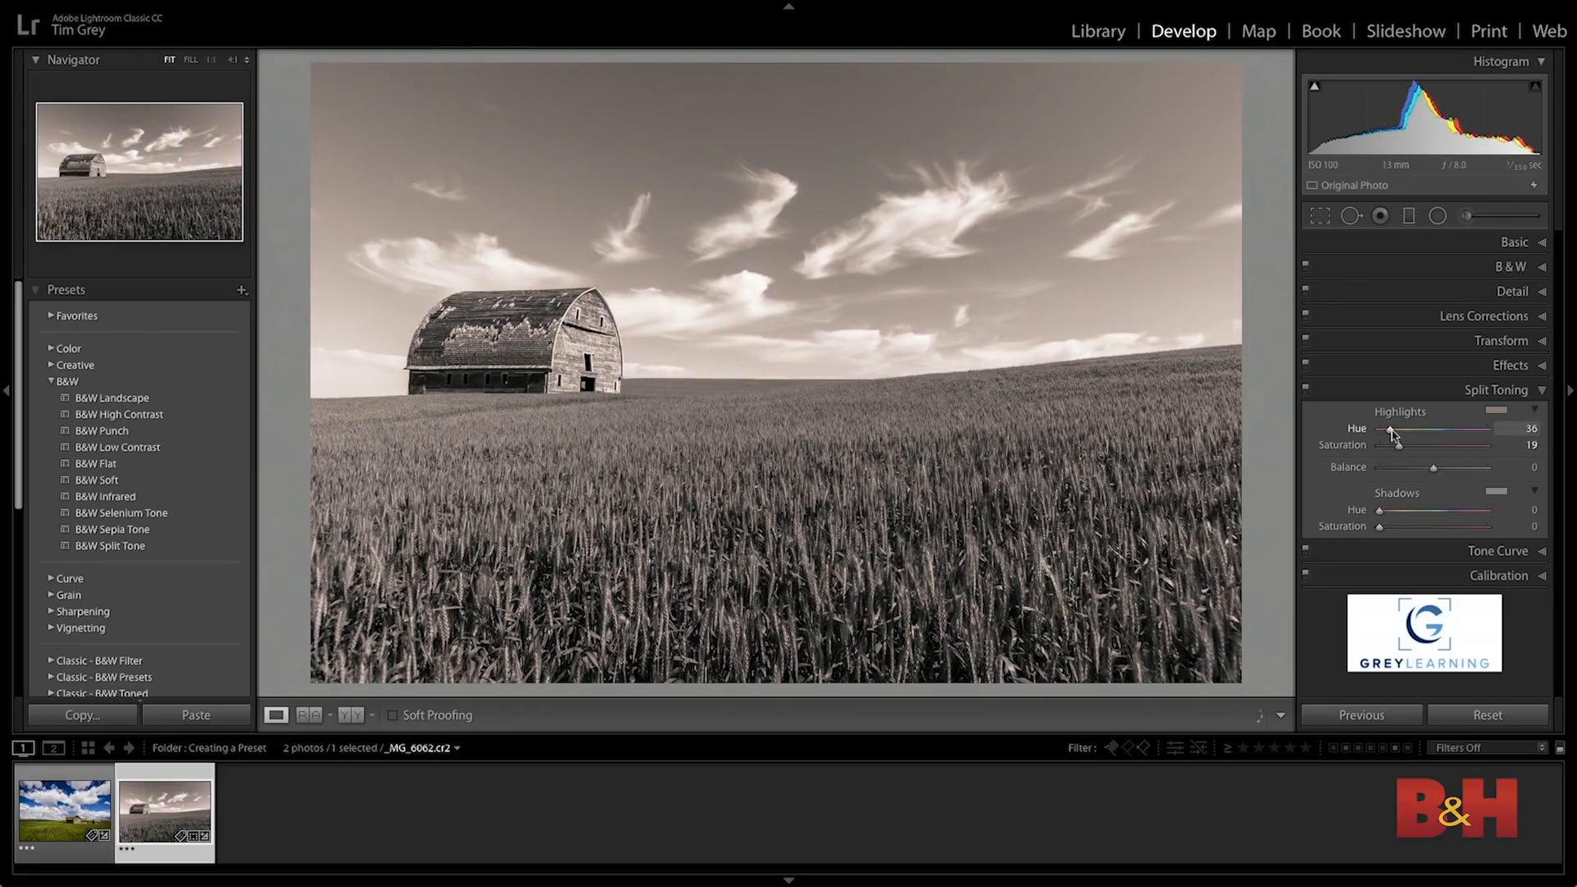
drag(1432, 467, 1499, 467)
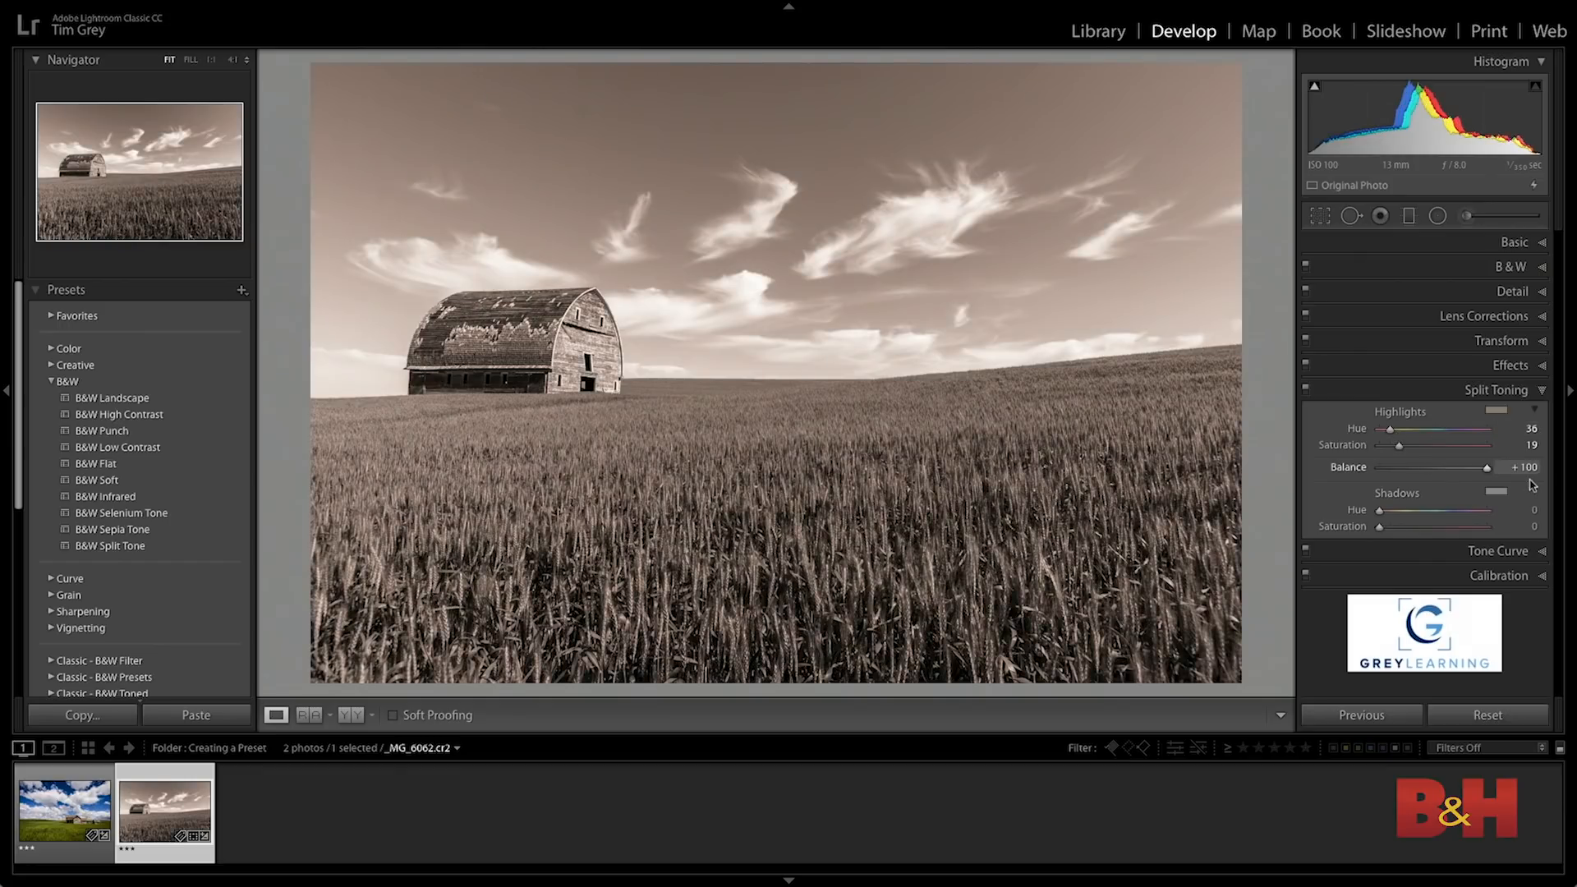
mouse_move(1389, 430)
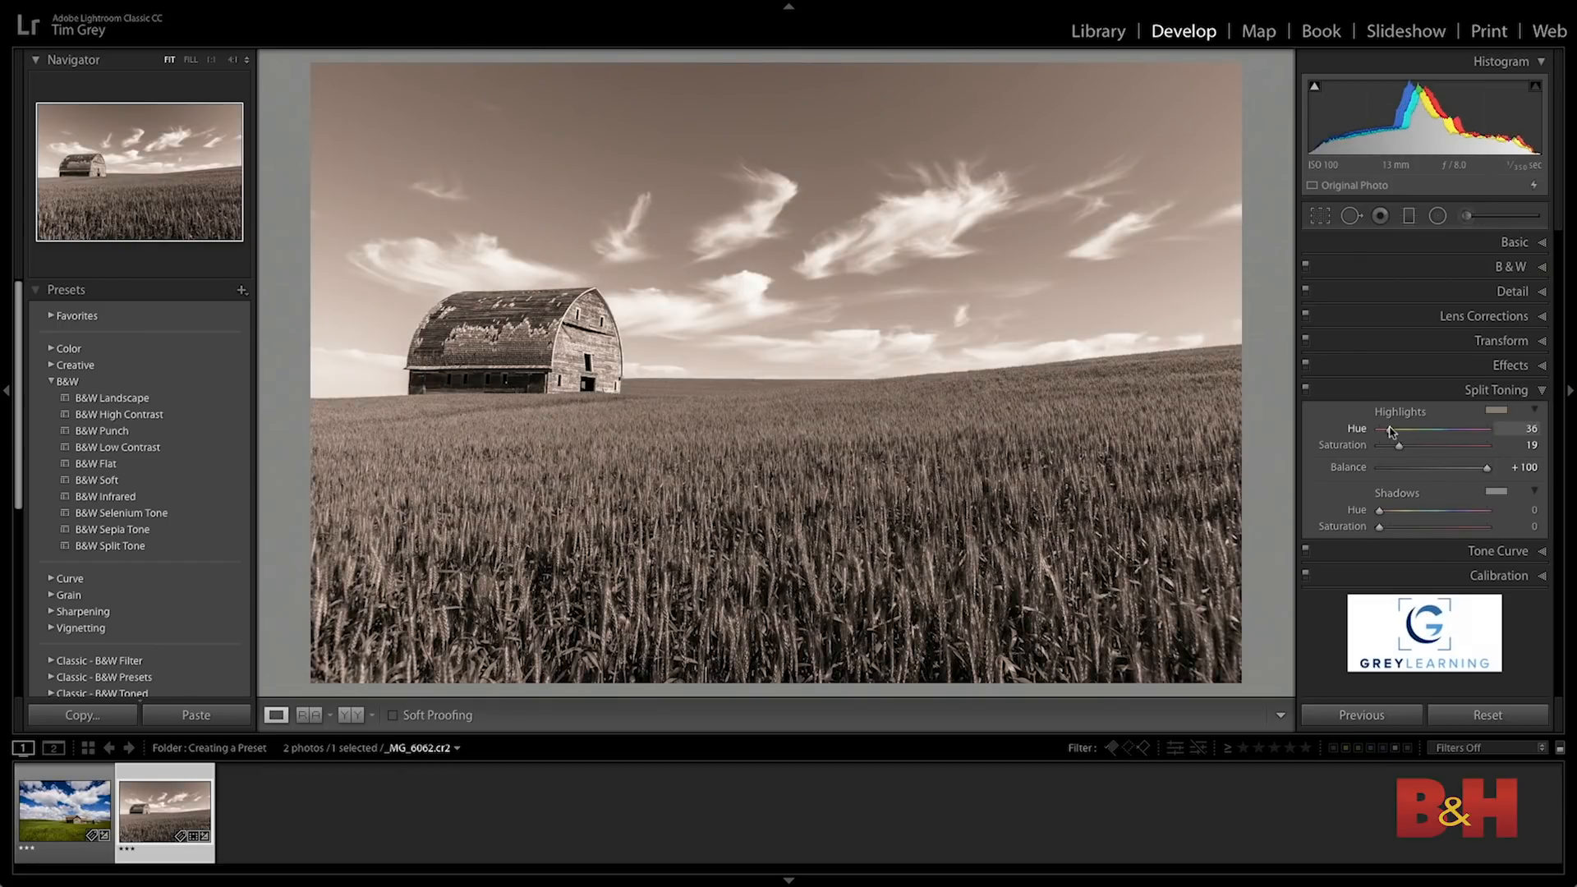
drag(1425, 427, 1432, 427)
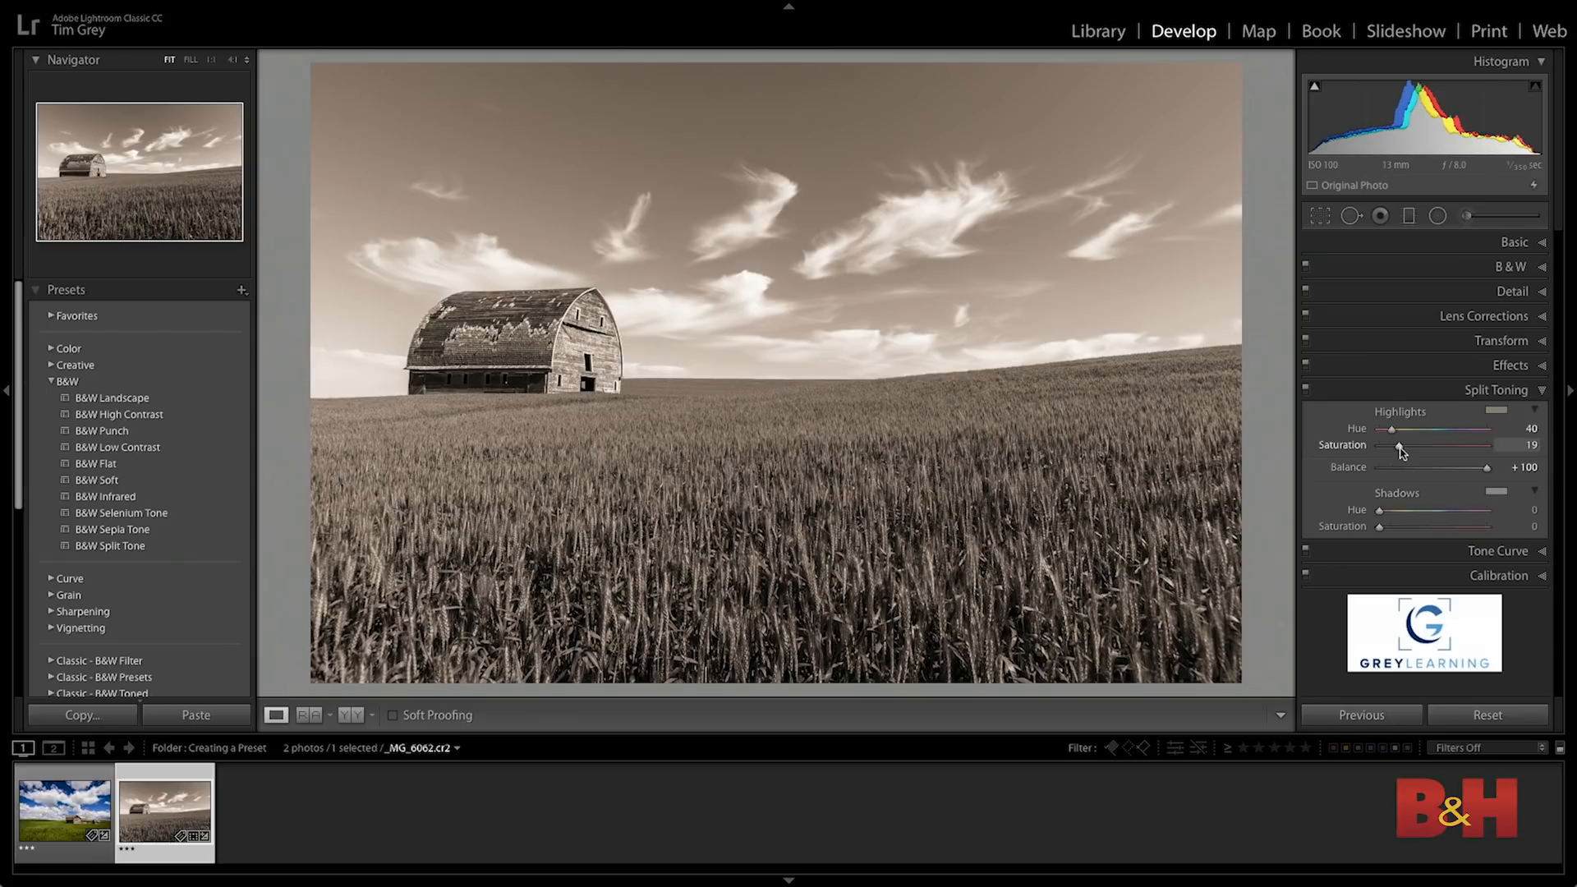
drag(1406, 445, 1397, 445)
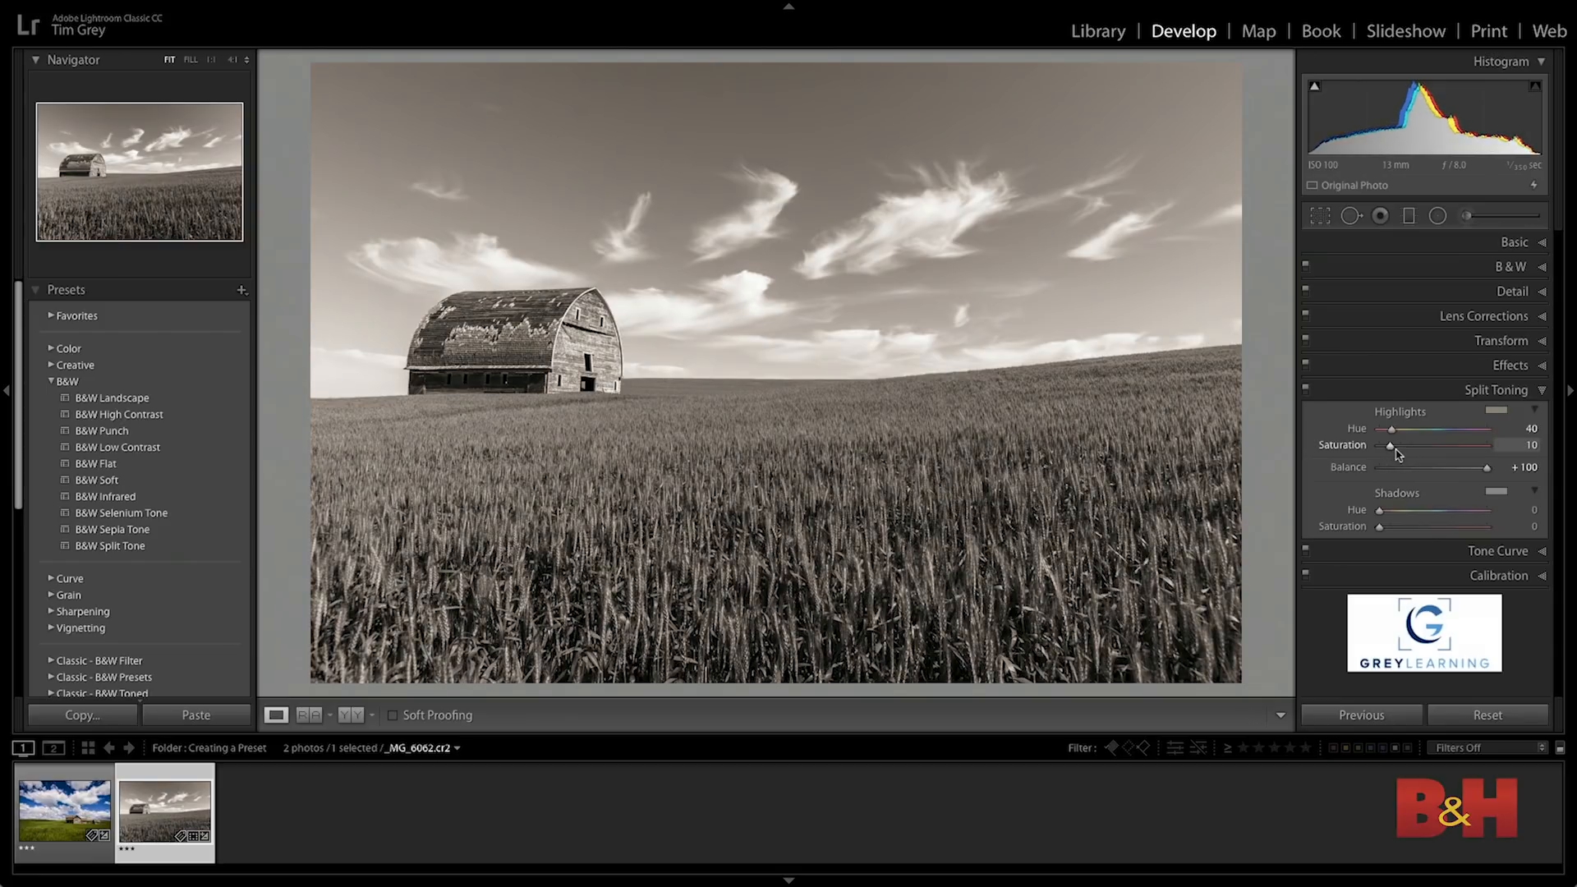
Add a post-crop vignette with Amount -23 and Feather 58 in the Effects panel.
click(1510, 365)
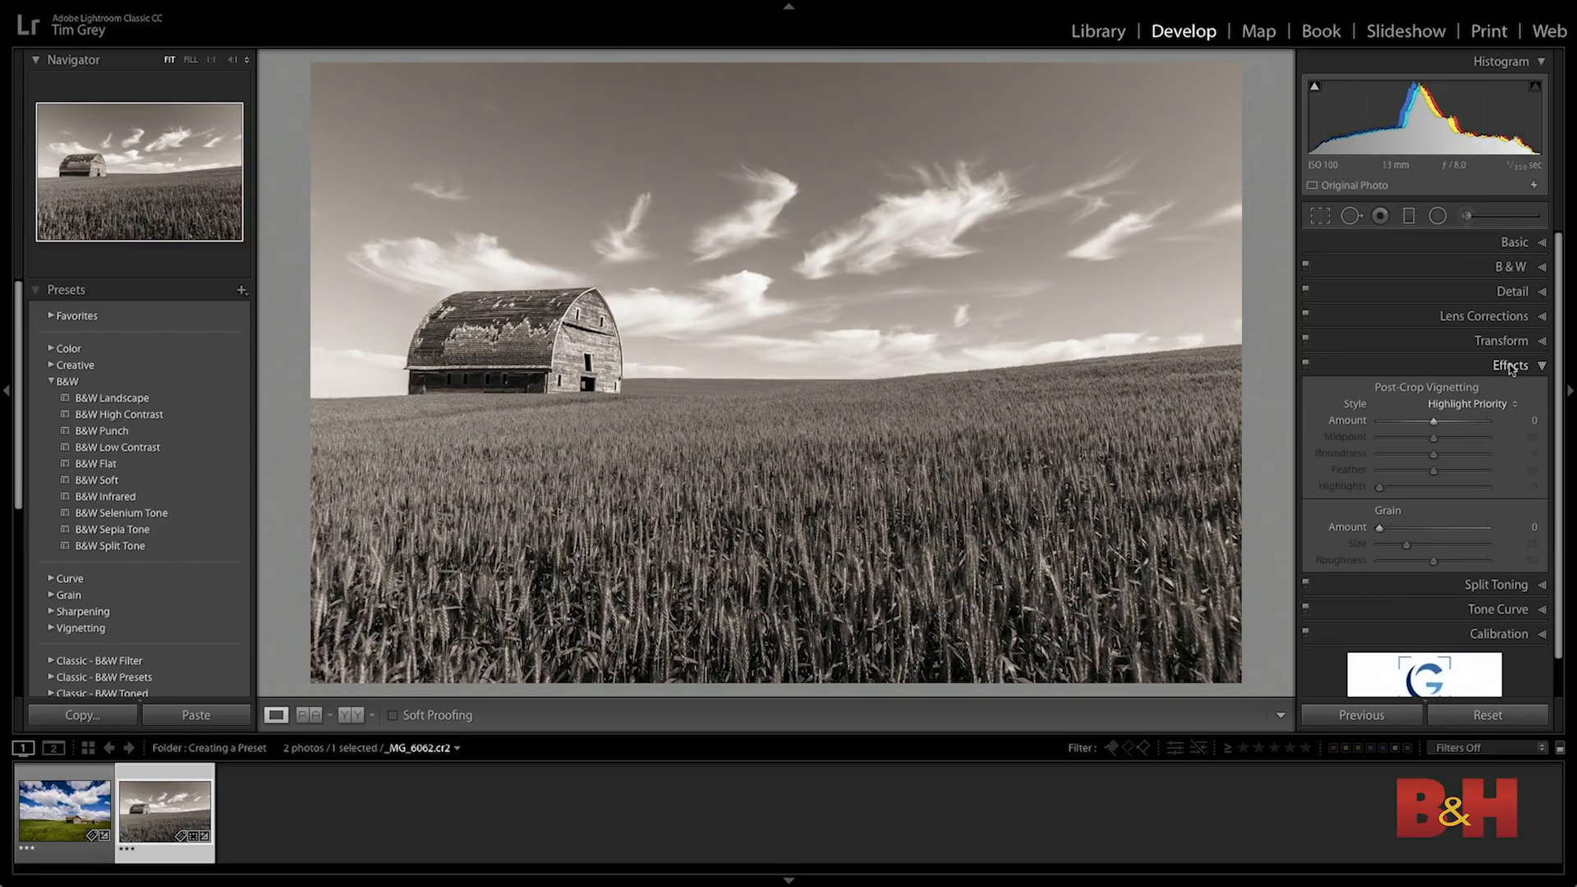
drag(1459, 422, 1423, 422)
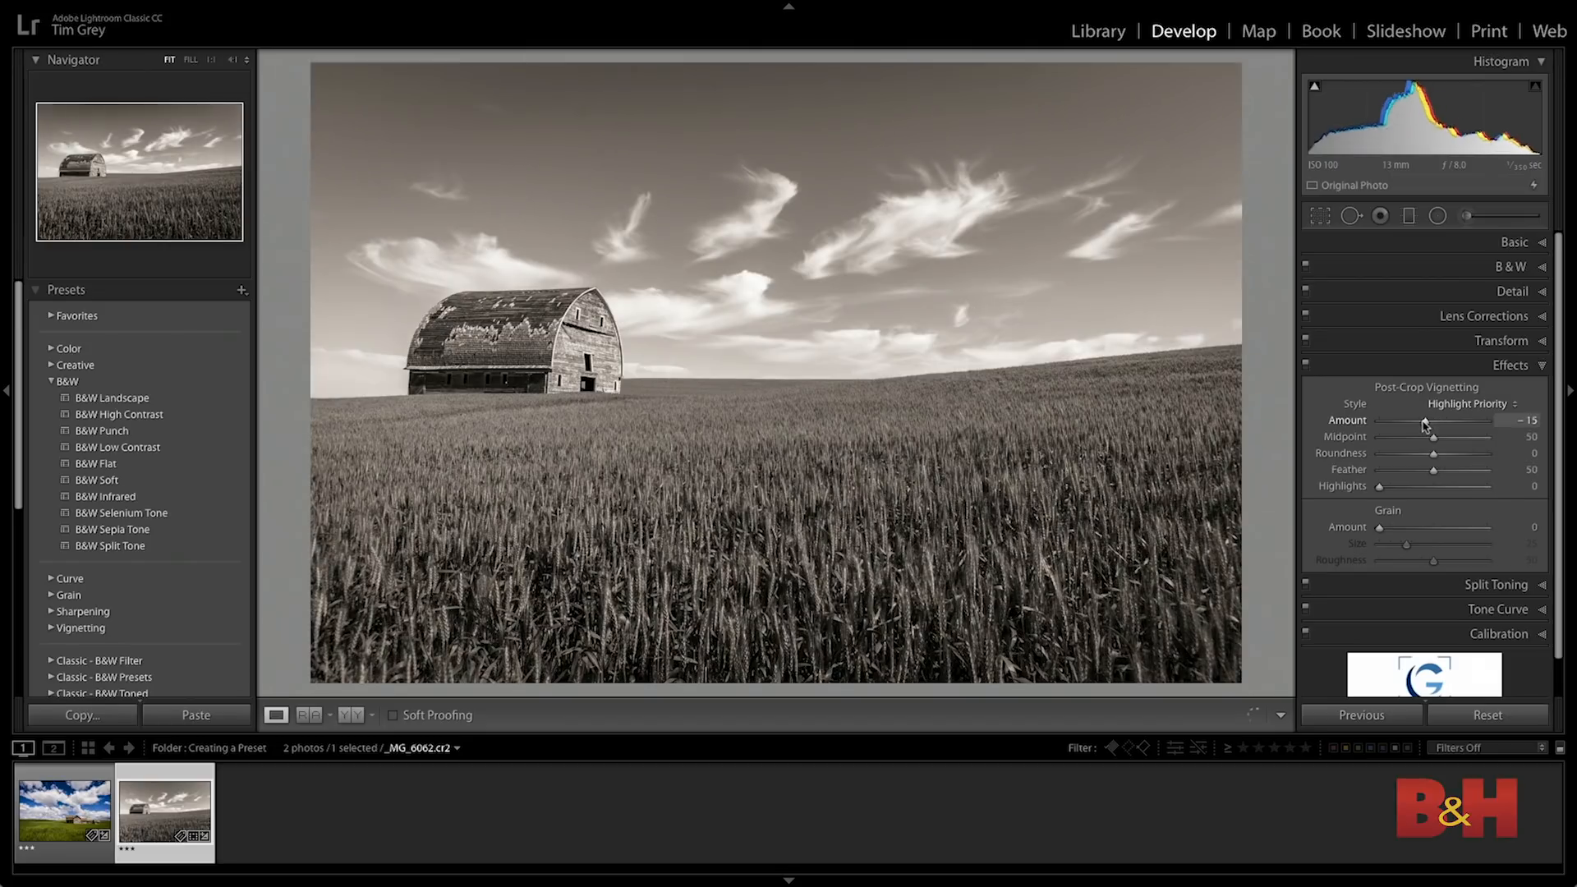
drag(1423, 421, 1416, 421)
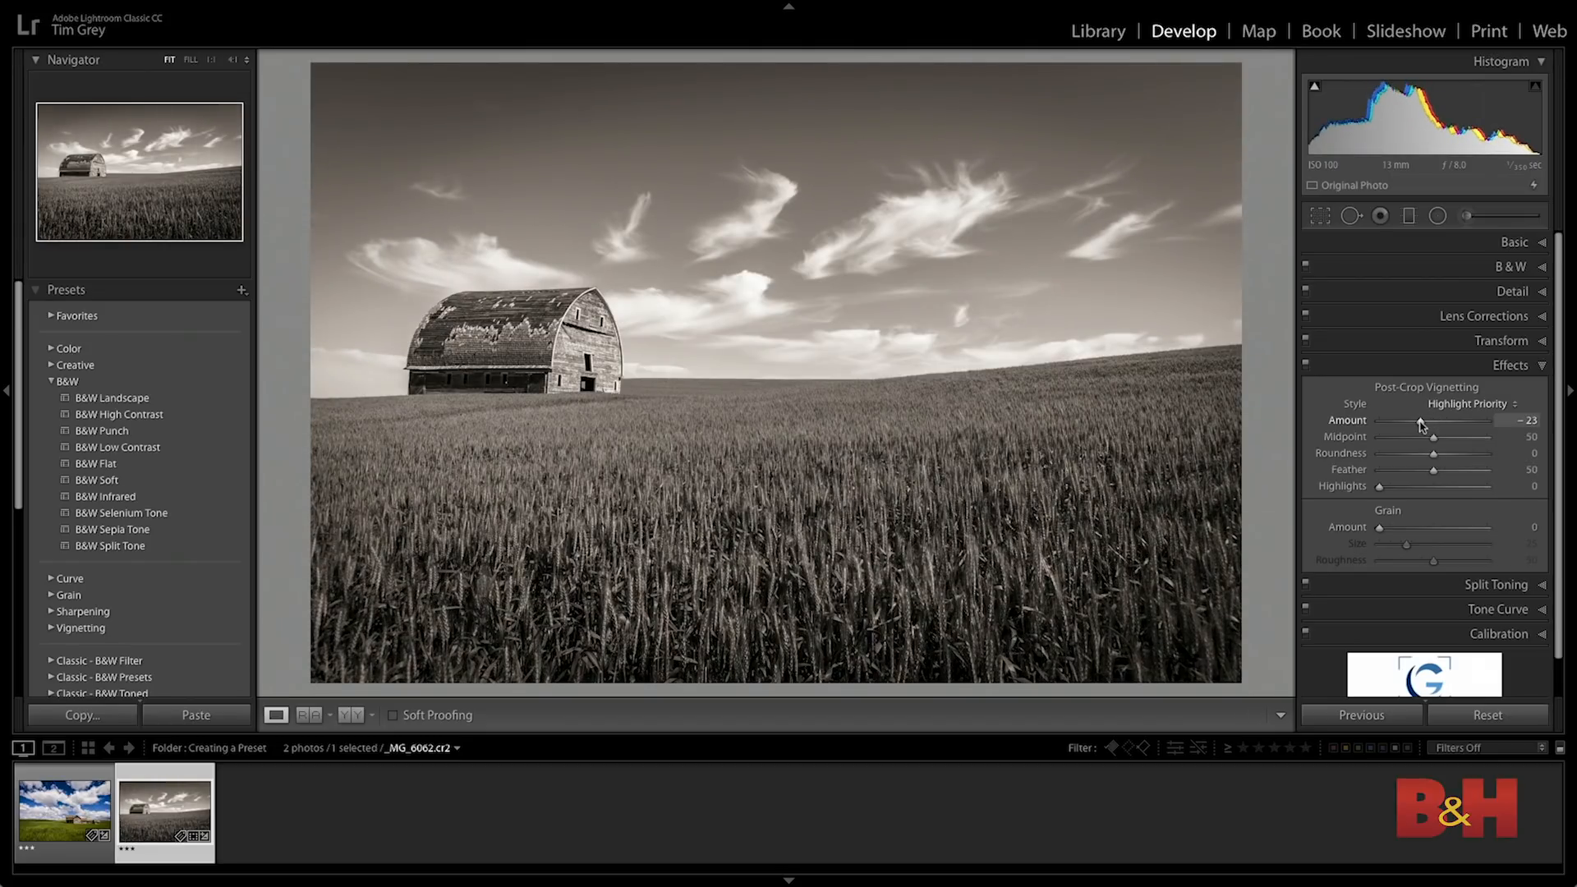
mouse_move(1435, 478)
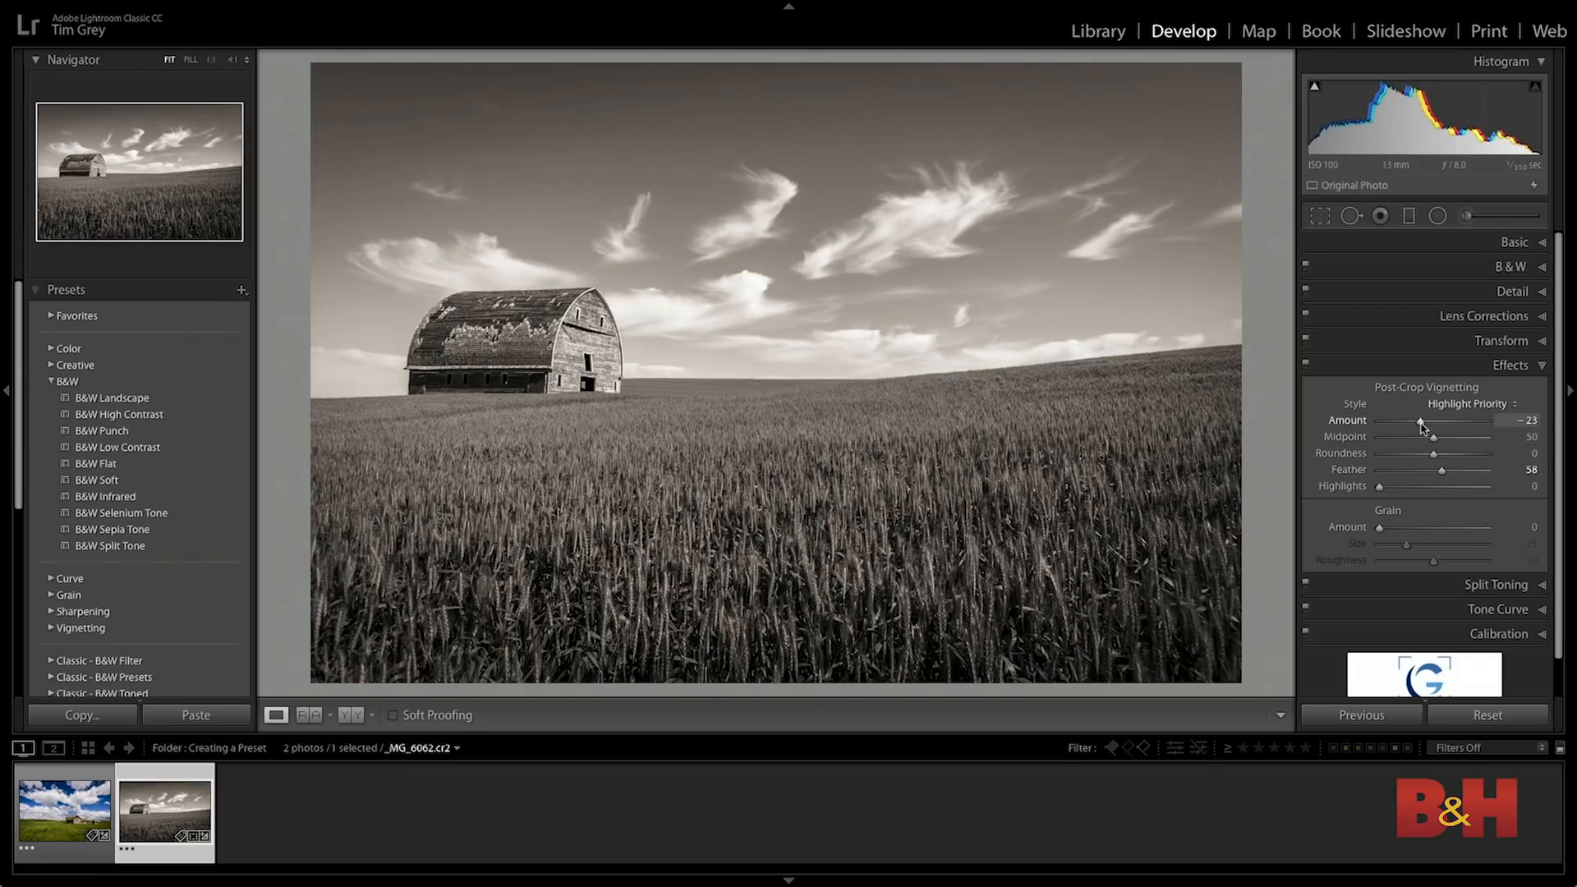
drag(1421, 425, 1419, 426)
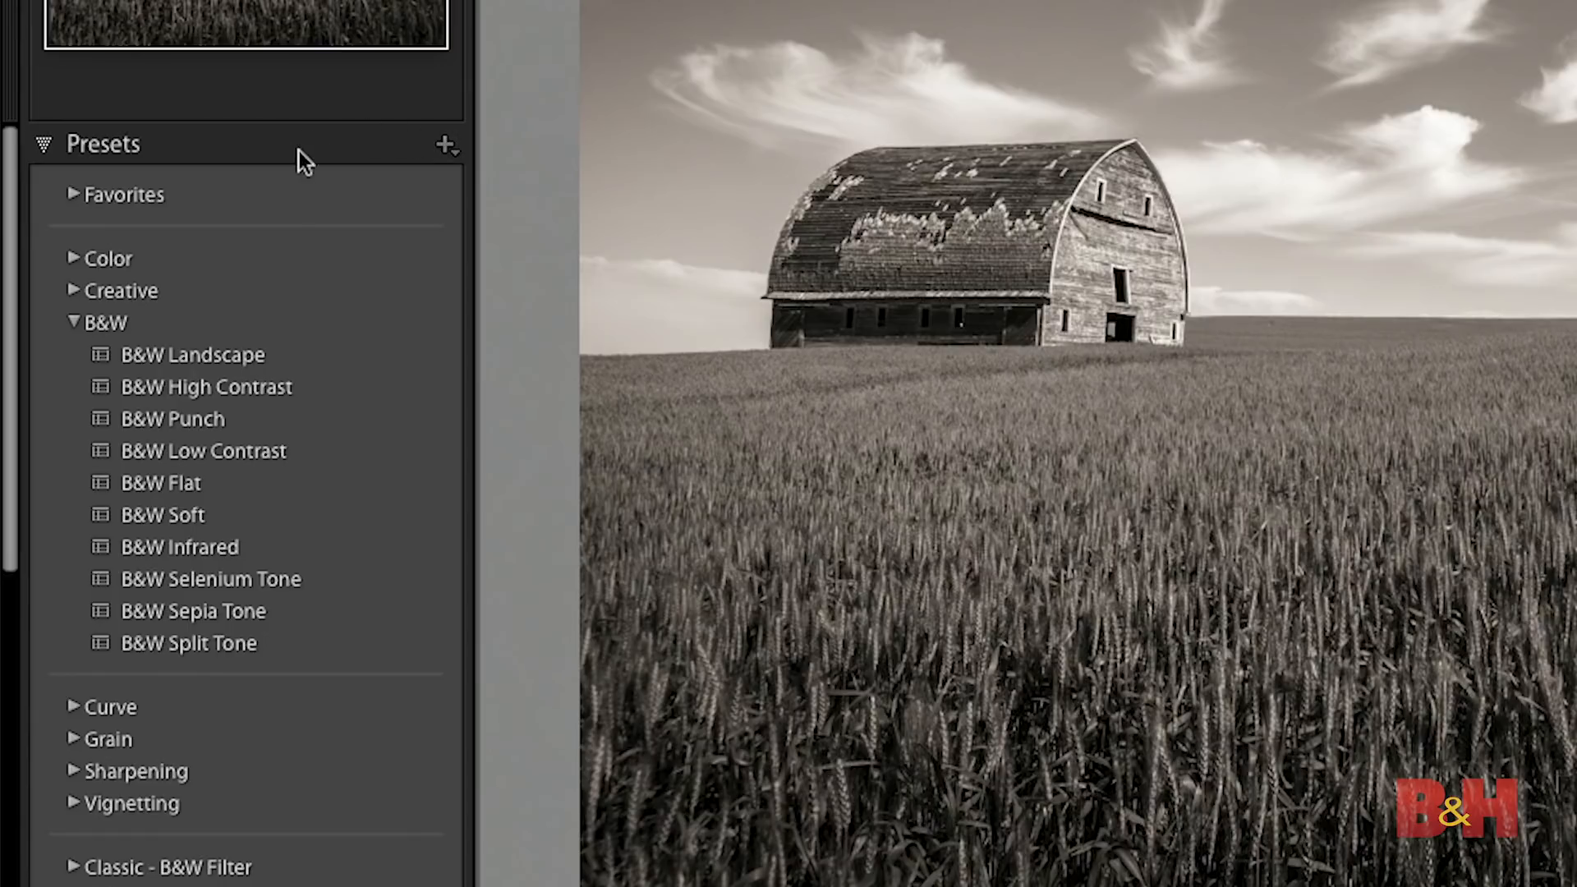
Start a new develop preset and name it Rustic Sepia.
click(446, 147)
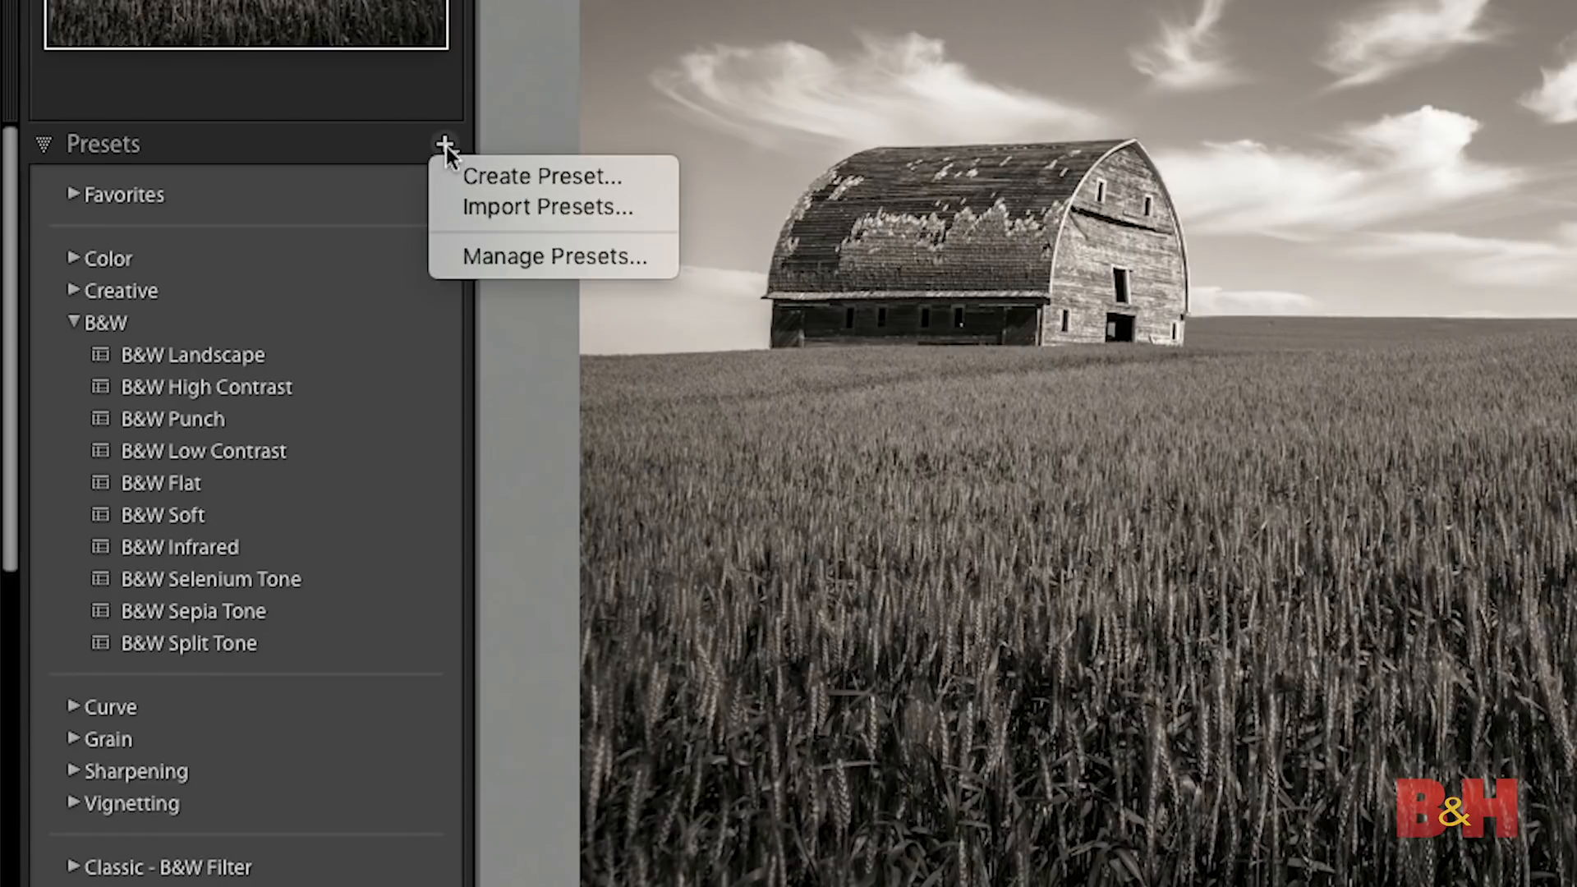
mouse_move(659, 190)
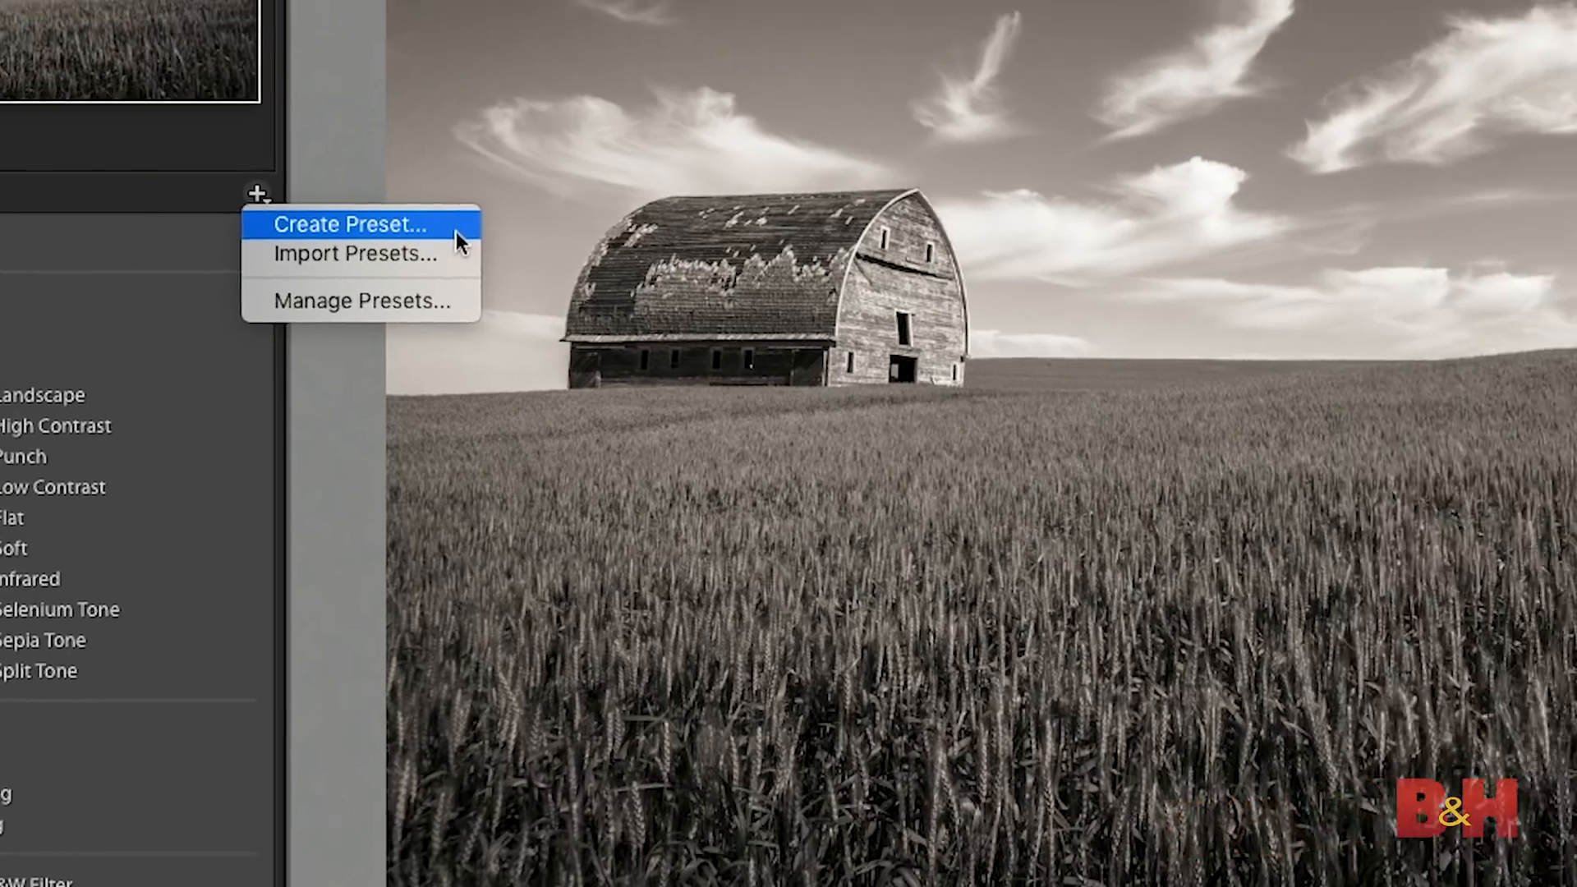
click(351, 223)
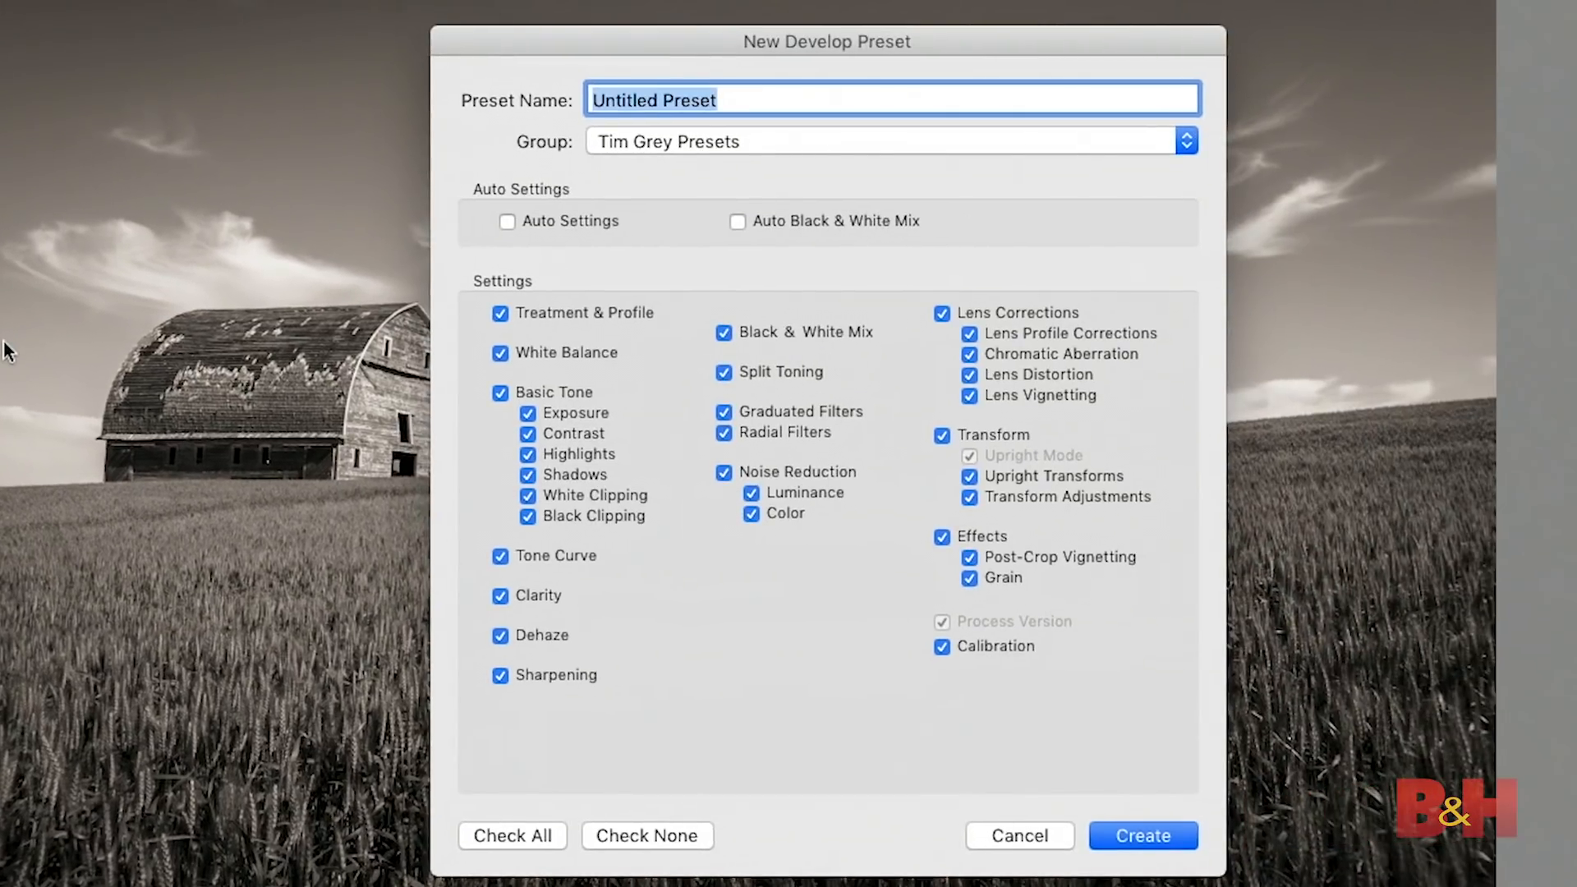
text(Rustic S)
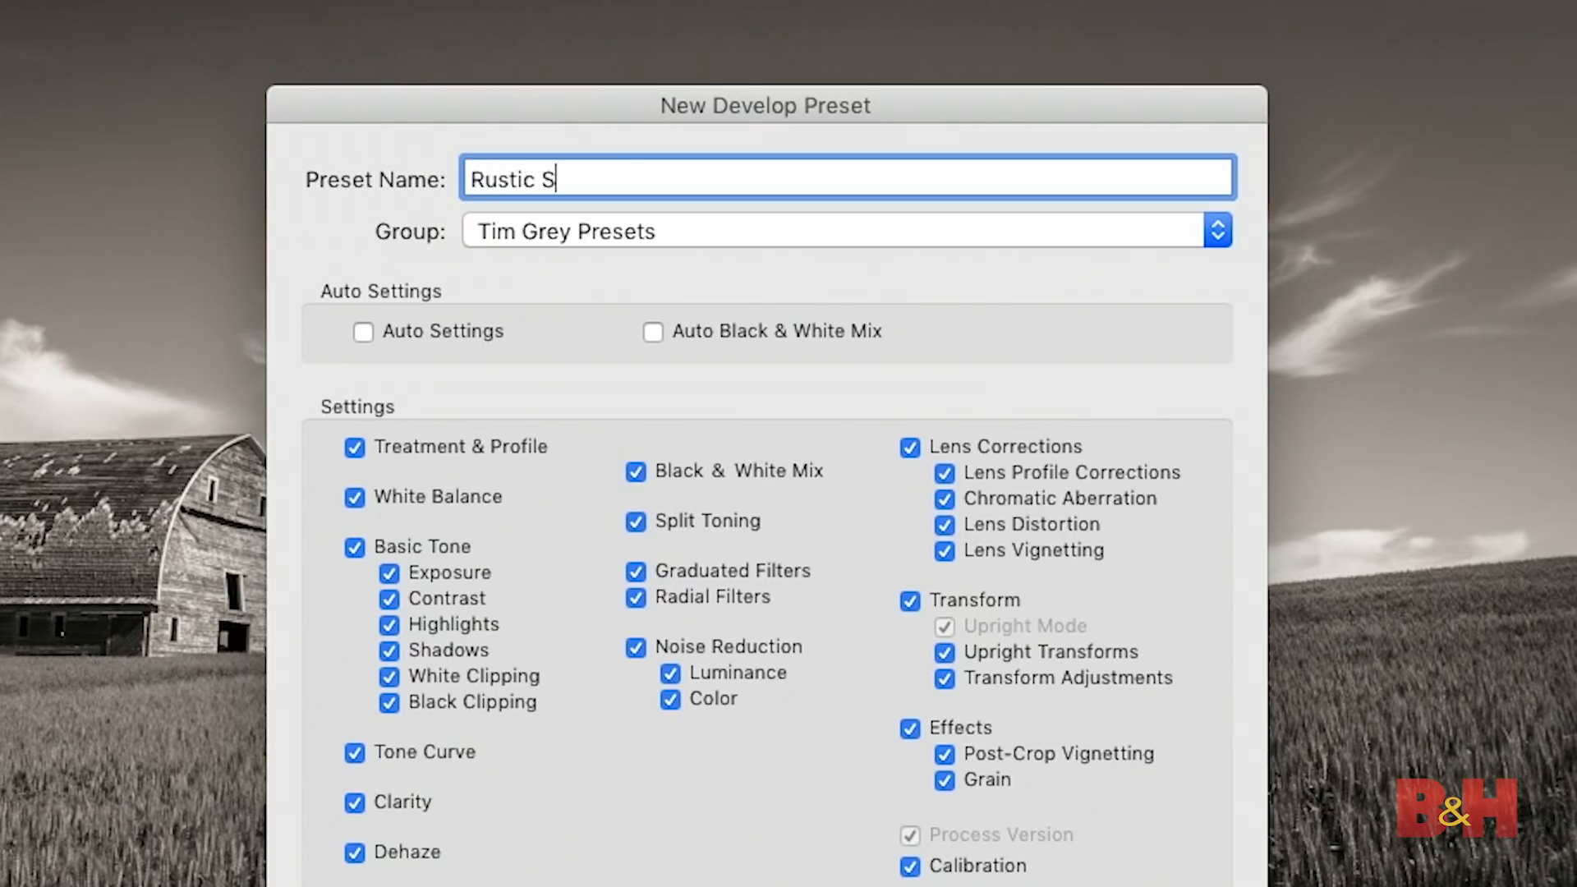
text(epia)
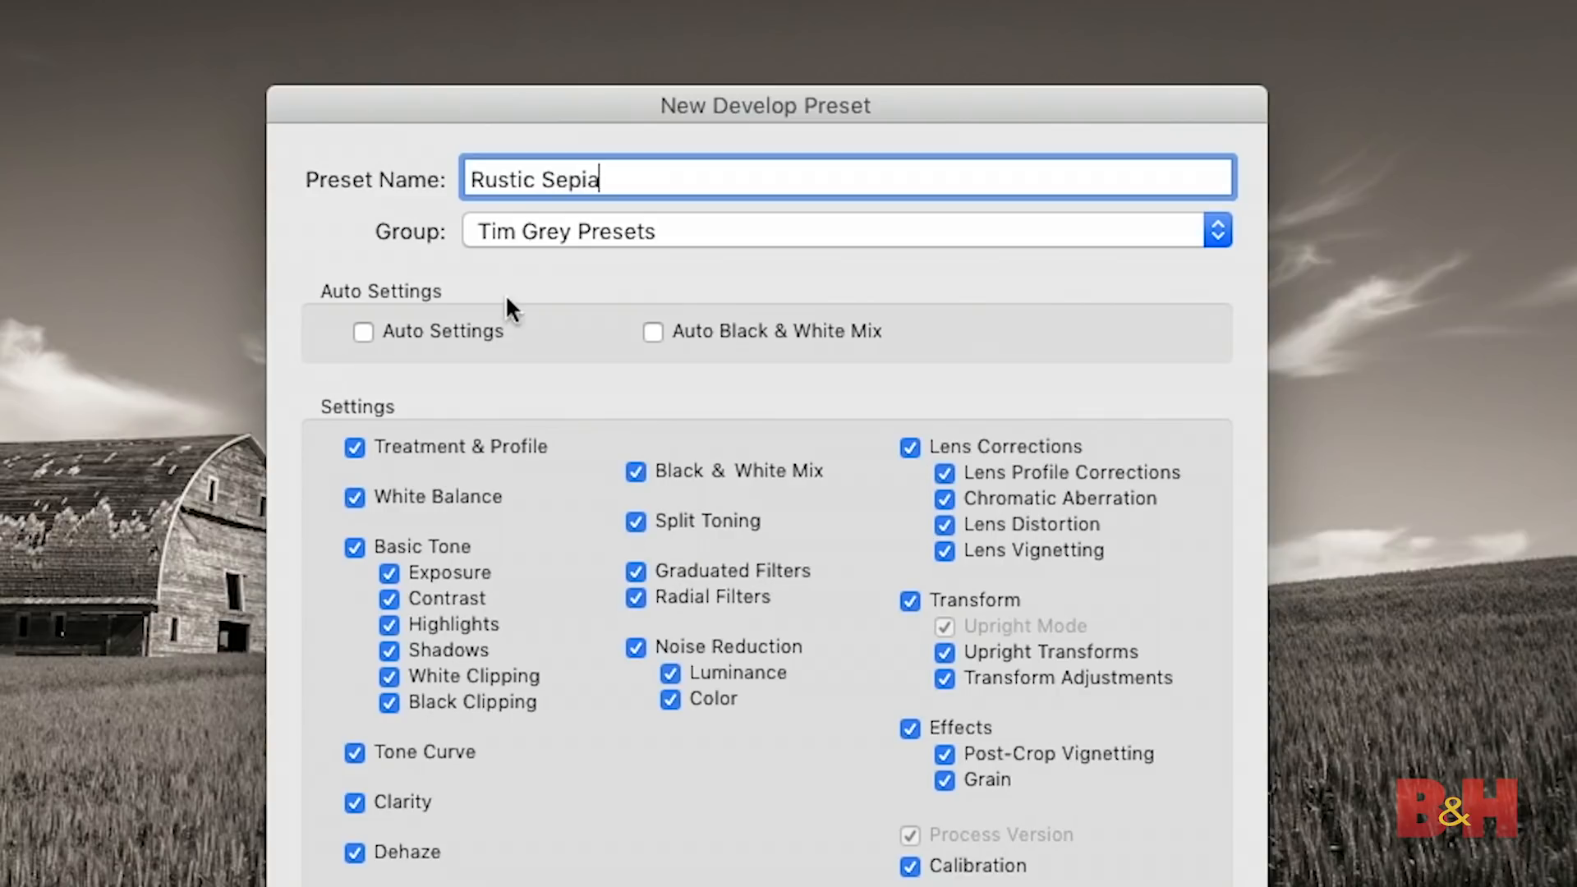
mouse_move(772, 259)
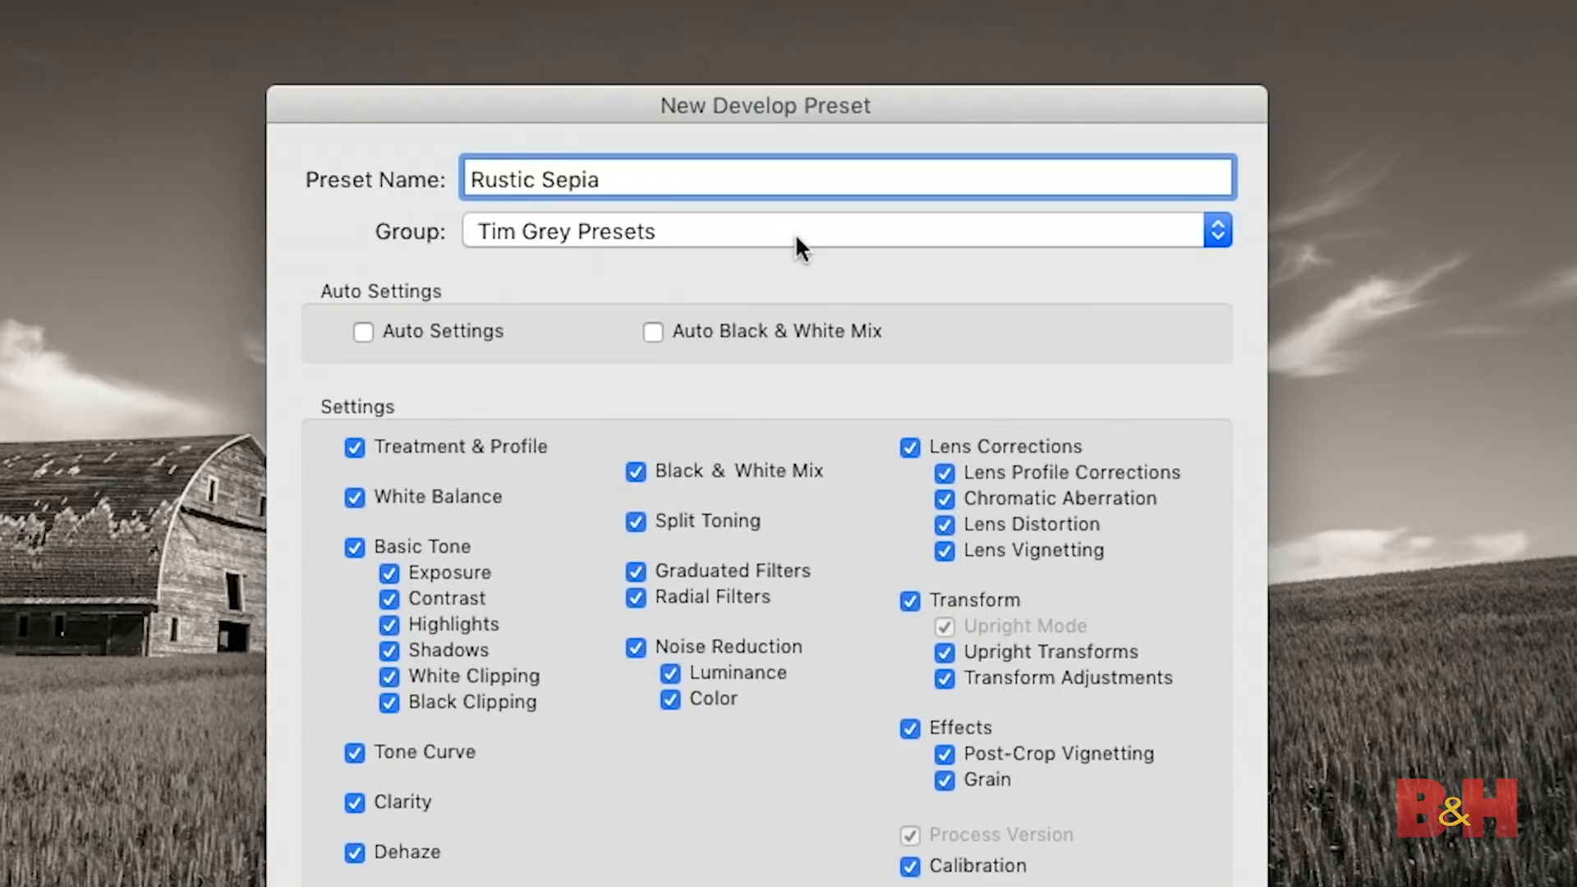
click(1219, 228)
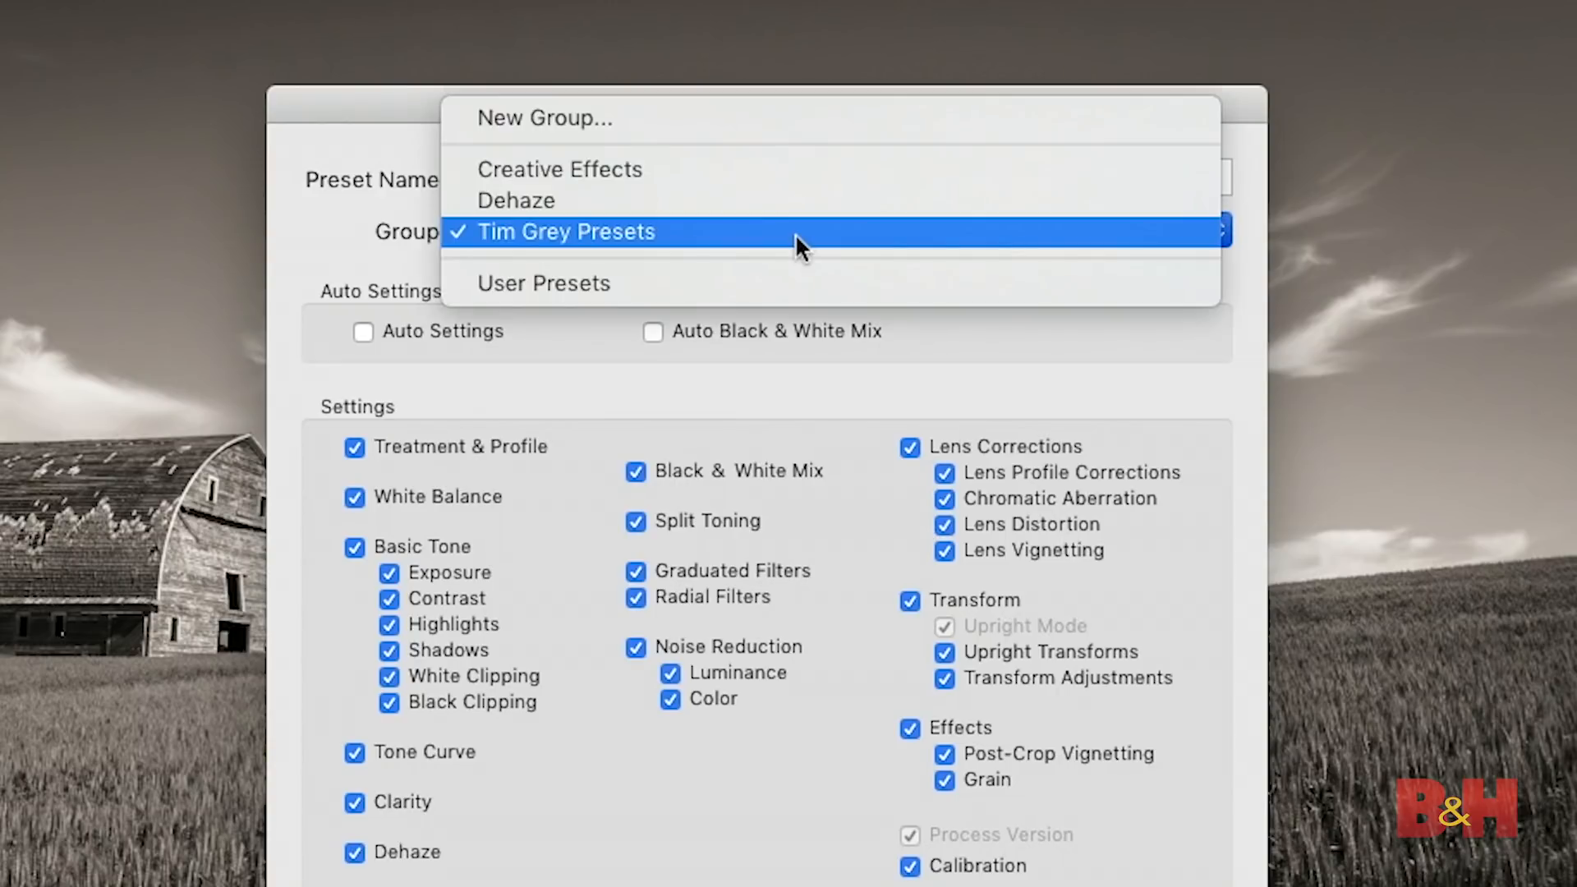
mouse_move(684, 247)
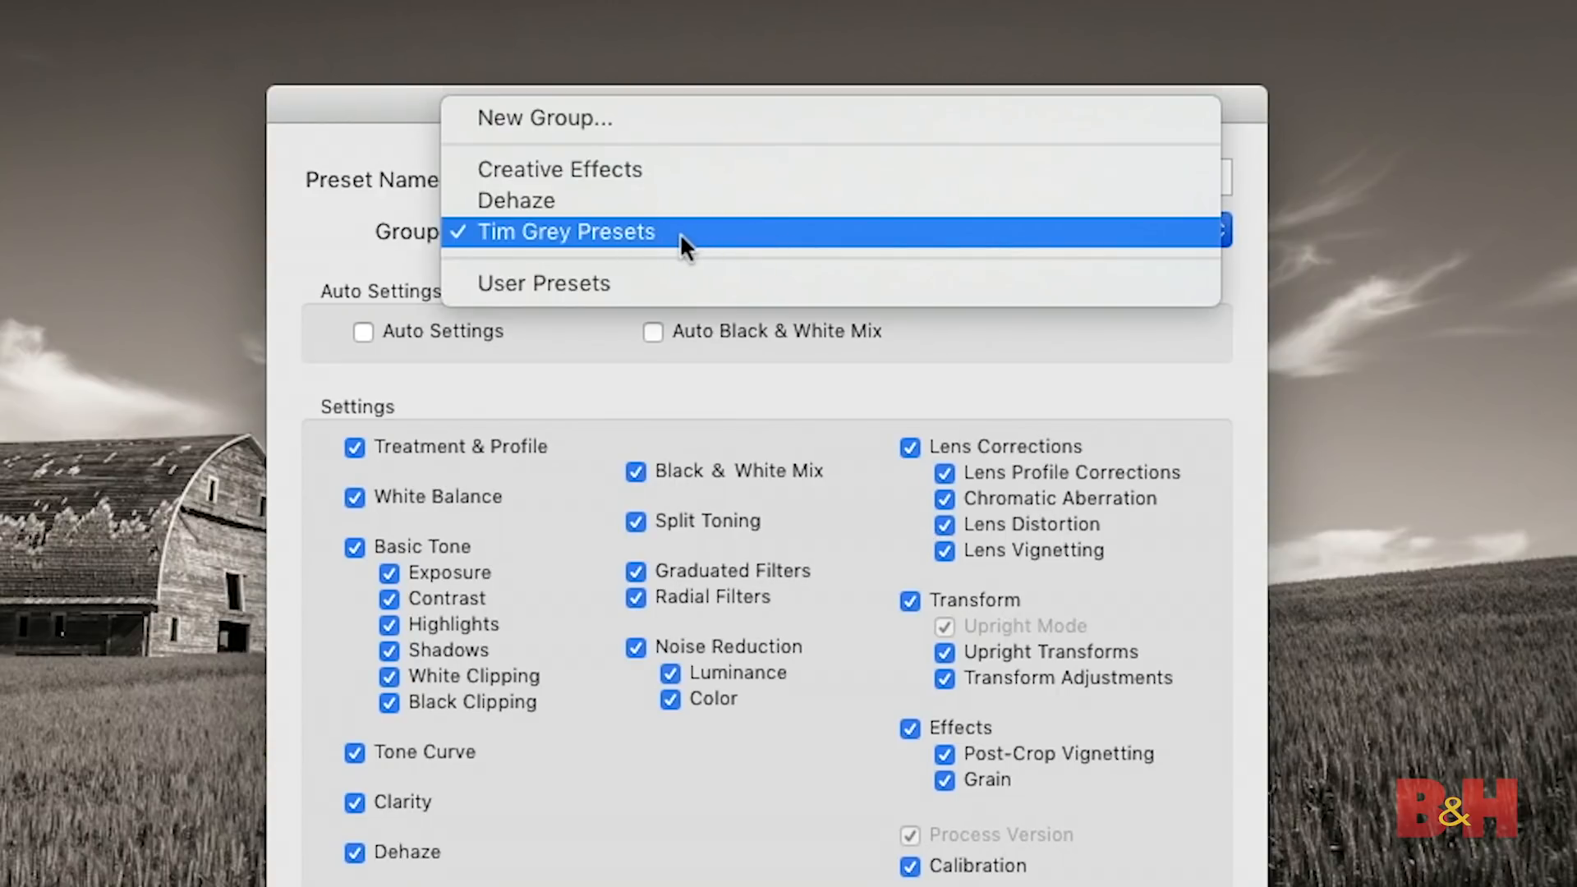
mouse_move(676, 217)
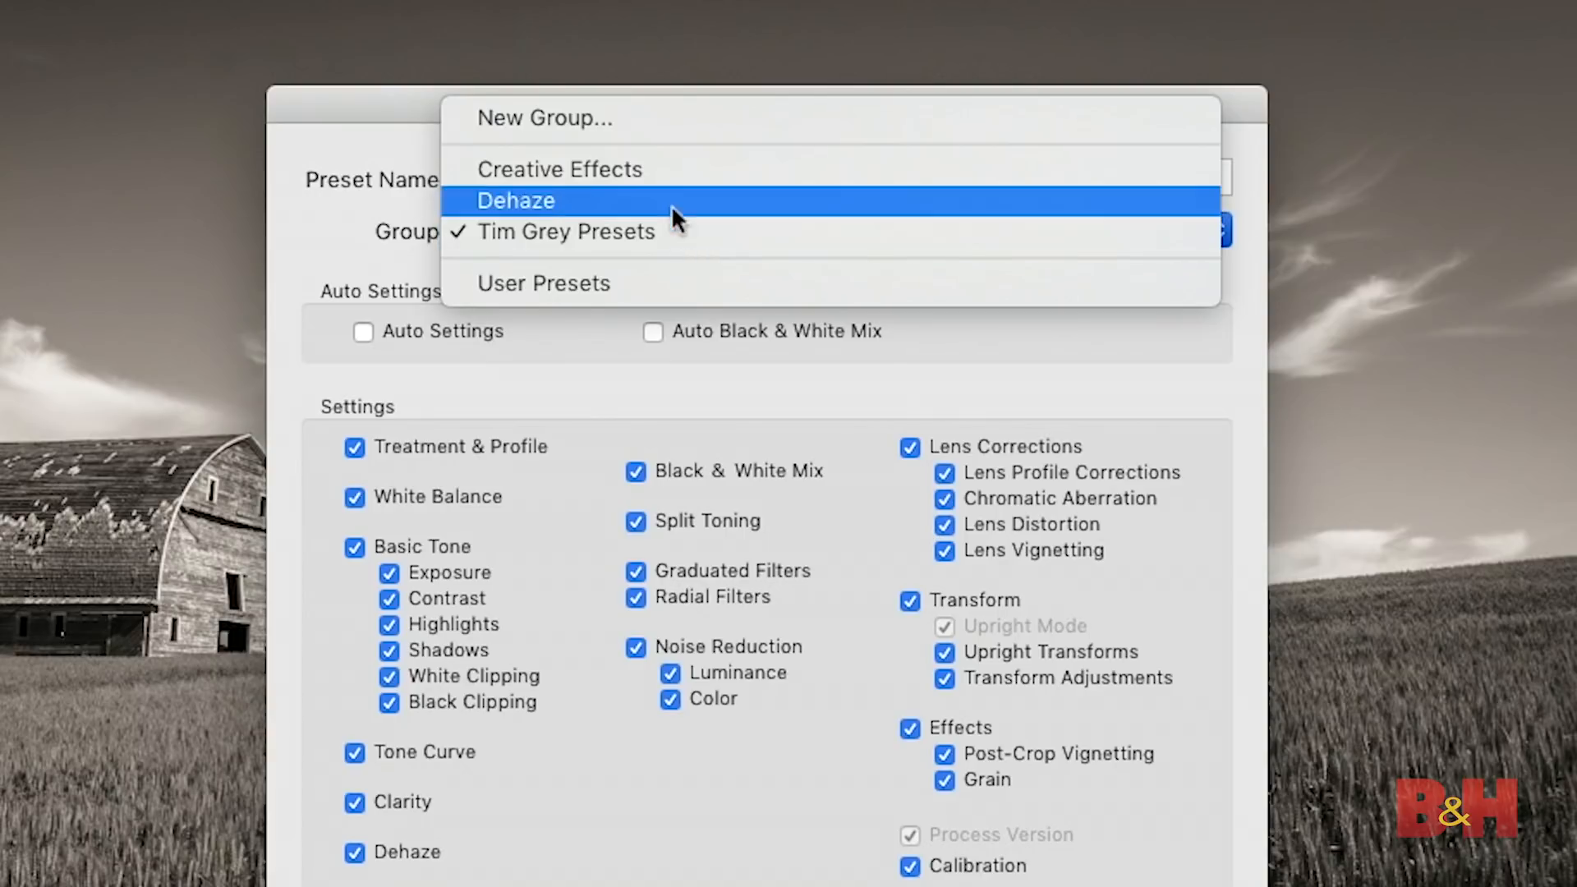
mouse_move(682, 182)
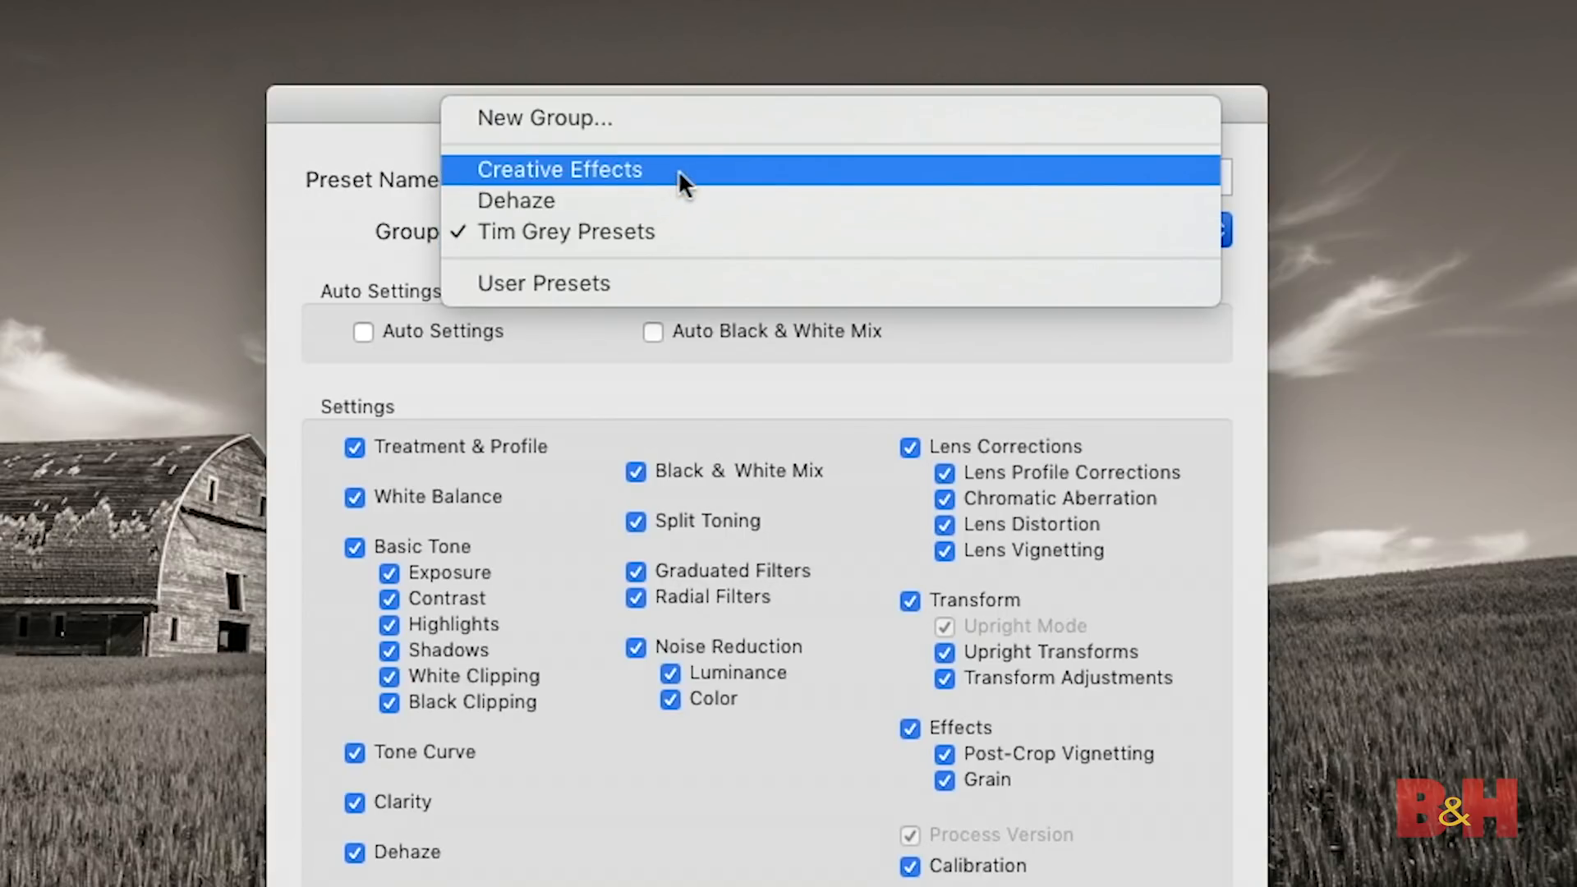
mouse_move(651, 128)
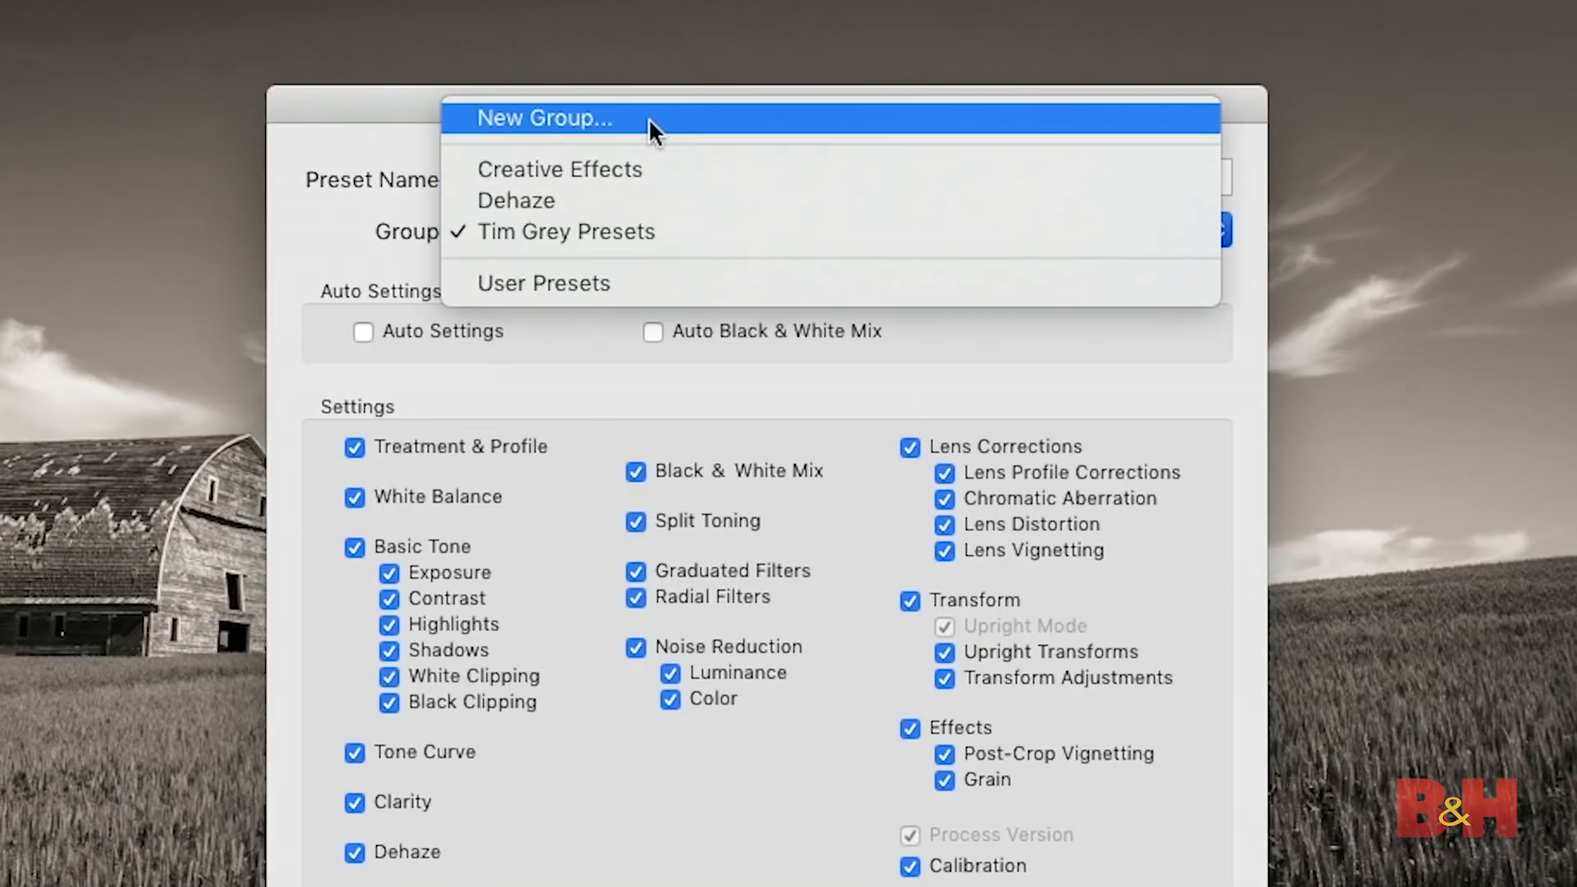
mouse_move(635, 238)
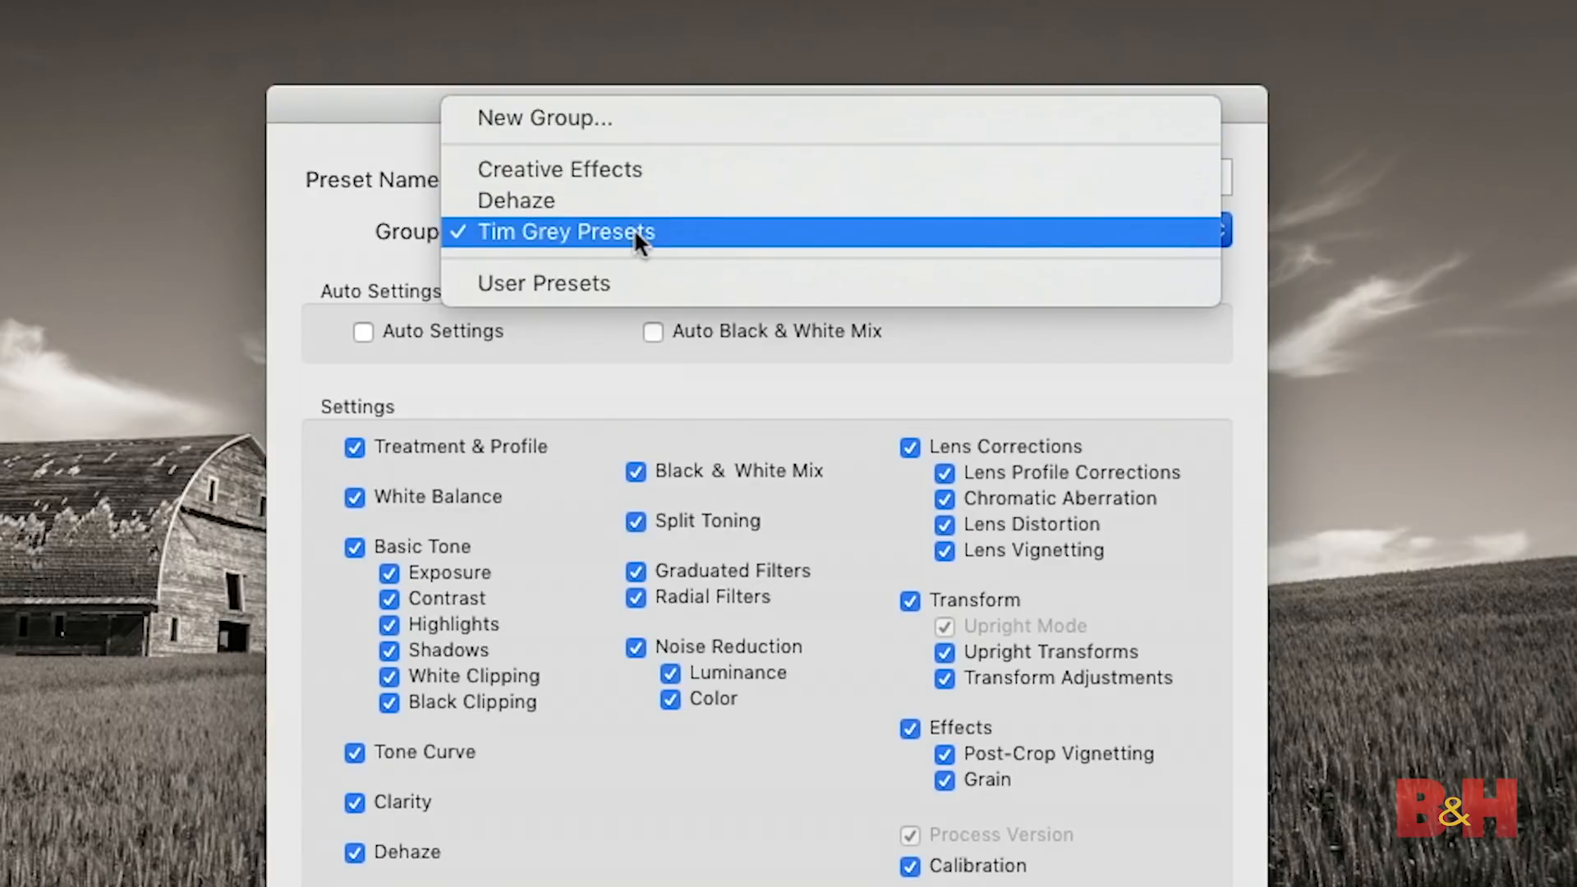
click(565, 234)
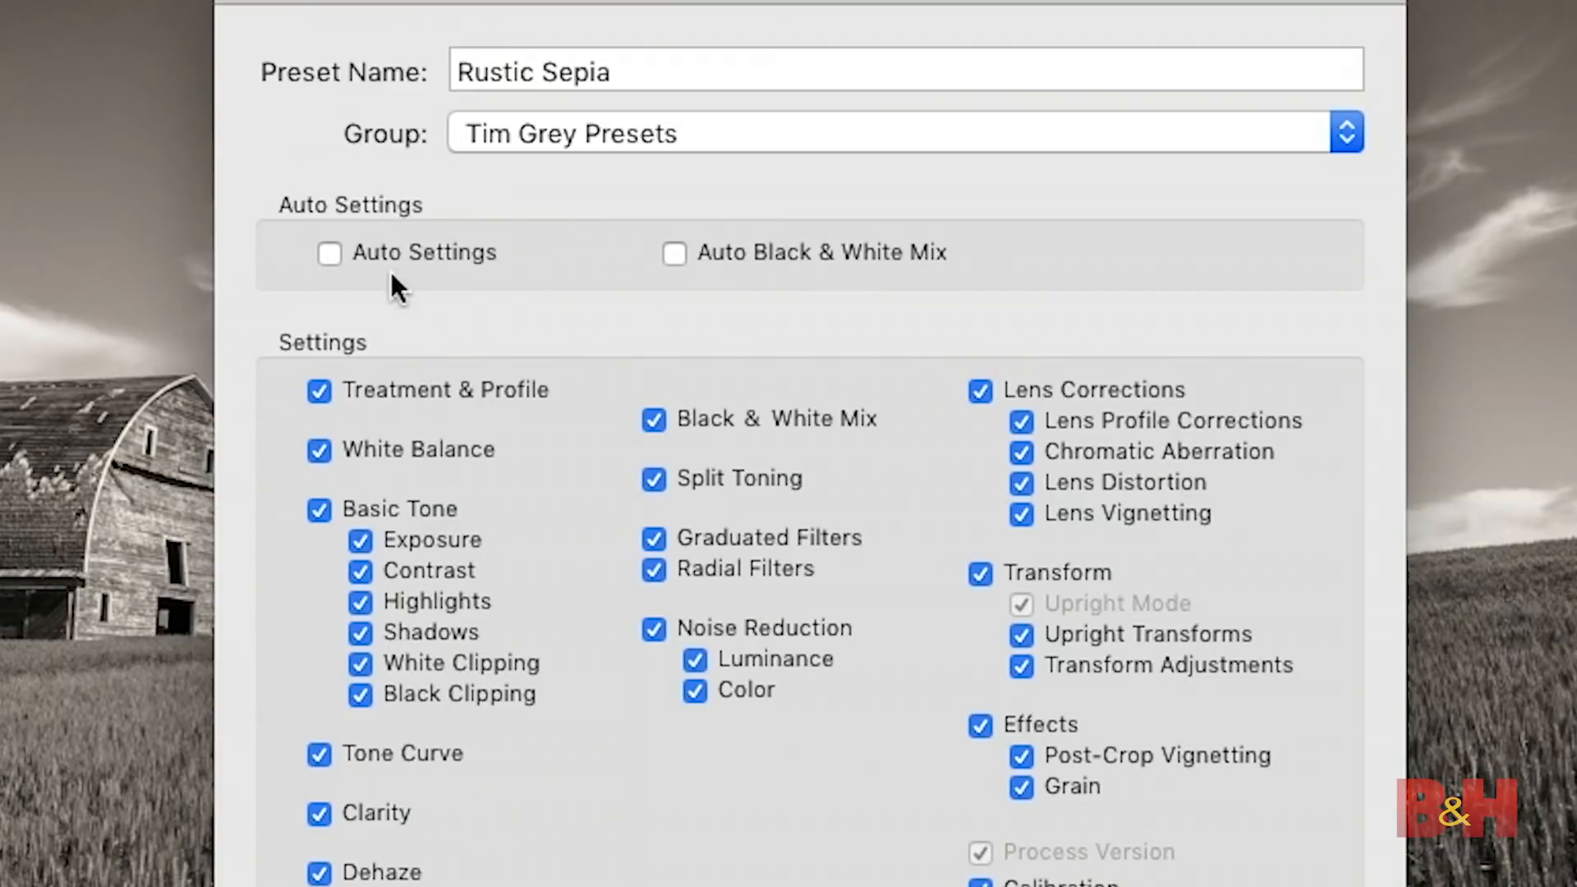
mouse_move(409, 289)
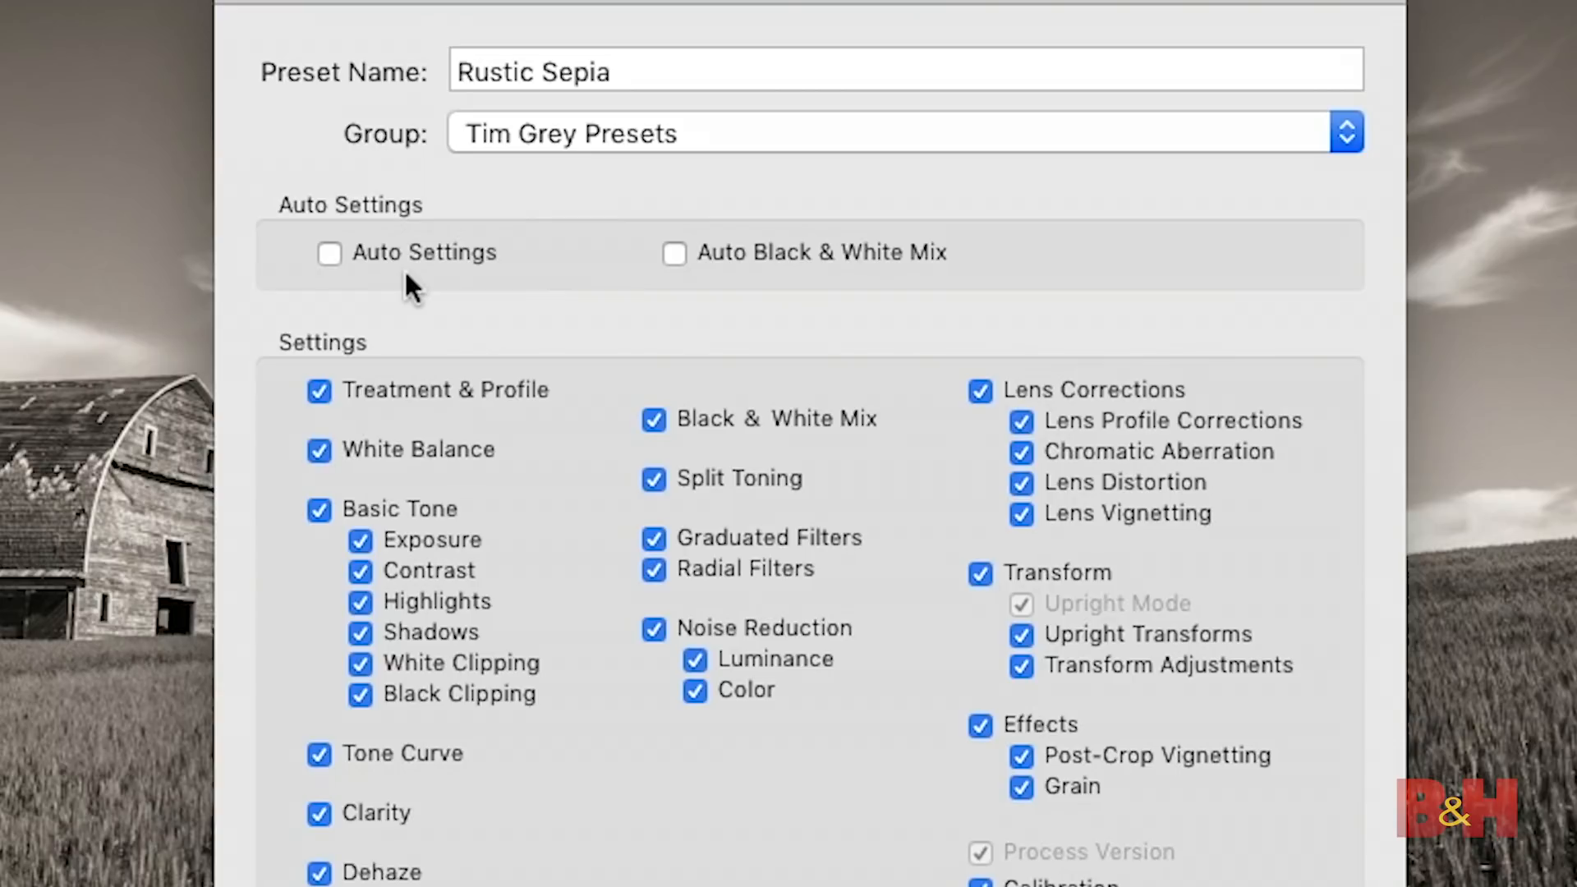
mouse_move(491, 297)
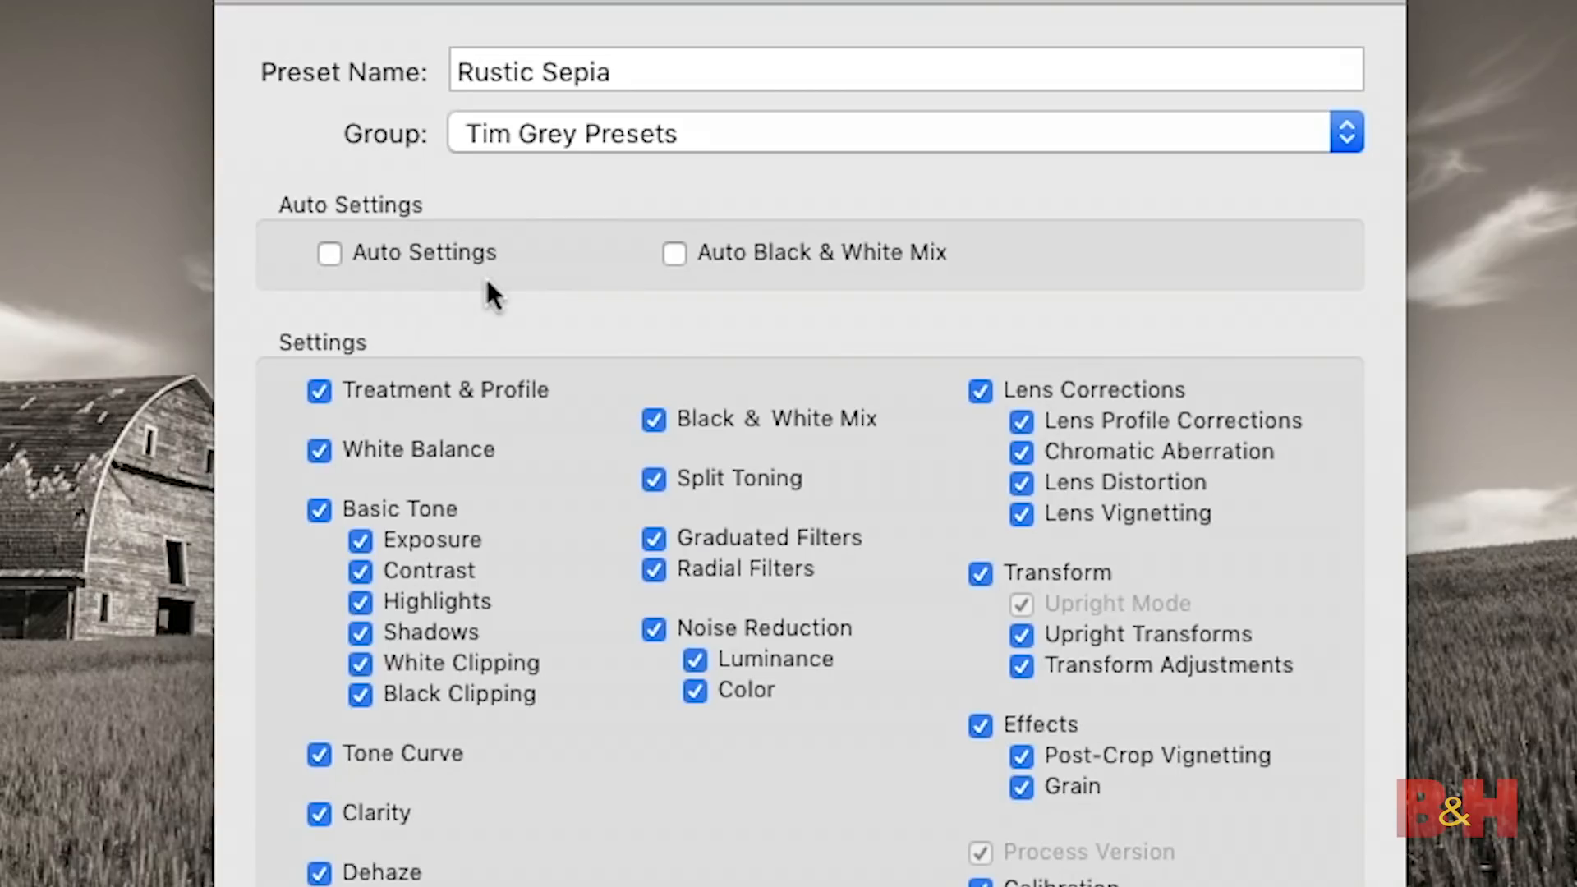
mouse_move(729, 269)
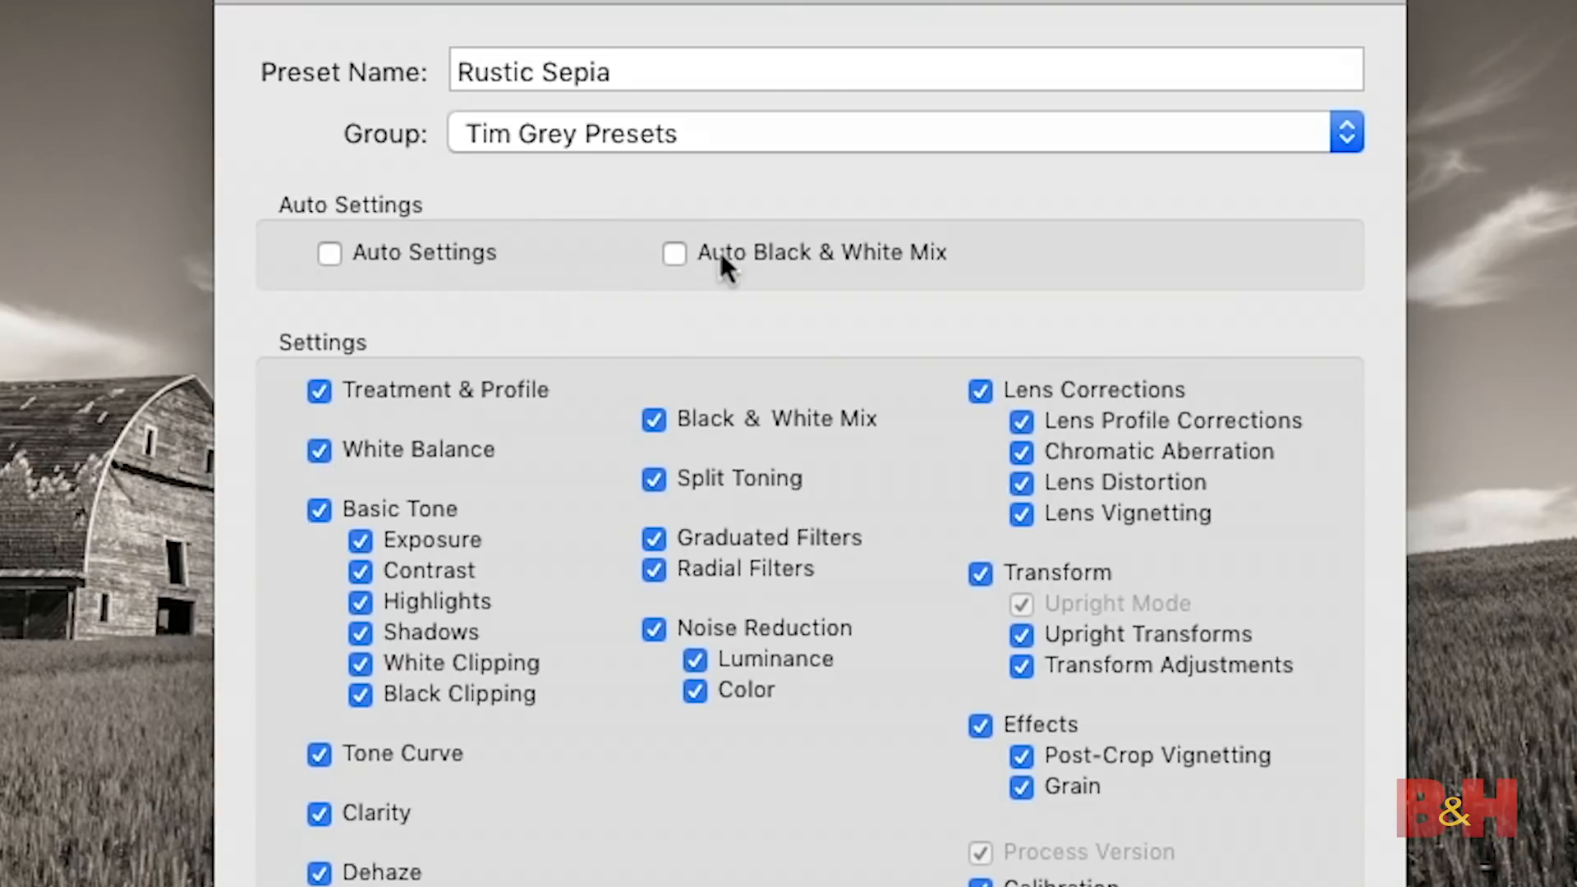
Check Auto Black & White Mix and review the preset's settings checkboxes.
click(674, 253)
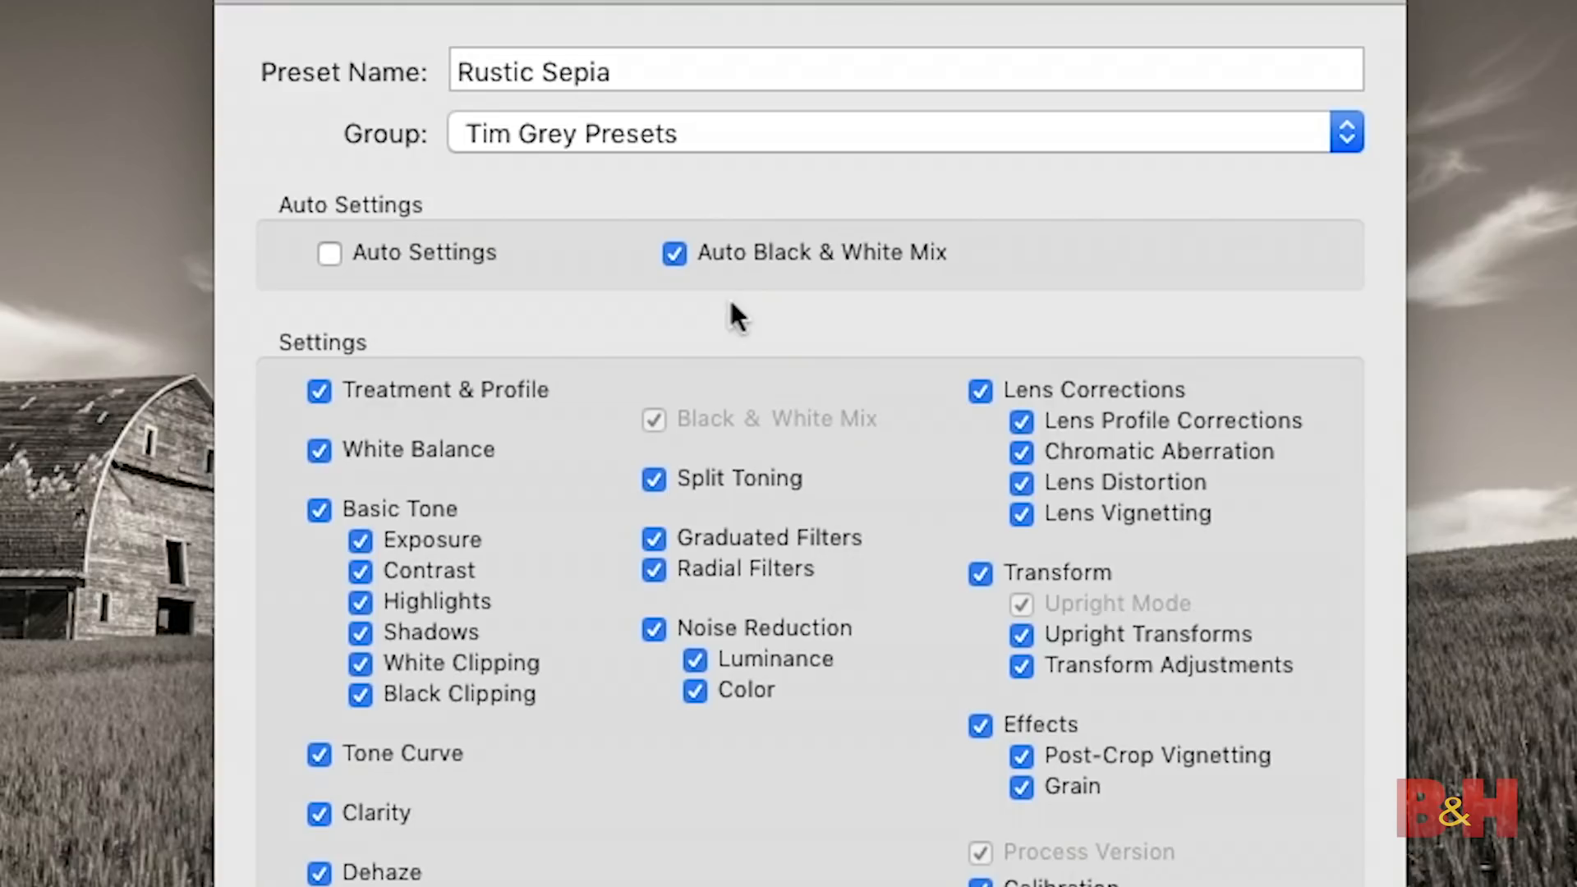
scroll(down, 3)
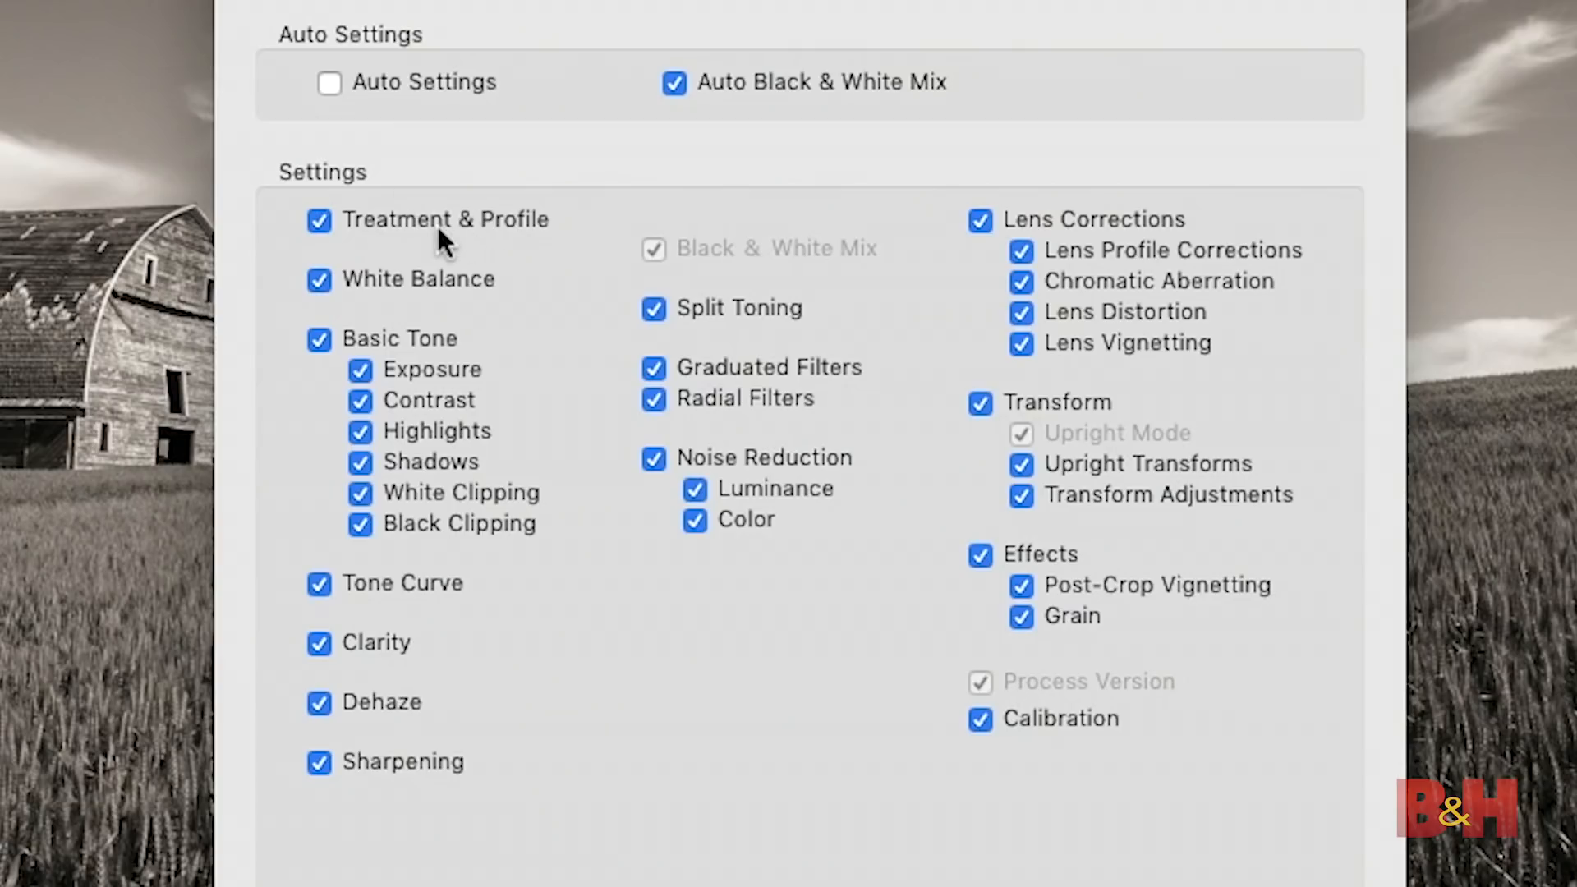
mouse_move(312, 431)
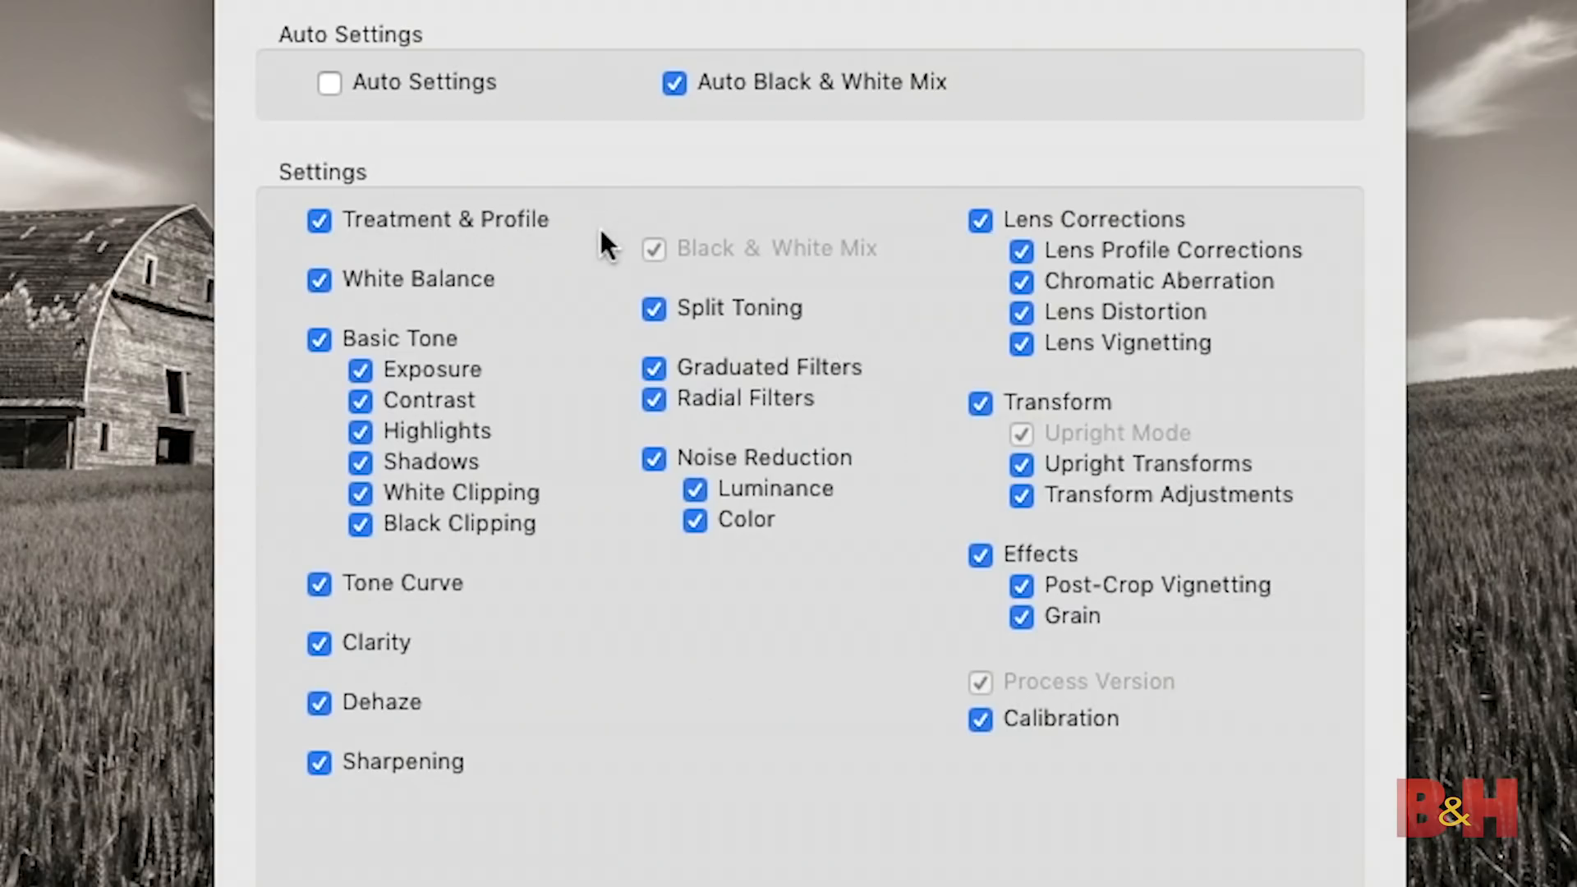
scroll(down, 3)
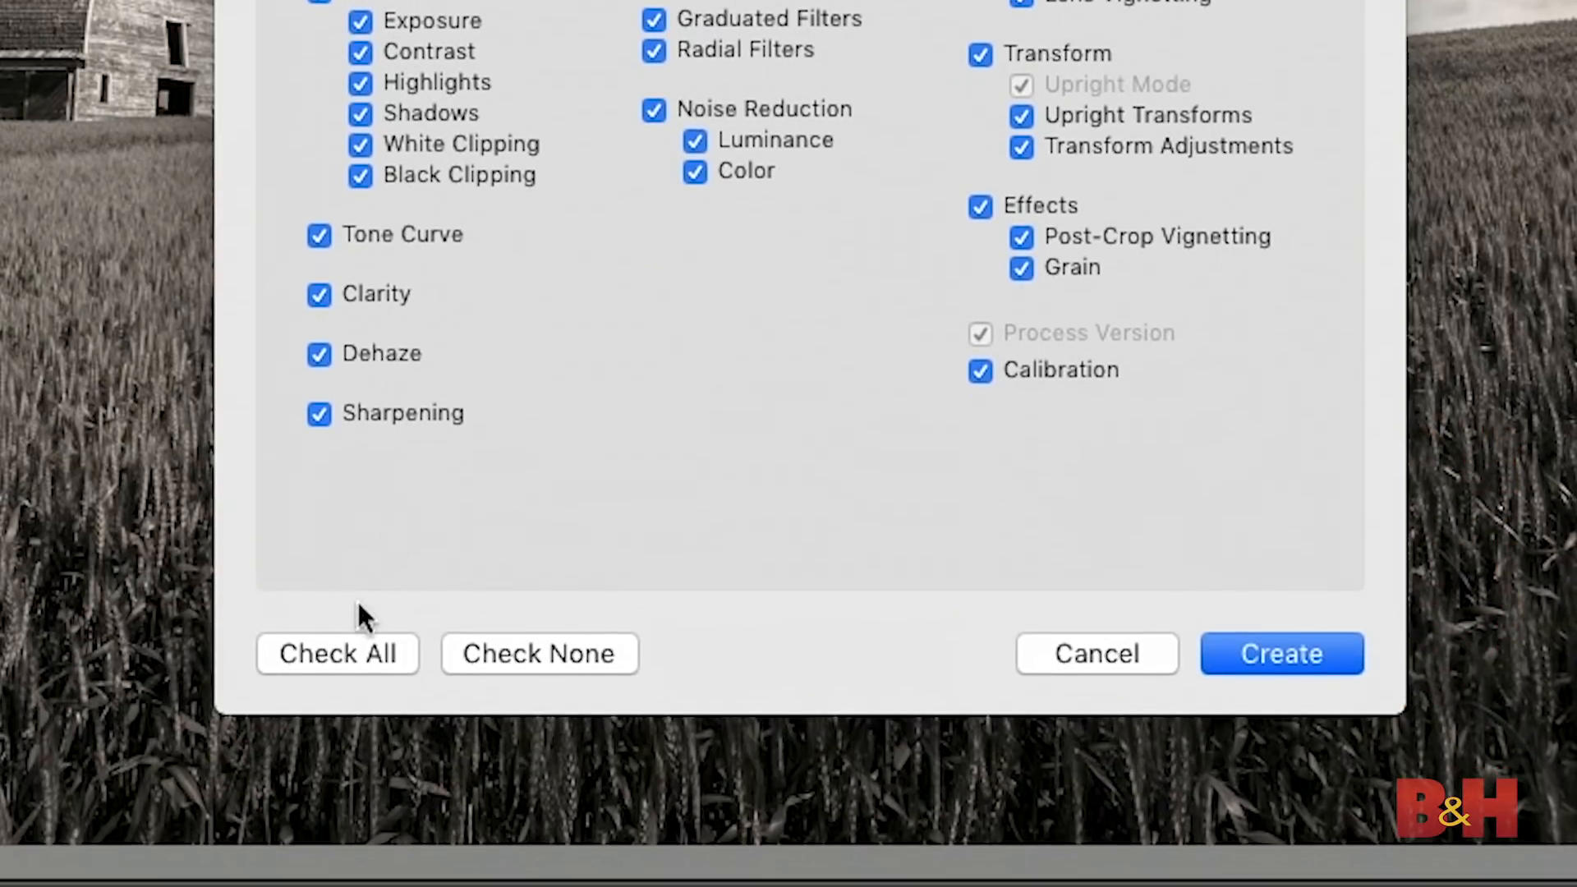
mouse_move(396, 700)
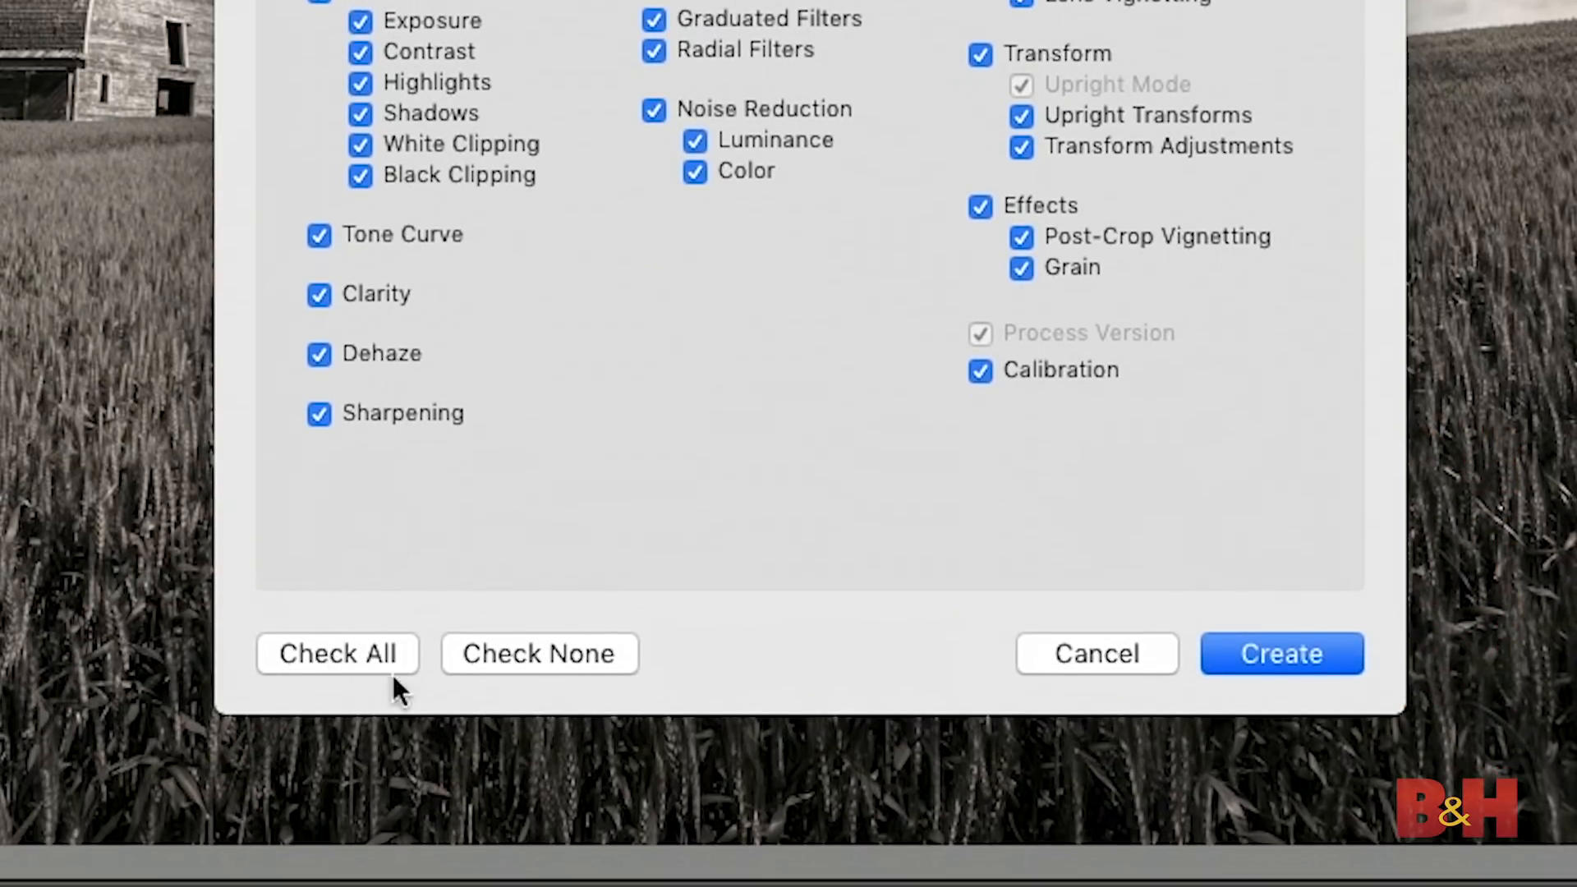
Check None, then include only Auto Black & White Mix, Treatment & Profile, Basic Tone, Clarity and Split Toning.
click(539, 654)
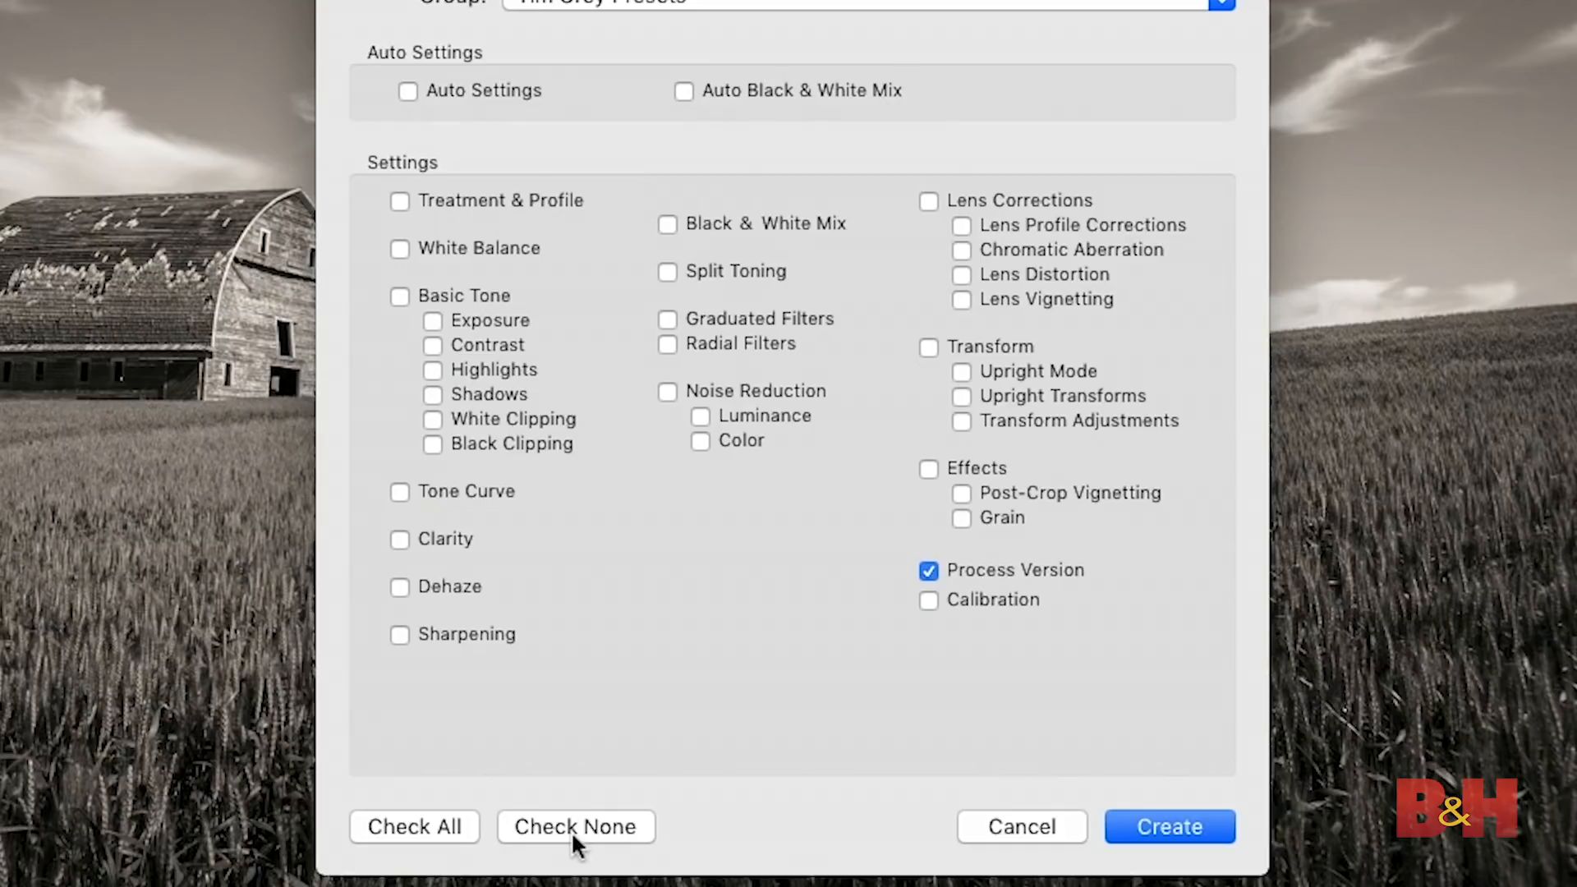
mouse_move(775, 105)
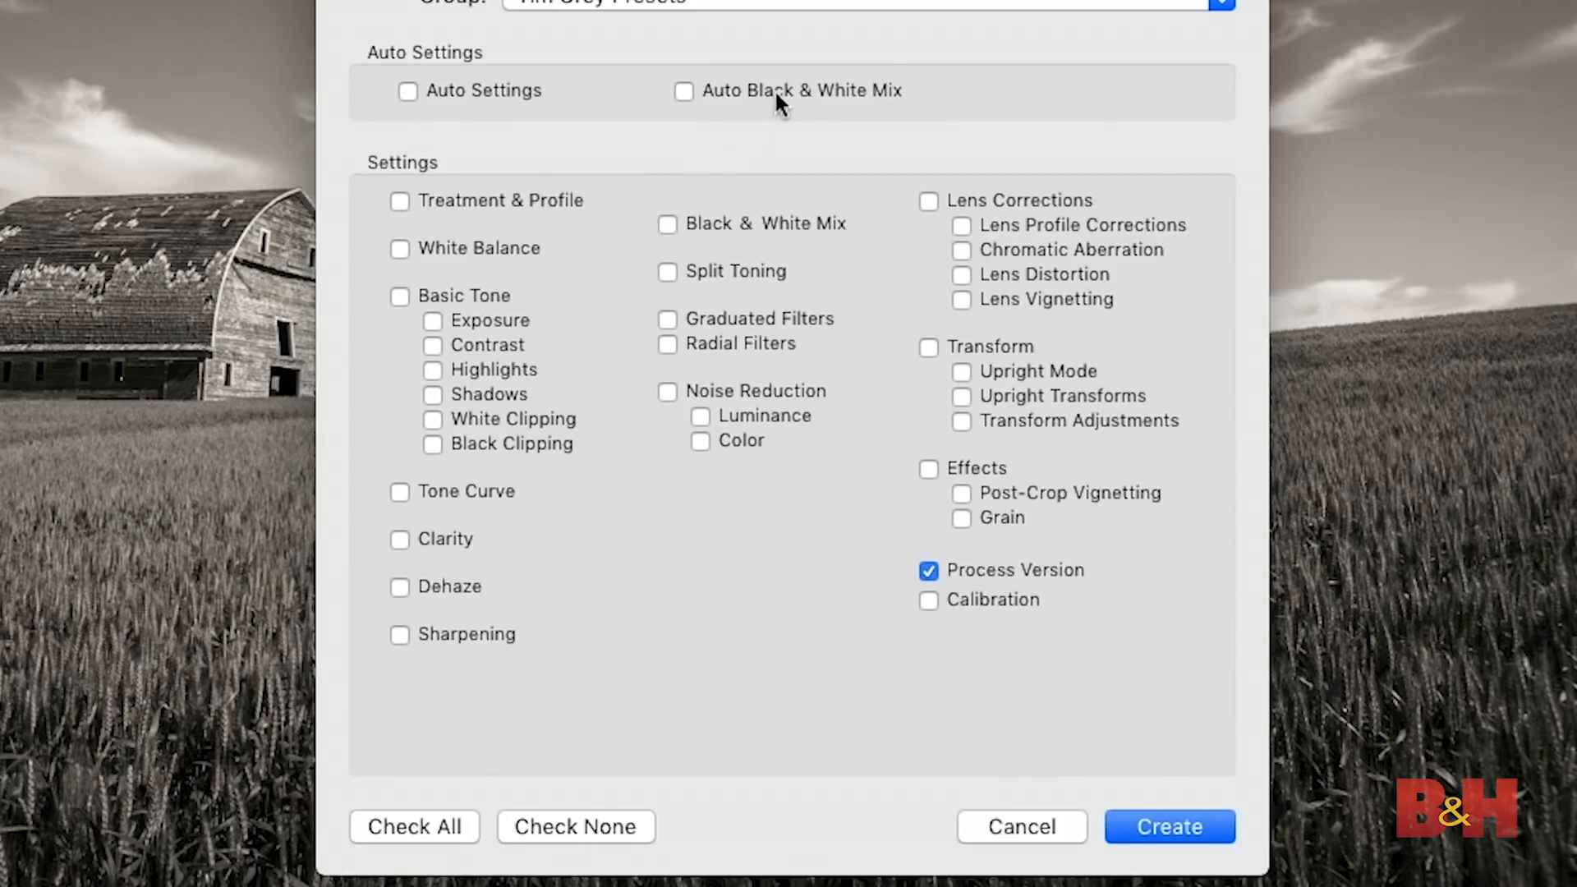
click(684, 92)
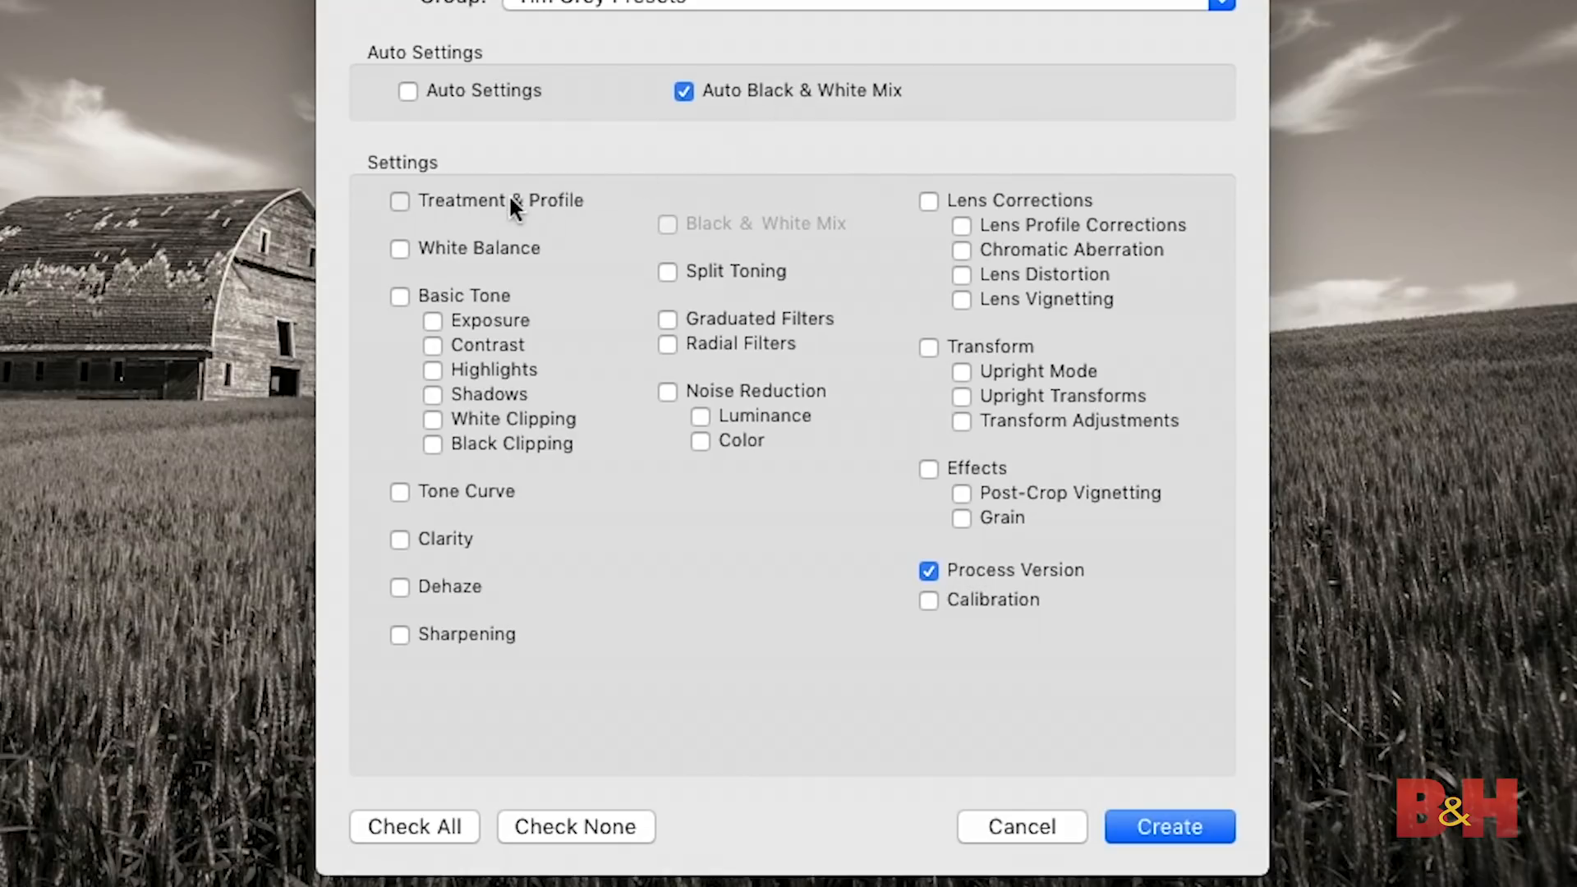
click(399, 200)
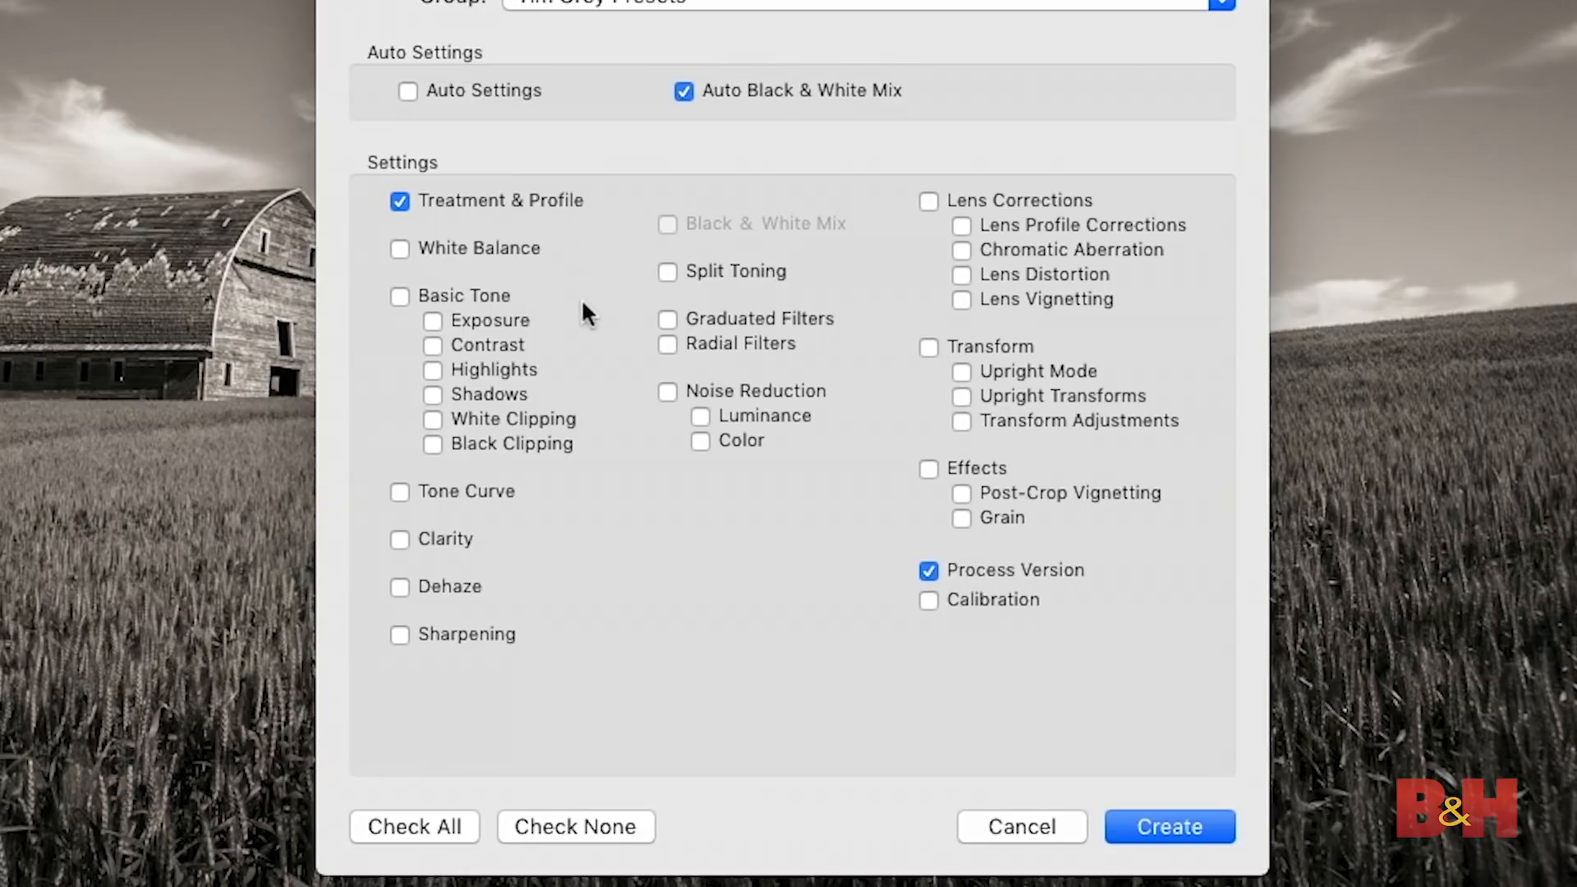
click(399, 296)
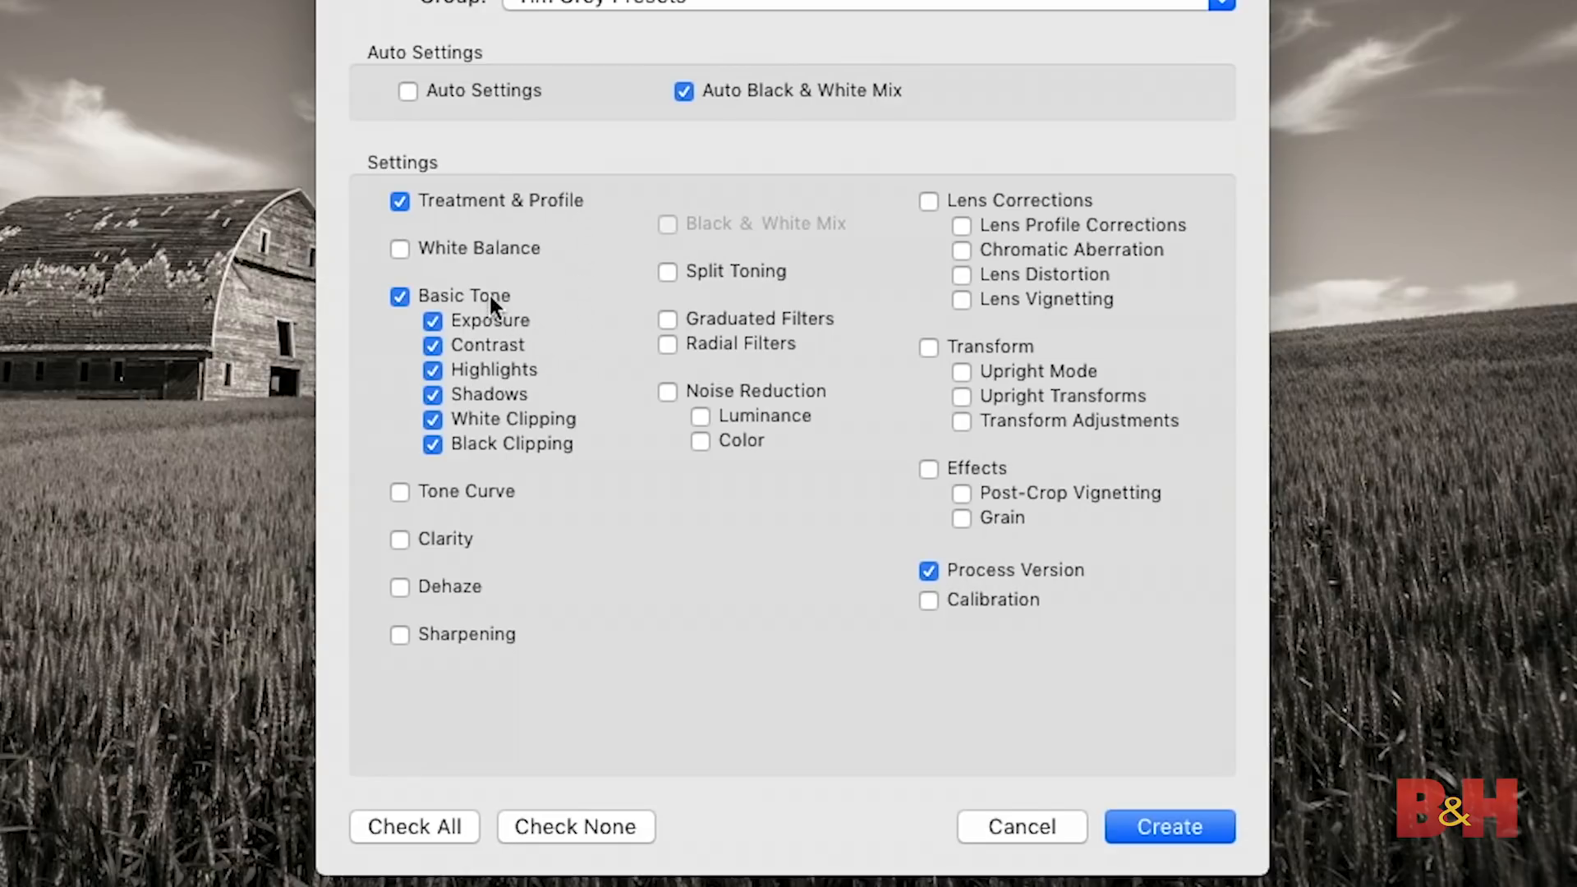
mouse_move(524, 490)
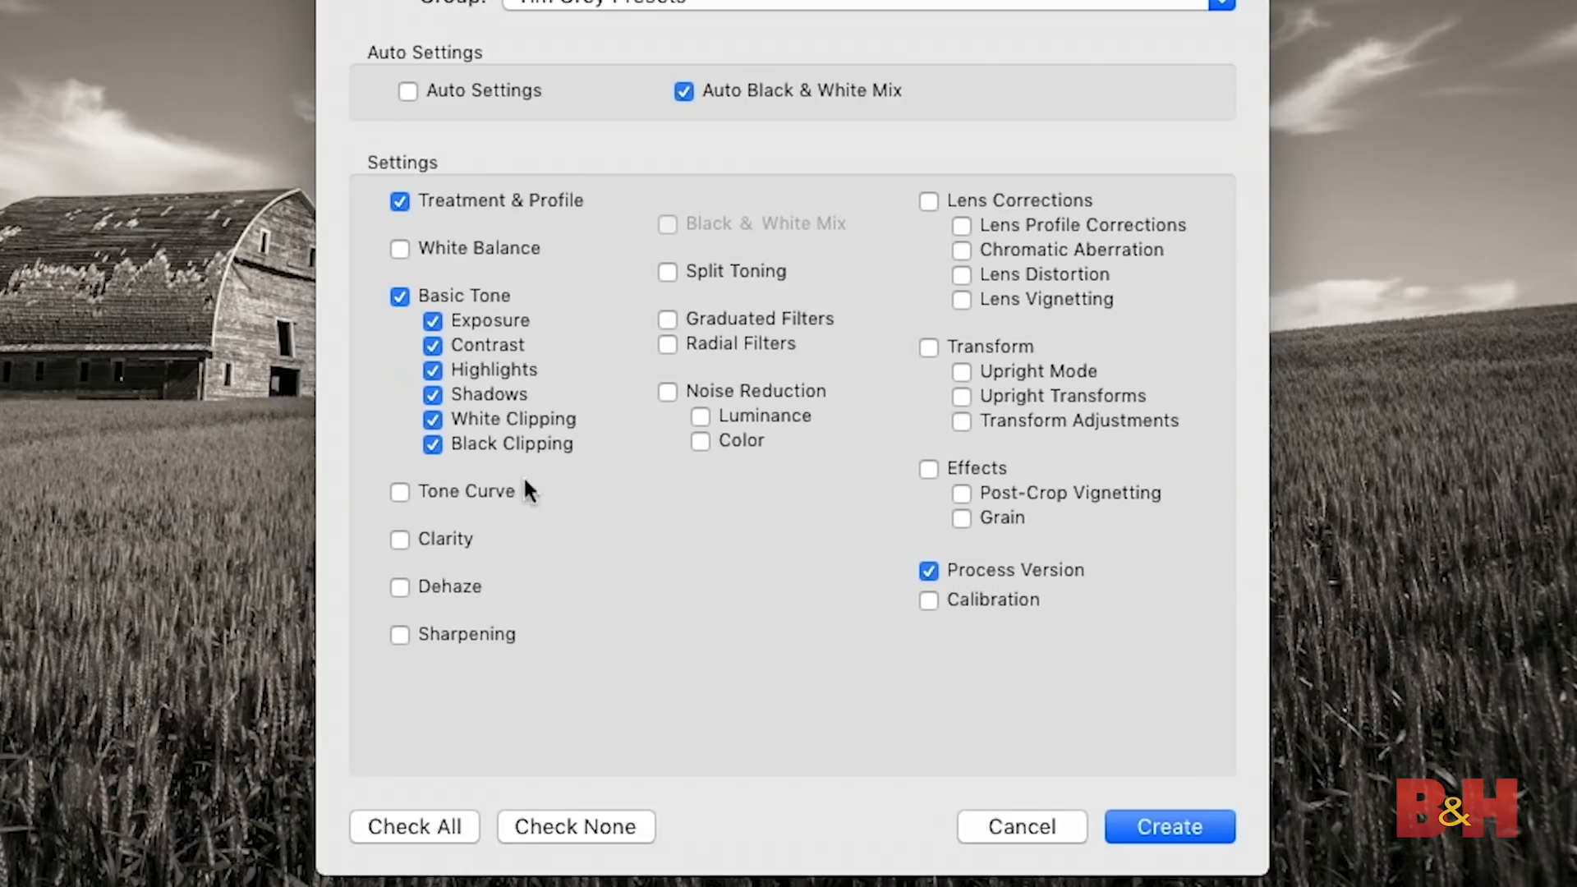
click(399, 539)
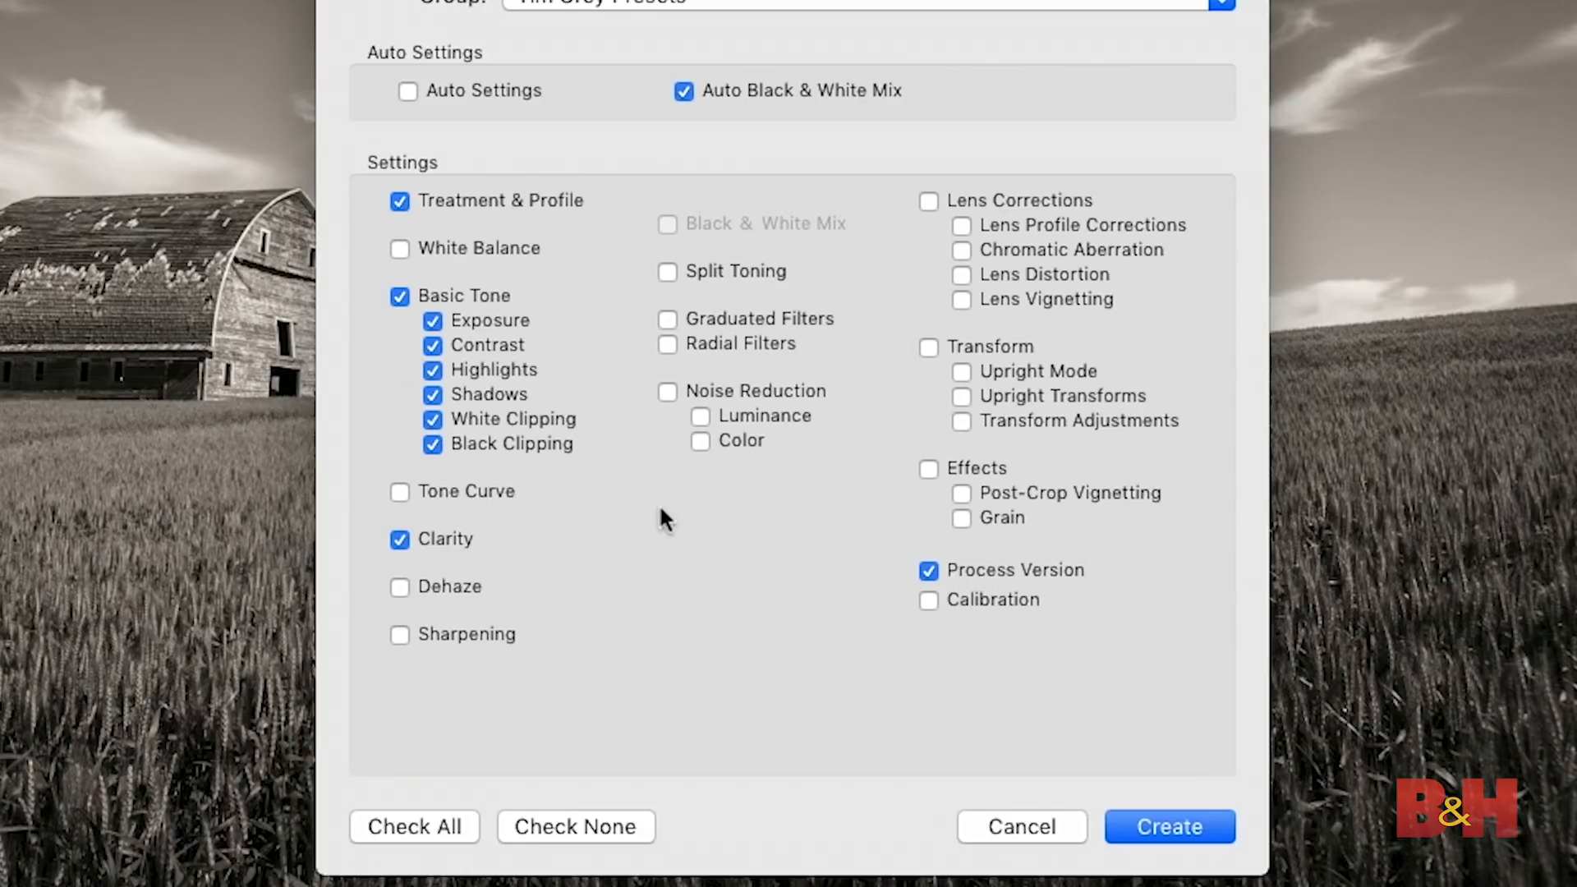
click(667, 271)
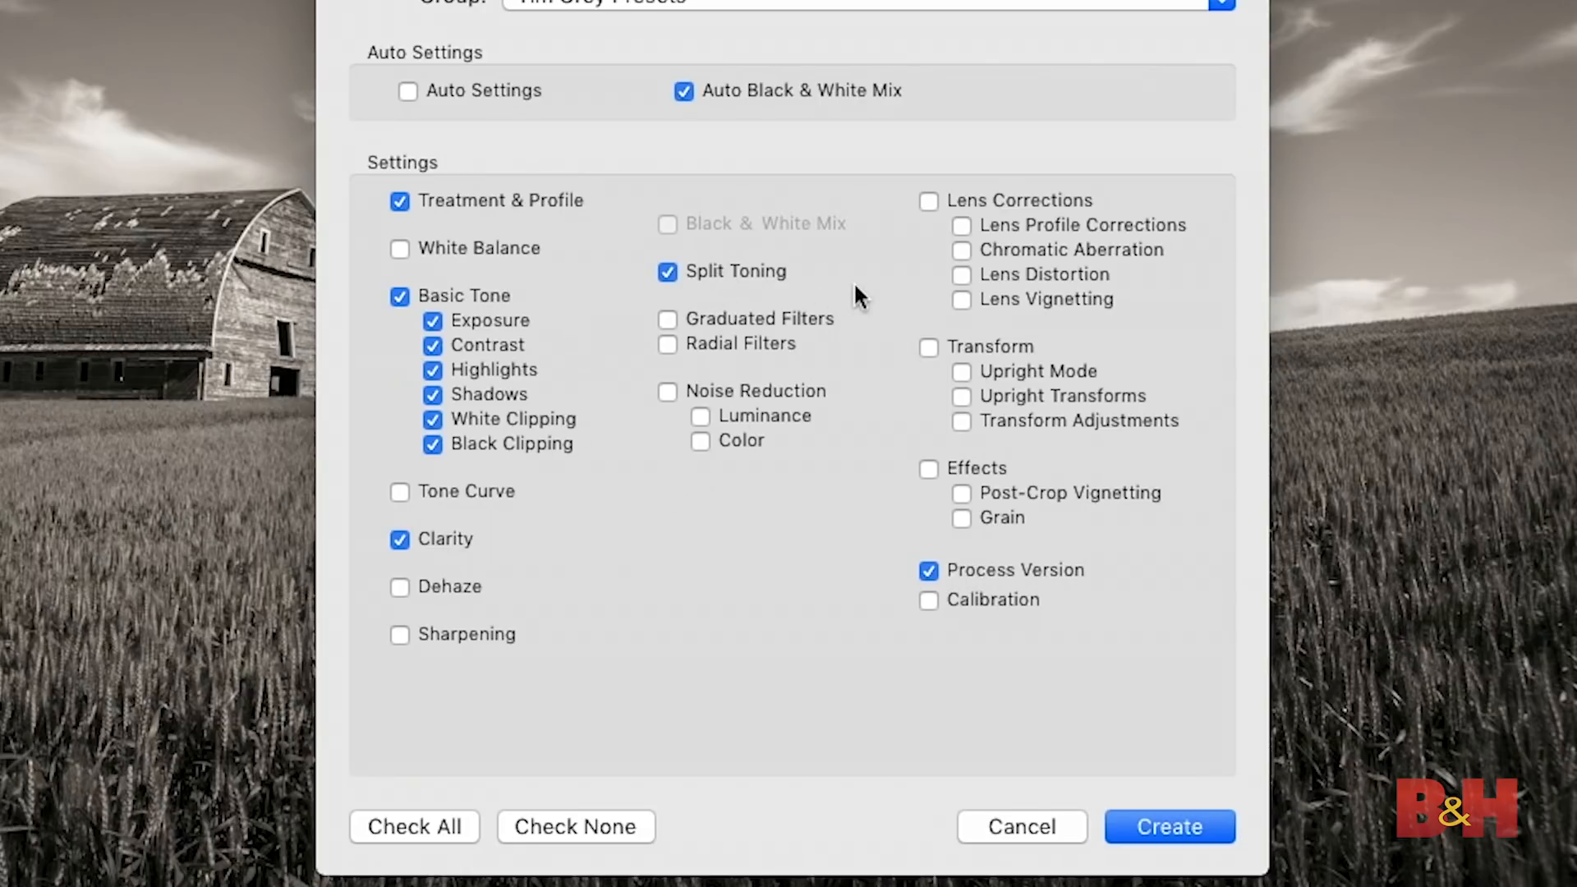
click(928, 201)
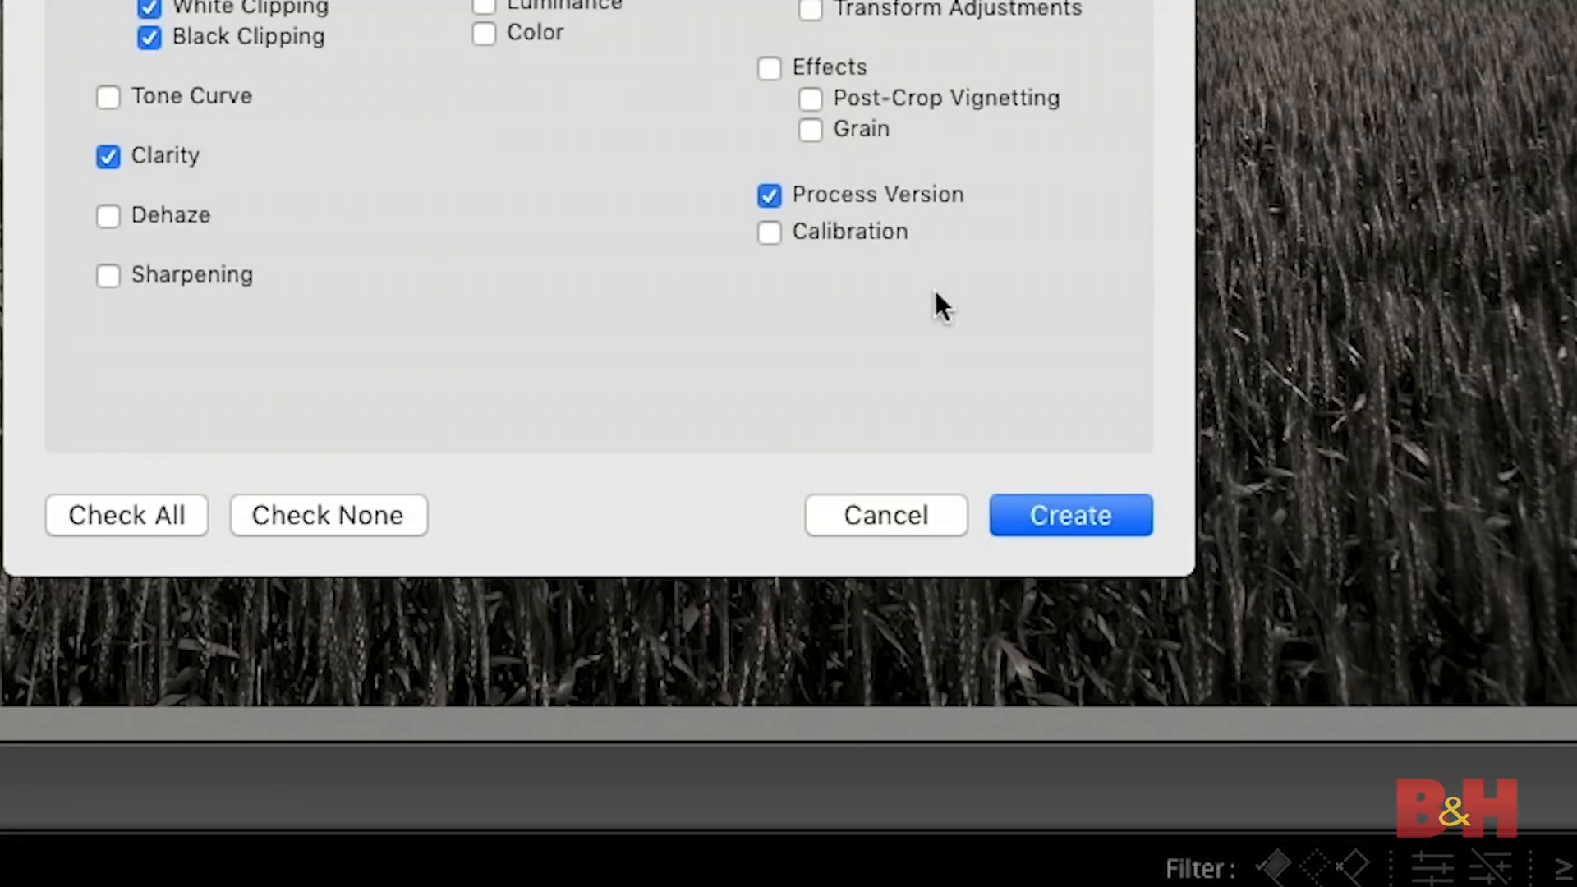
Create the Rustic Sepia preset in Tim Grey Presets.
click(1072, 514)
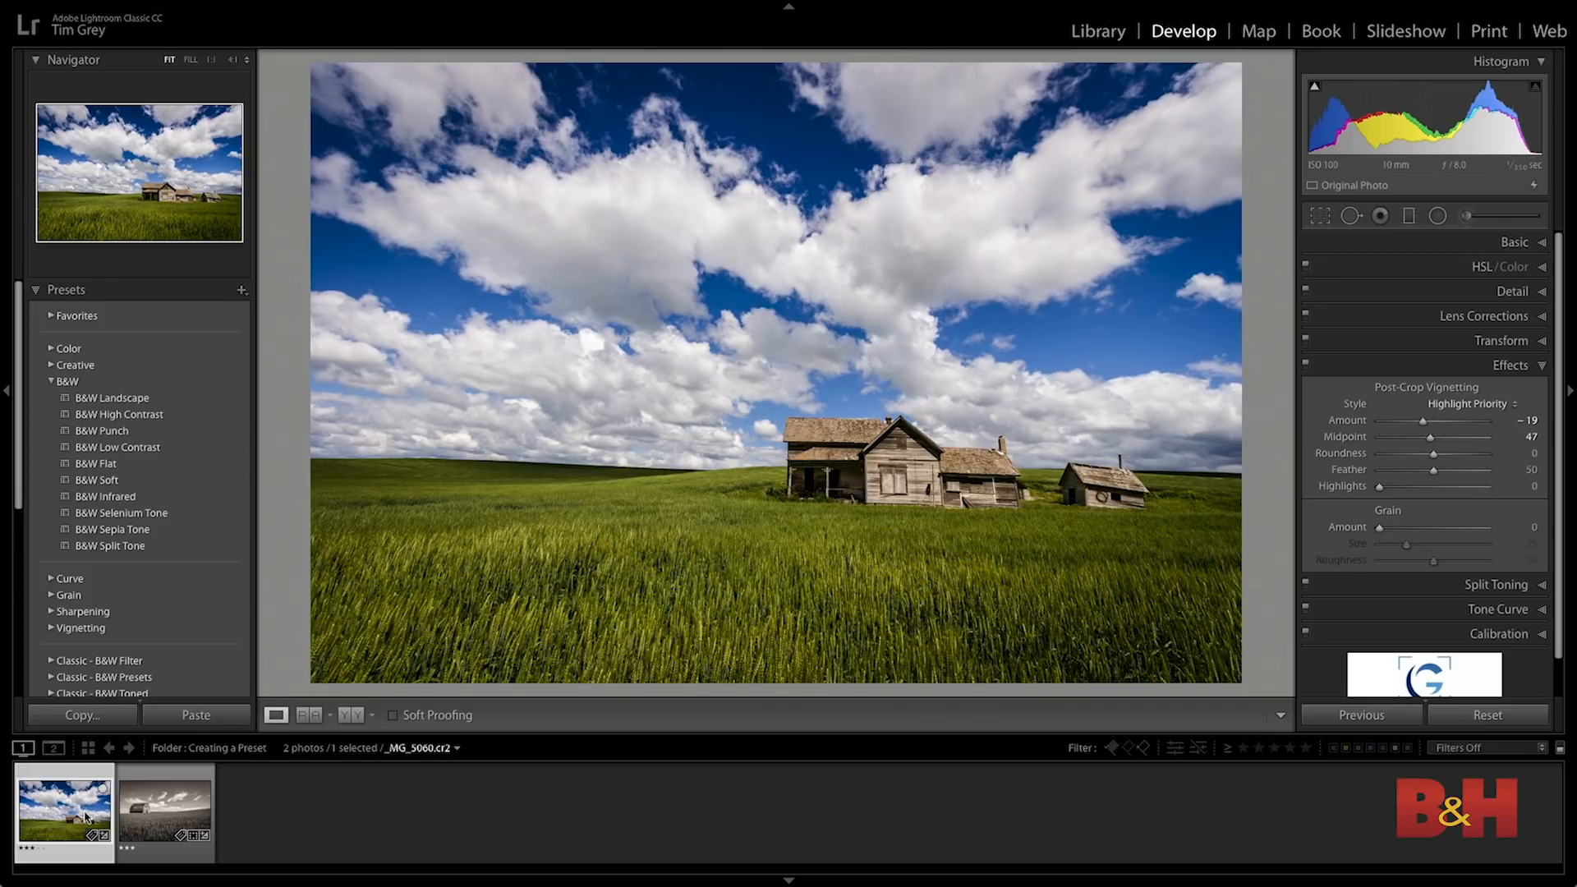
mouse_move(97, 480)
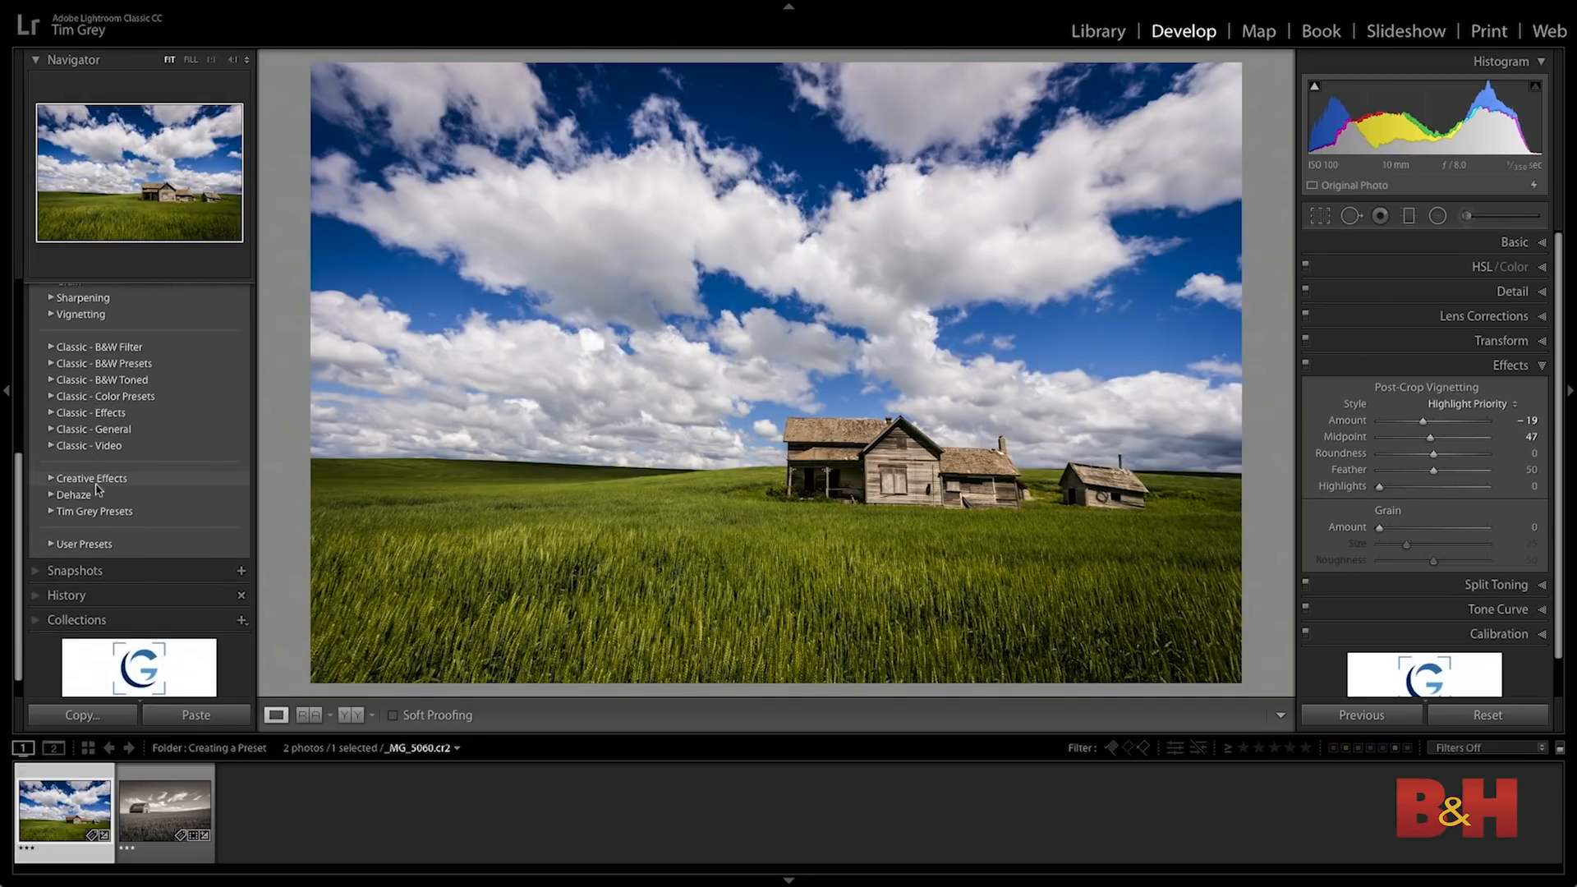
Apply the Rustic Sepia preset from Tim Grey Presets, turning the farmhouse photo sepia.
click(93, 510)
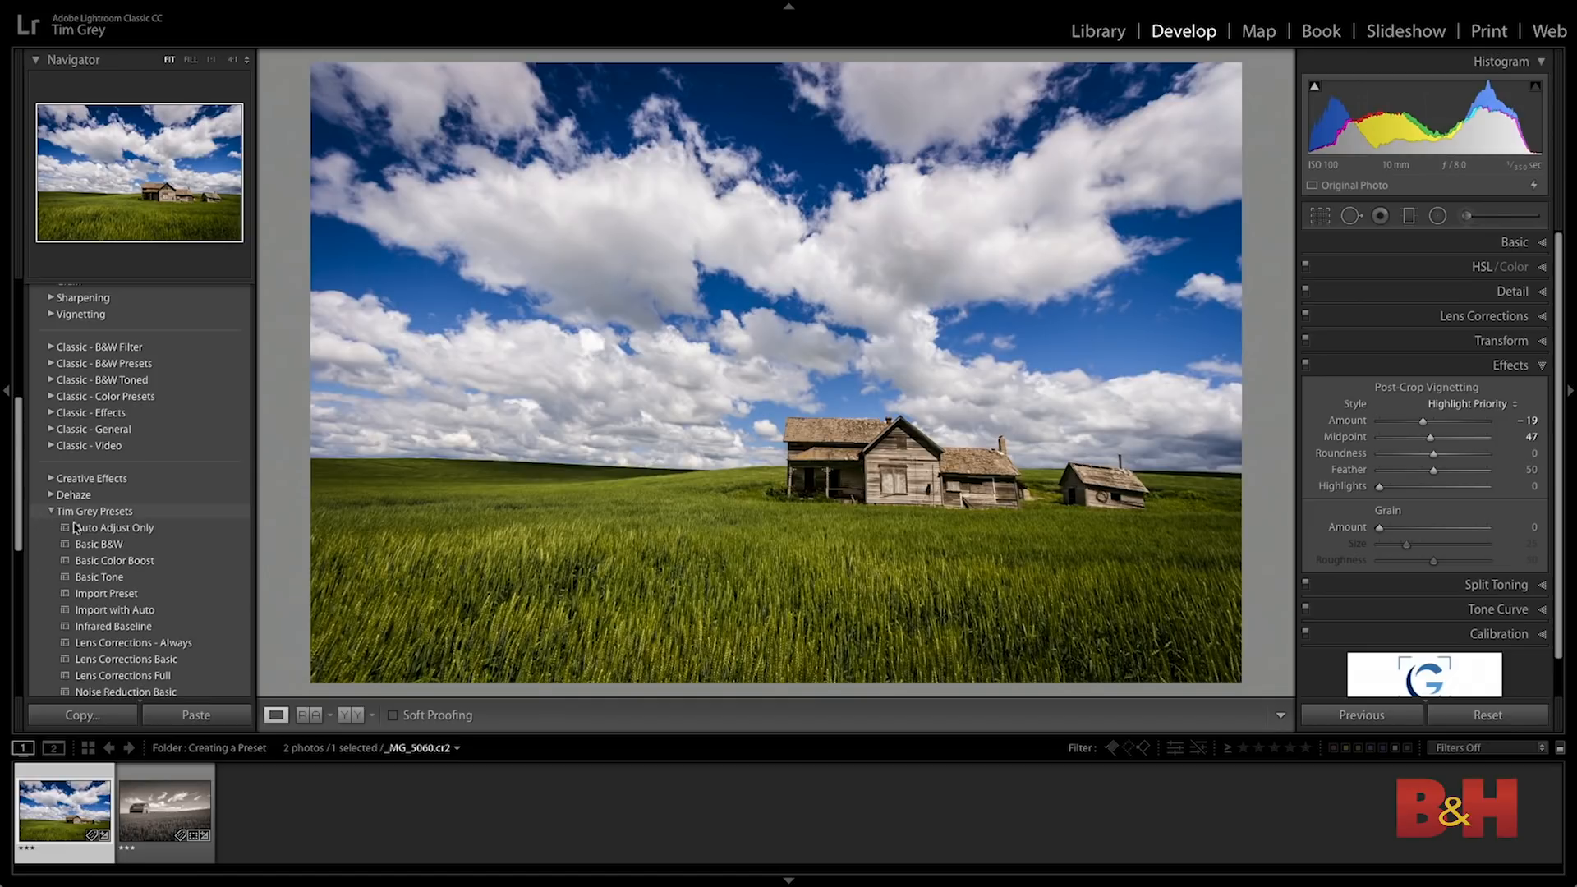
scroll(down, 3)
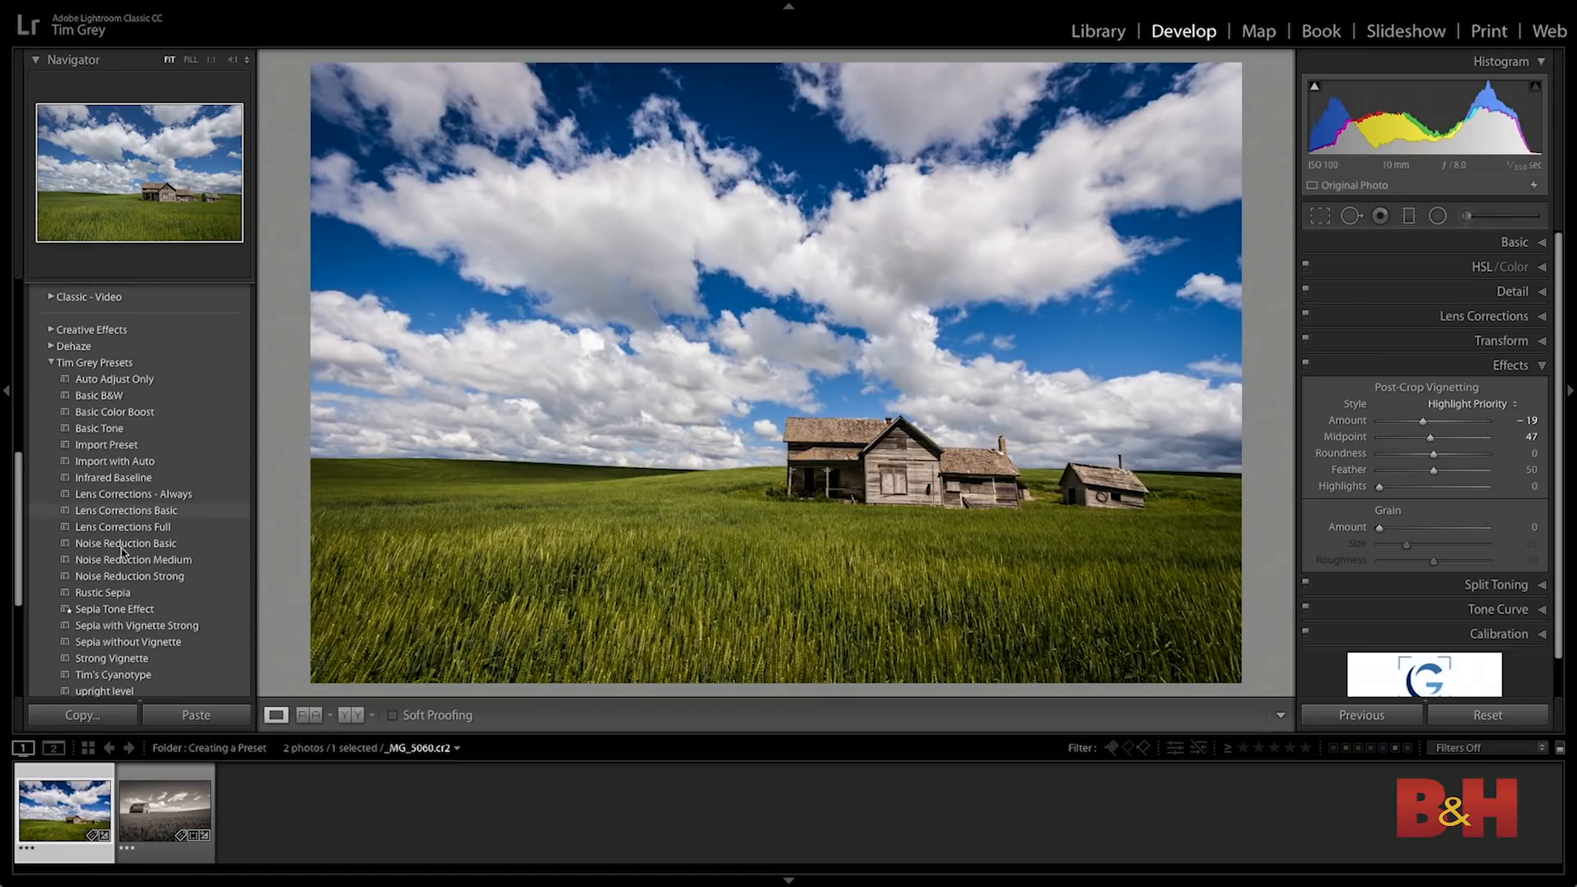
click(102, 585)
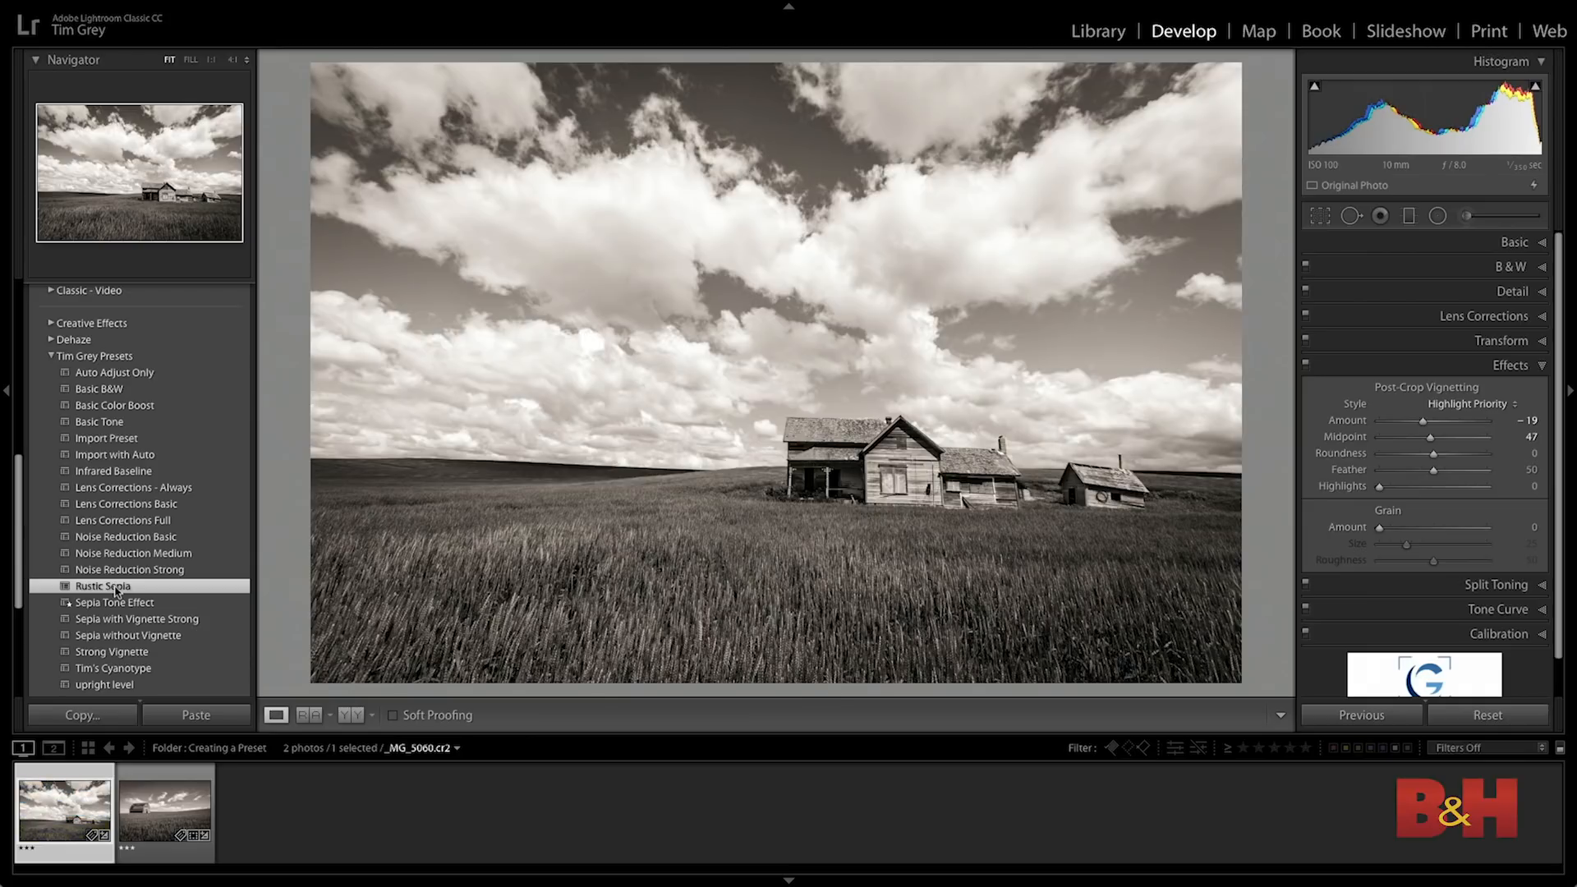
mouse_move(138, 588)
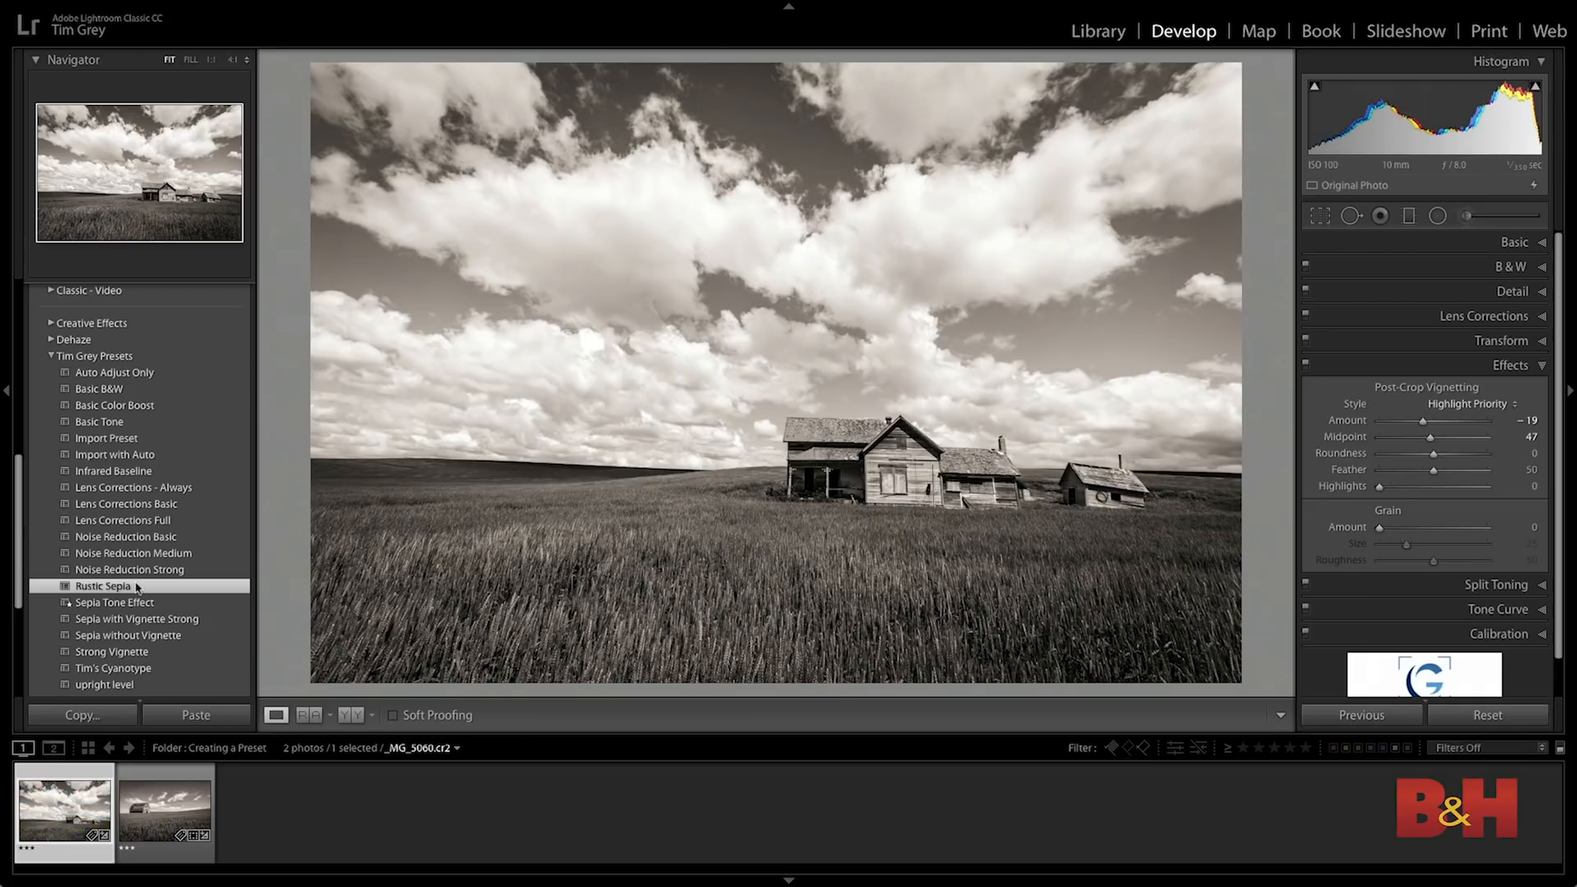